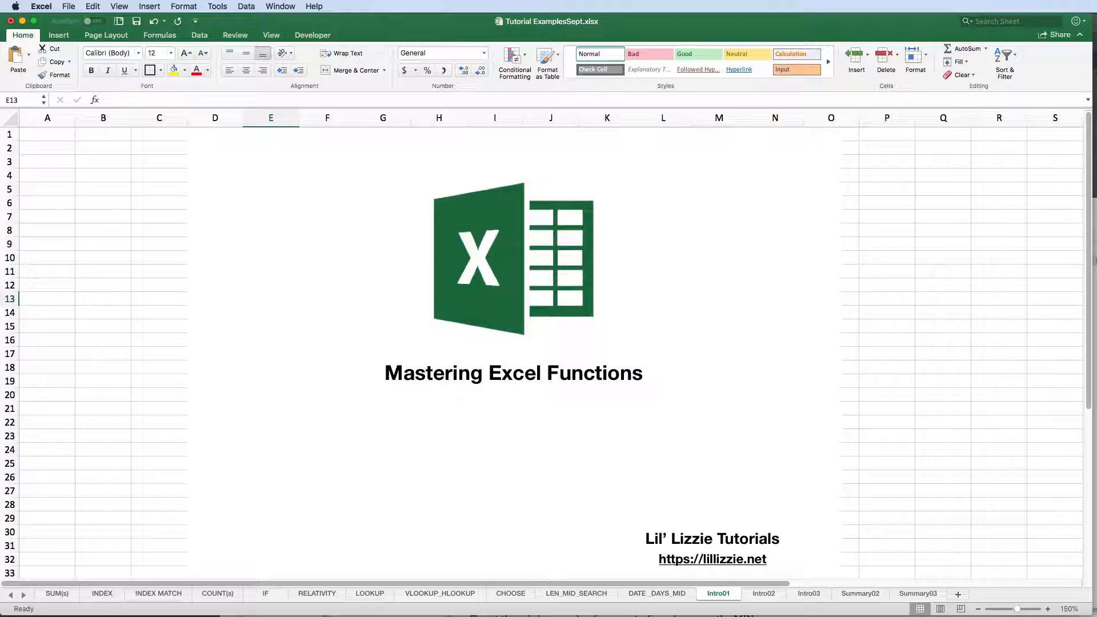
Switch to the Intro02 sheet and select the COUNT(s) overview slide.
click(763, 593)
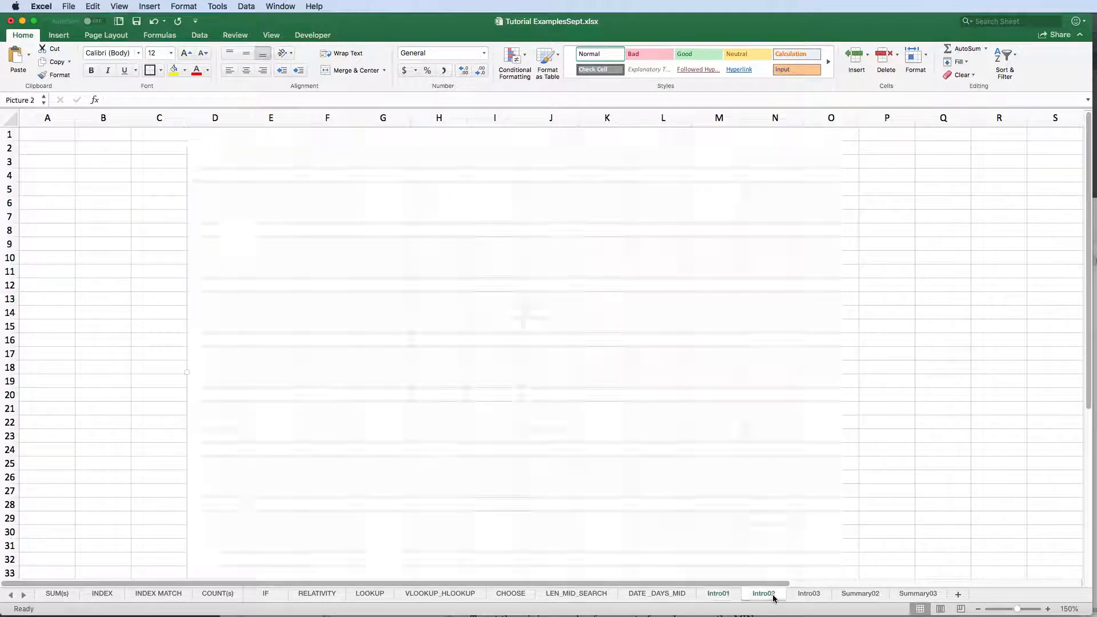
click(764, 593)
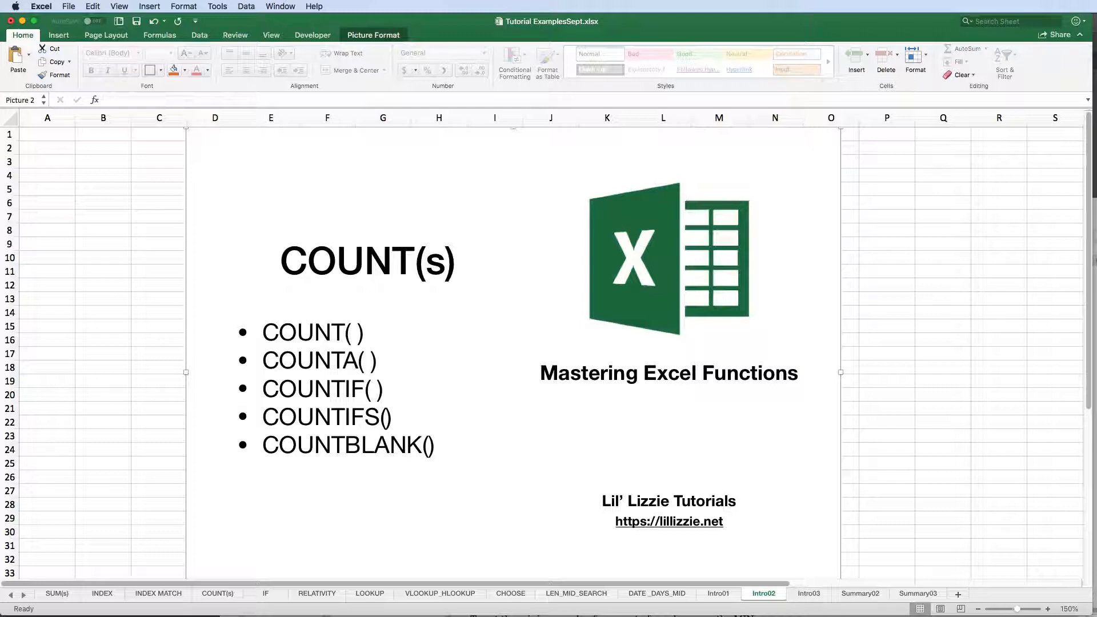
mouse_move(375, 346)
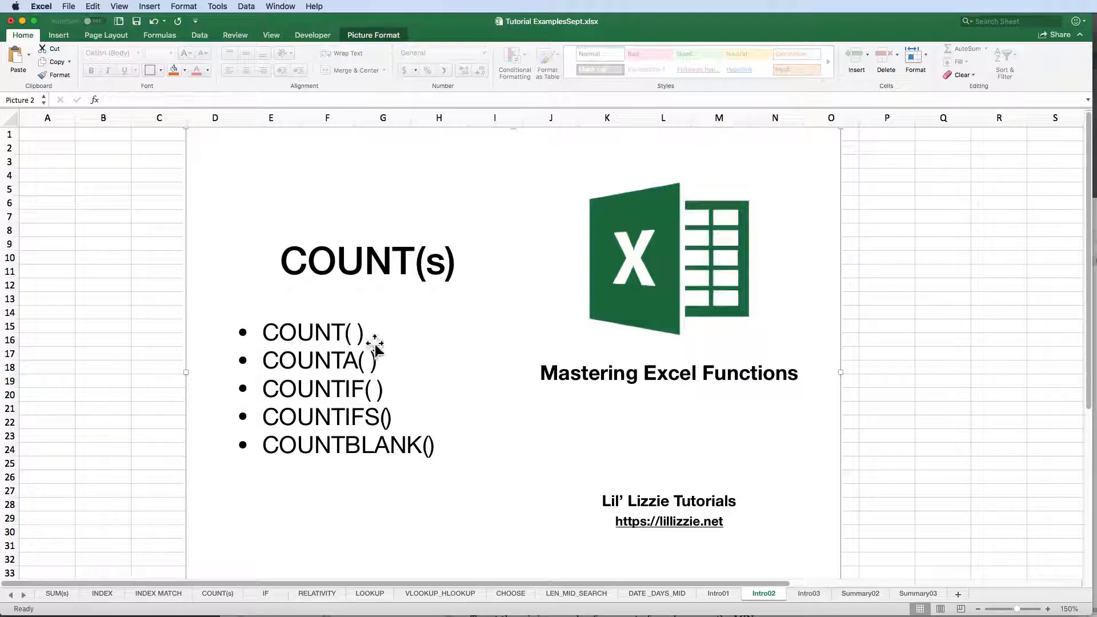
mouse_move(312, 395)
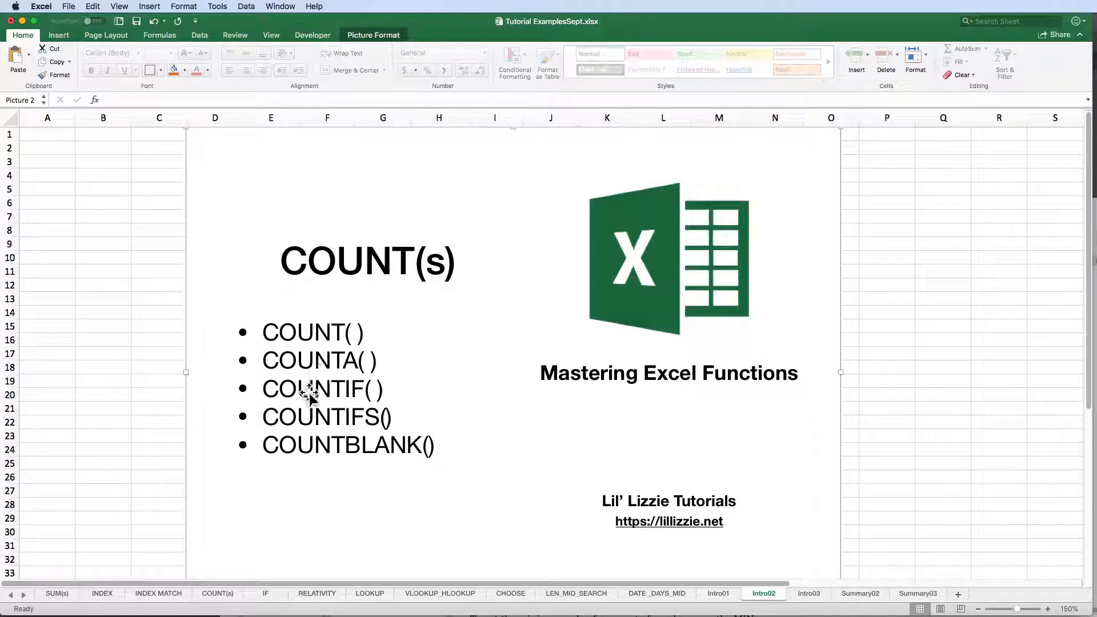
mouse_move(233, 425)
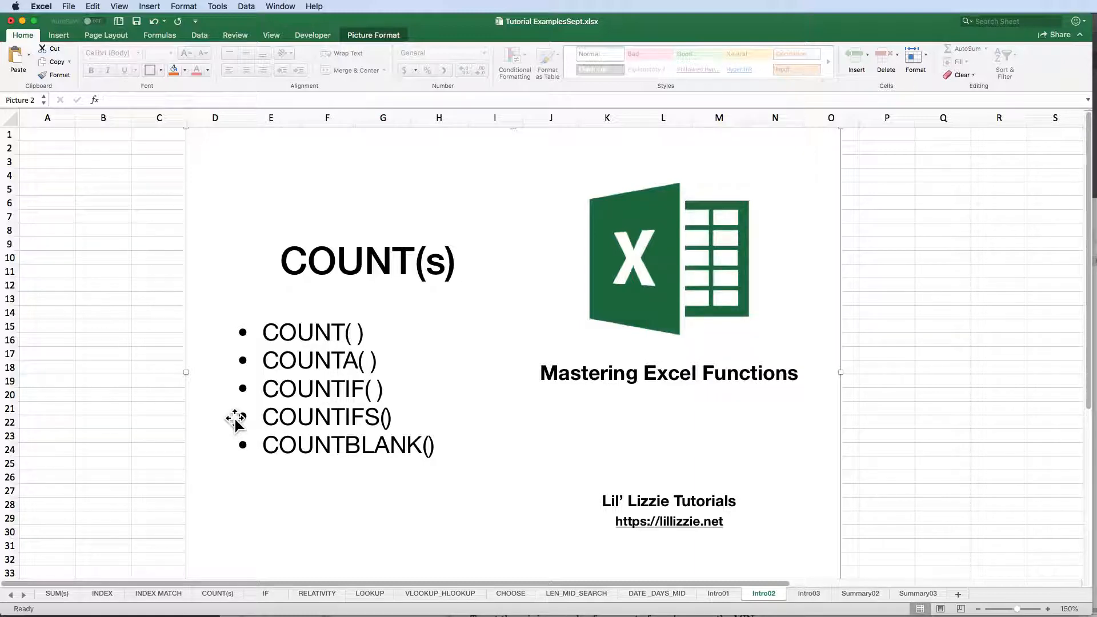
mouse_move(237, 455)
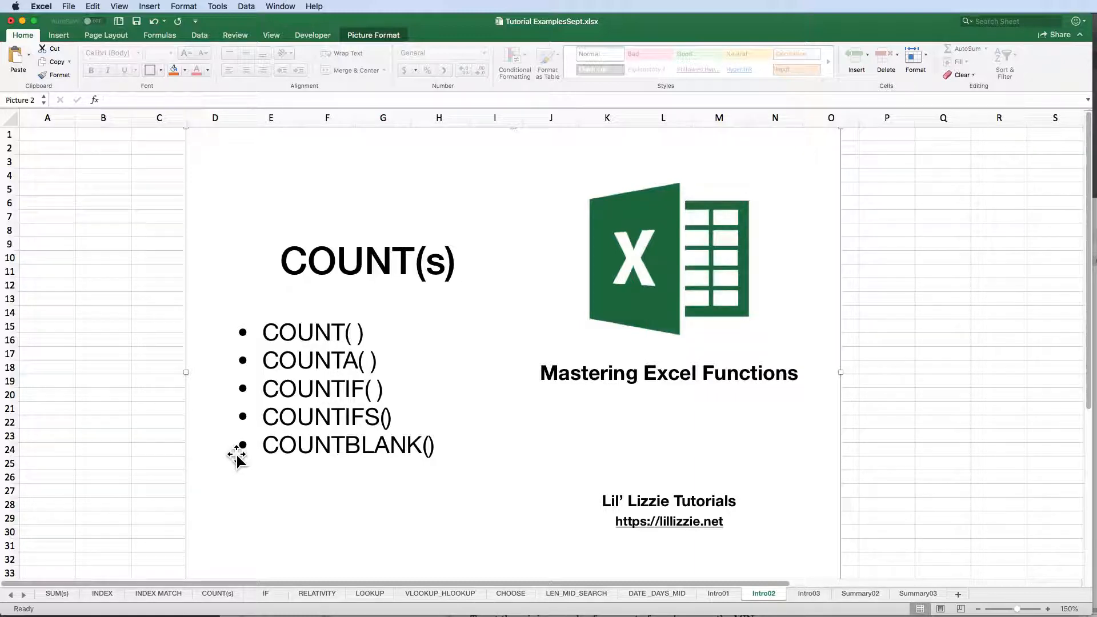
Switch to the COUNT(s) sheet with the name list and COUNT examples table.
click(217, 593)
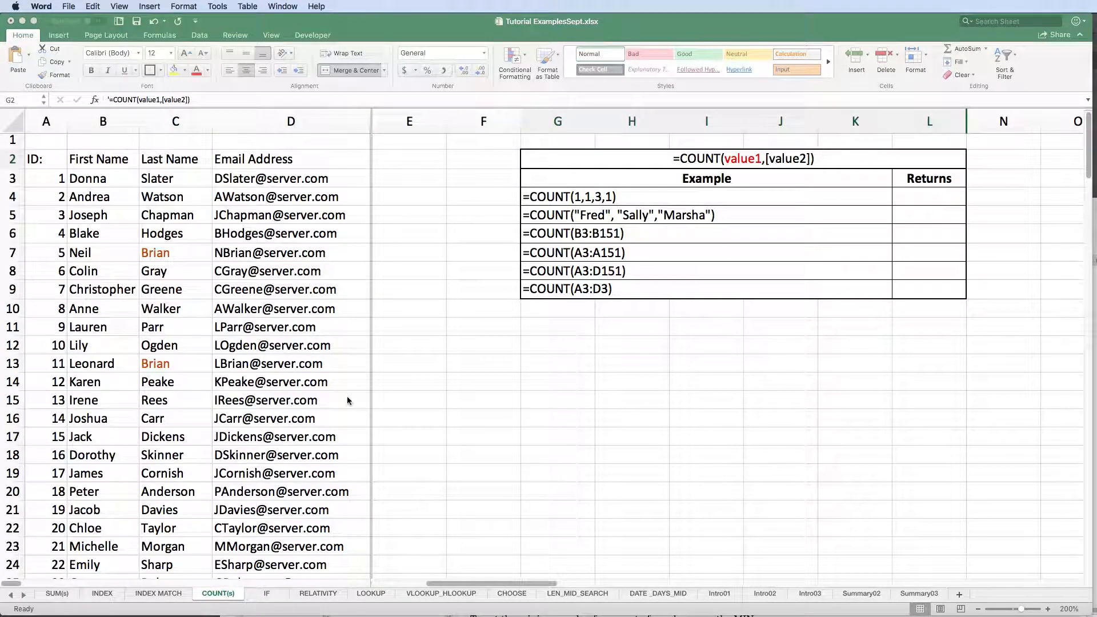
mouse_move(58, 430)
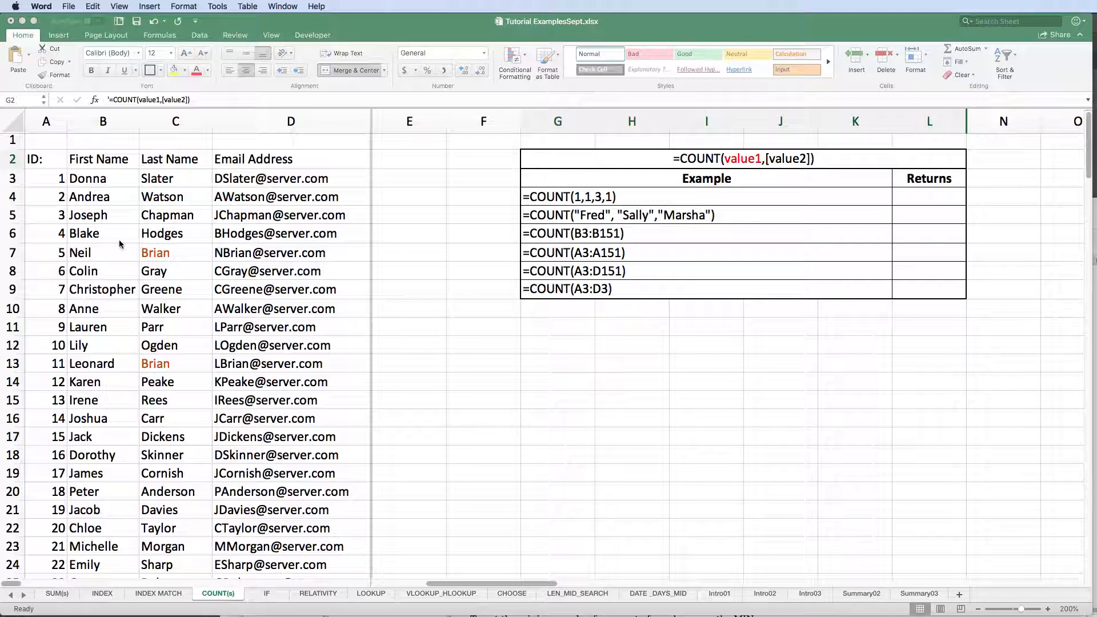
mouse_move(254, 189)
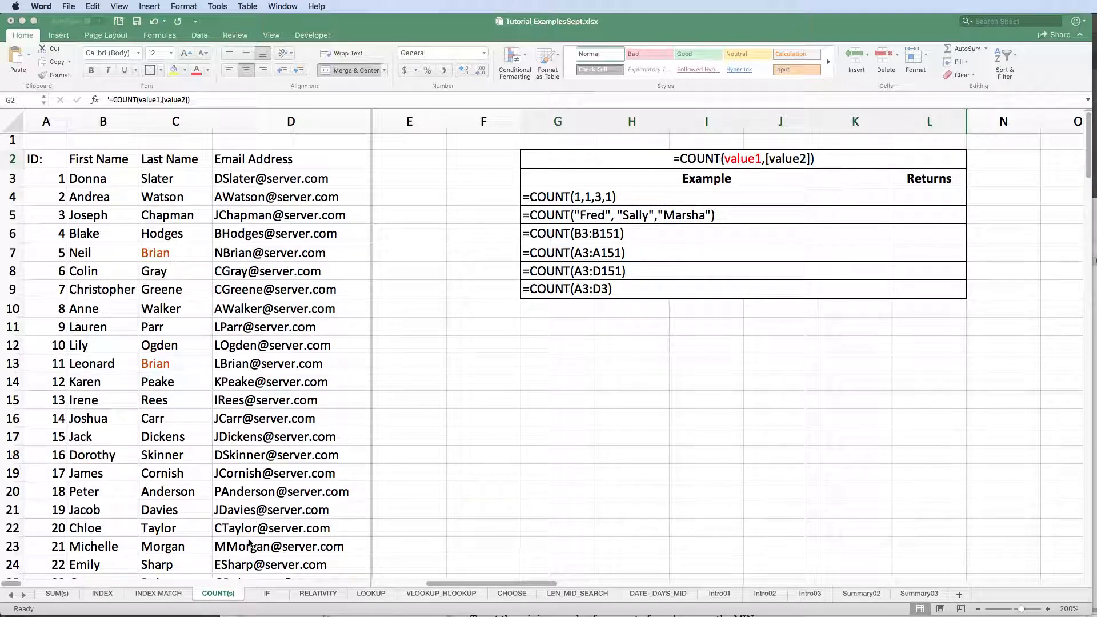
mouse_move(599, 162)
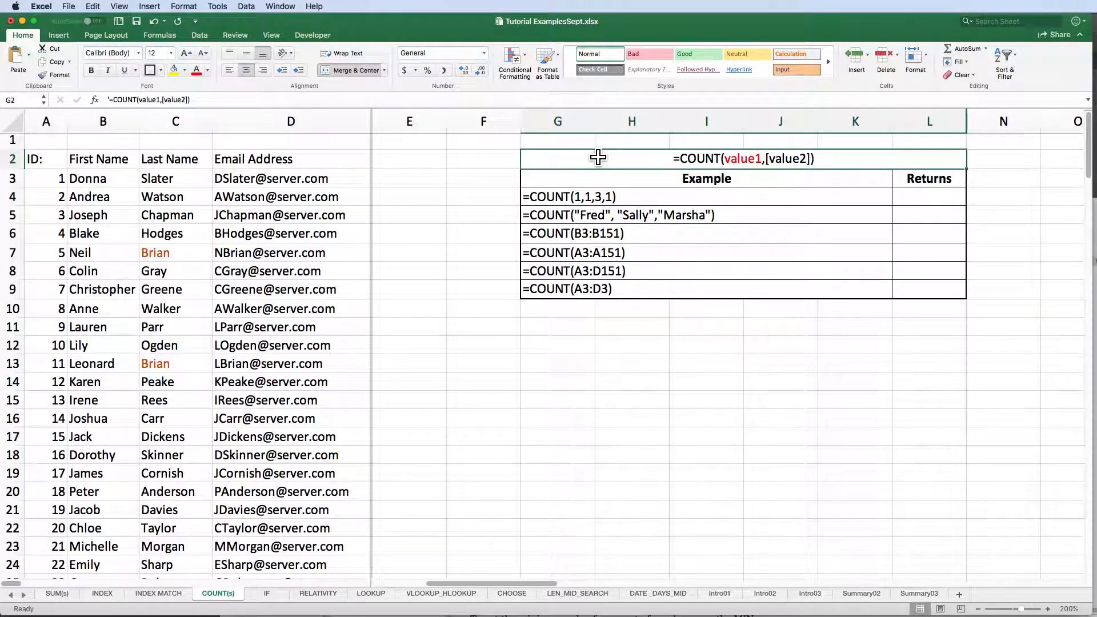
mouse_move(738, 172)
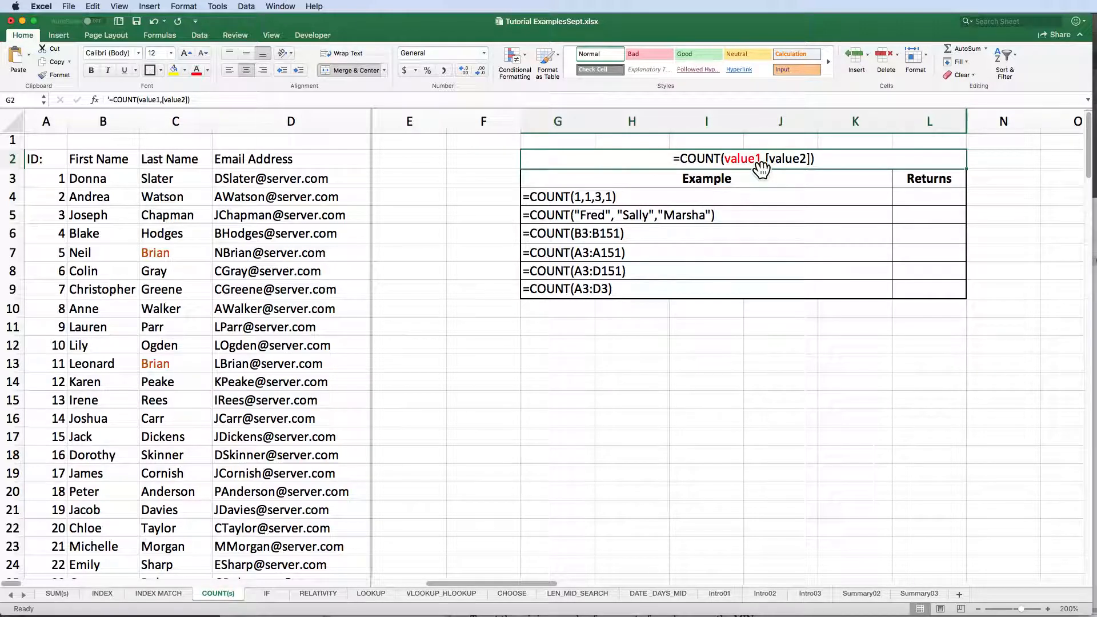
mouse_move(808, 173)
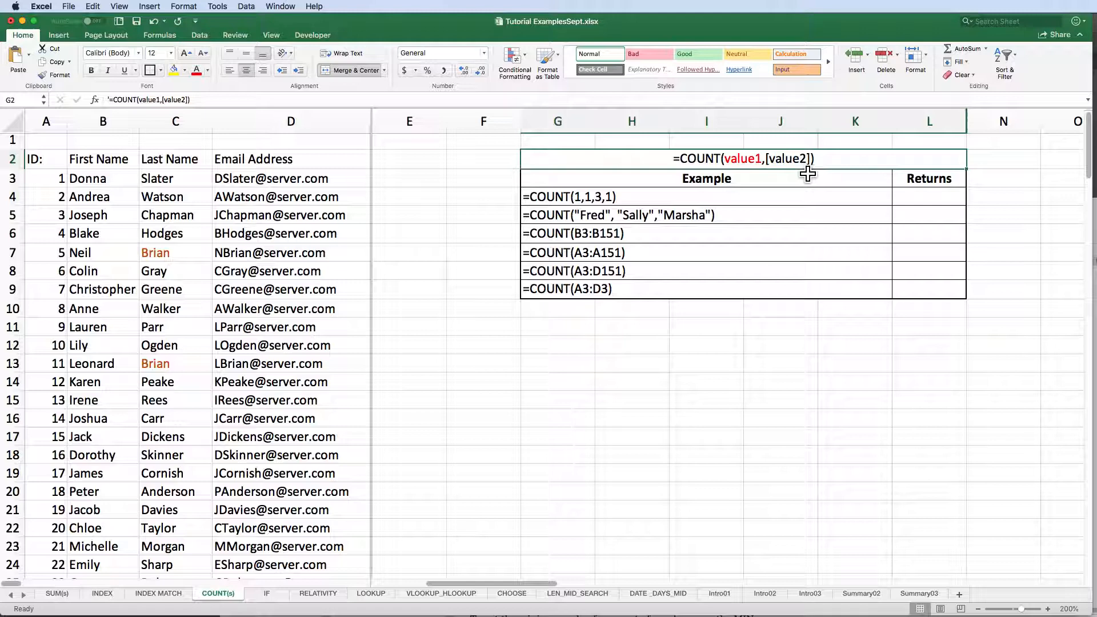
mouse_move(817, 172)
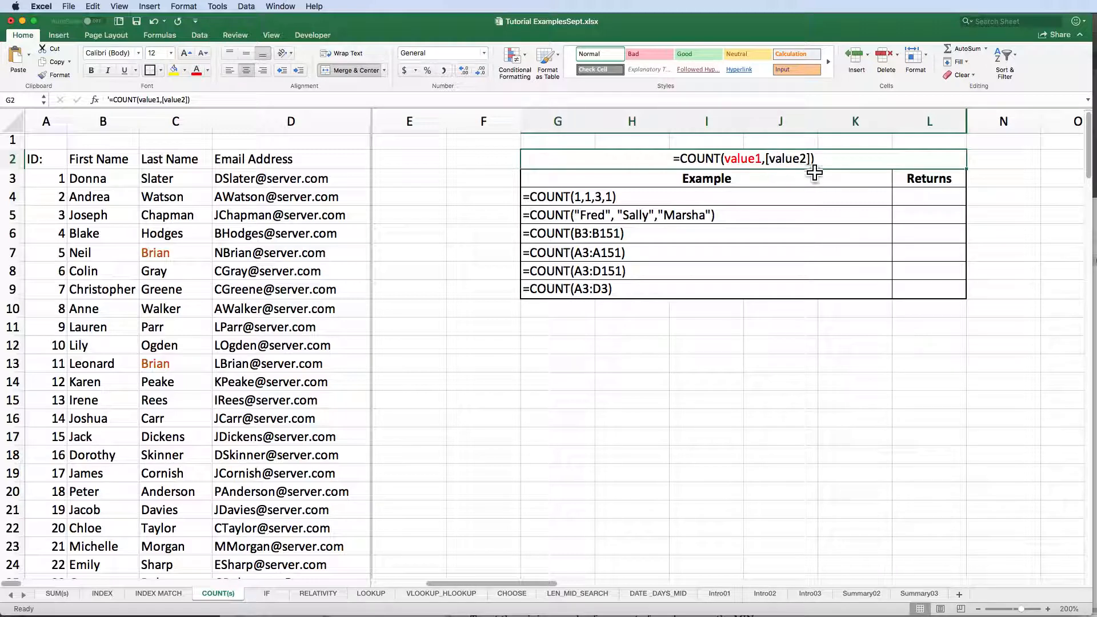
mouse_move(779, 173)
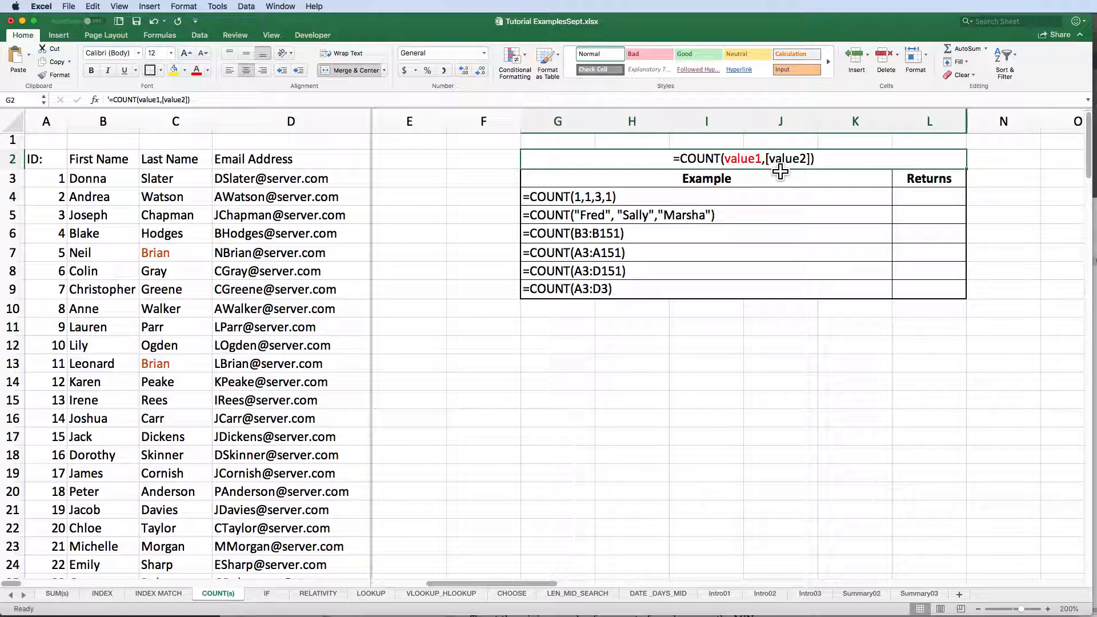
mouse_move(732, 166)
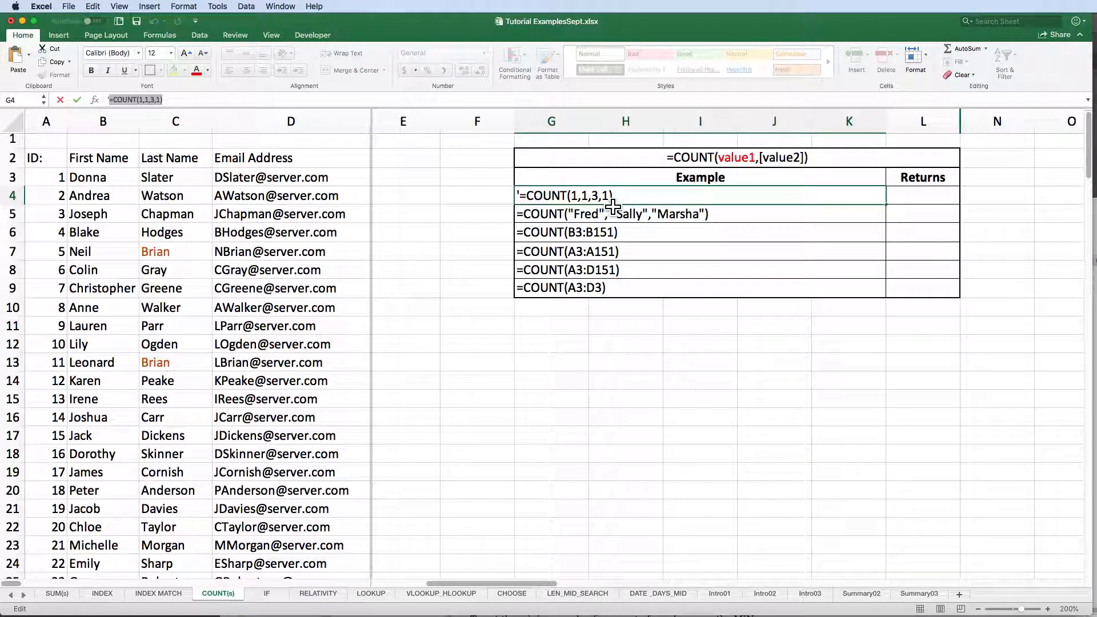
Enter the first two COUNT examples, returning 4 for COUNT(1,1,3,1) and 0 for the names.
click(922, 196)
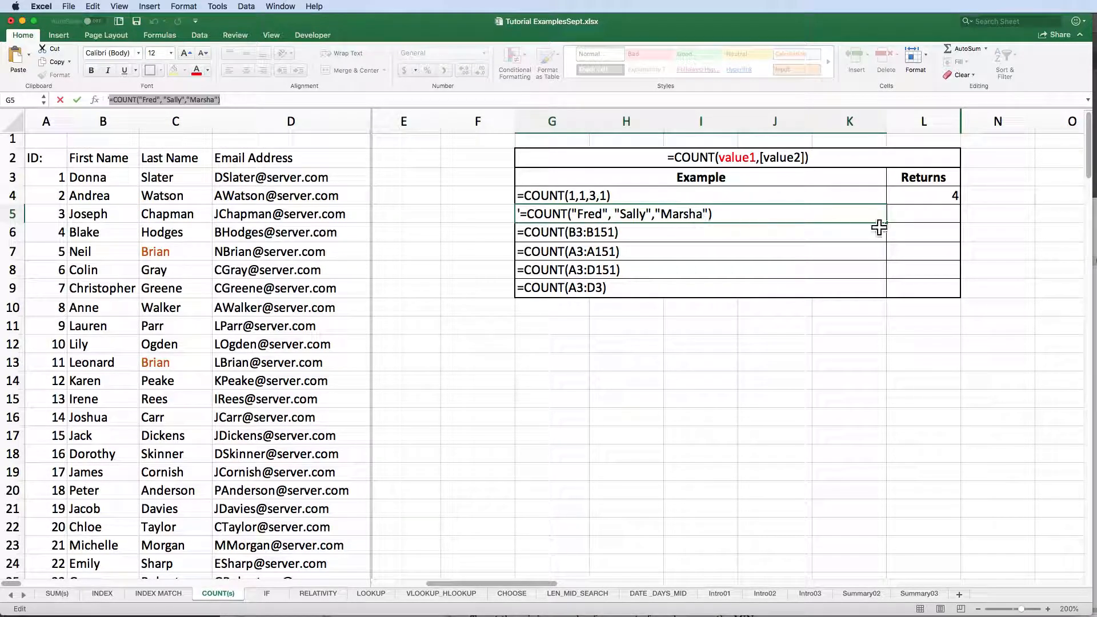
mouse_move(954, 218)
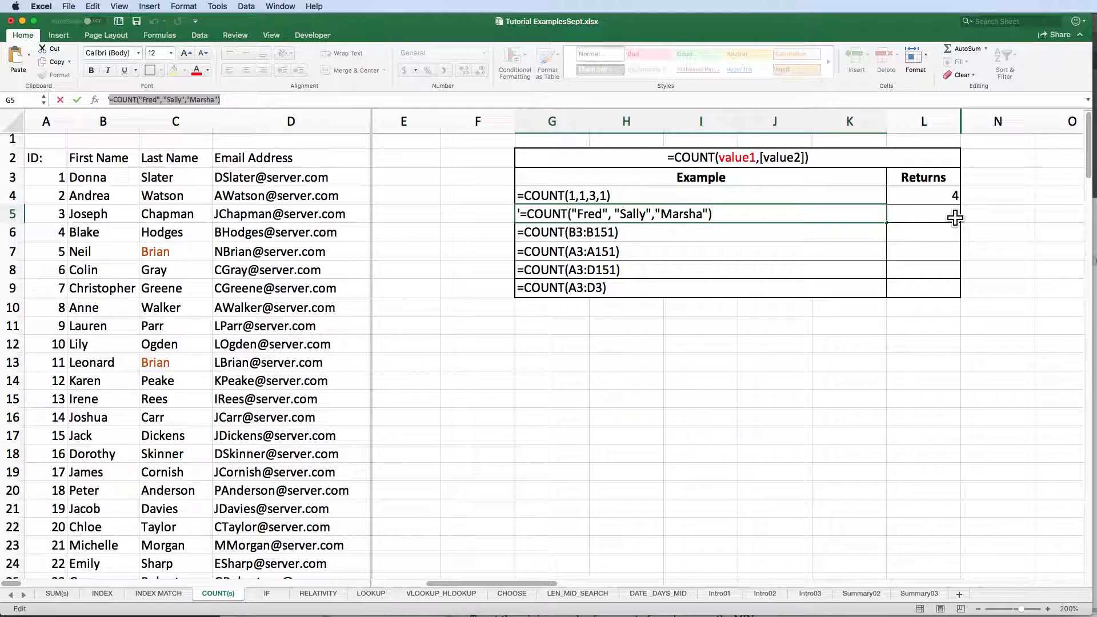
key(Escape)
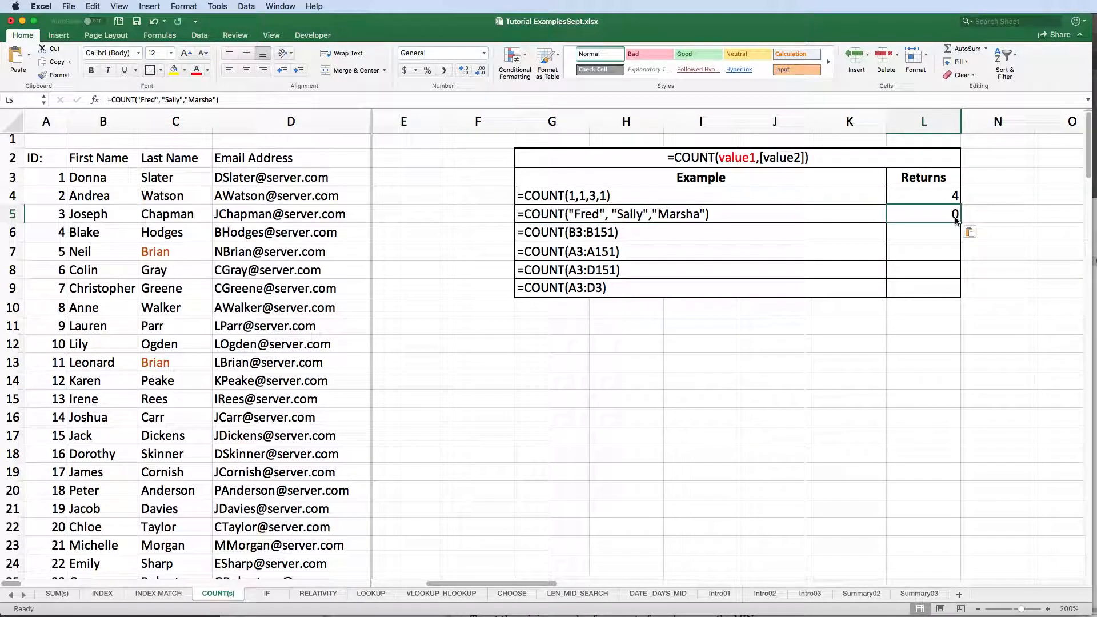
click(923, 232)
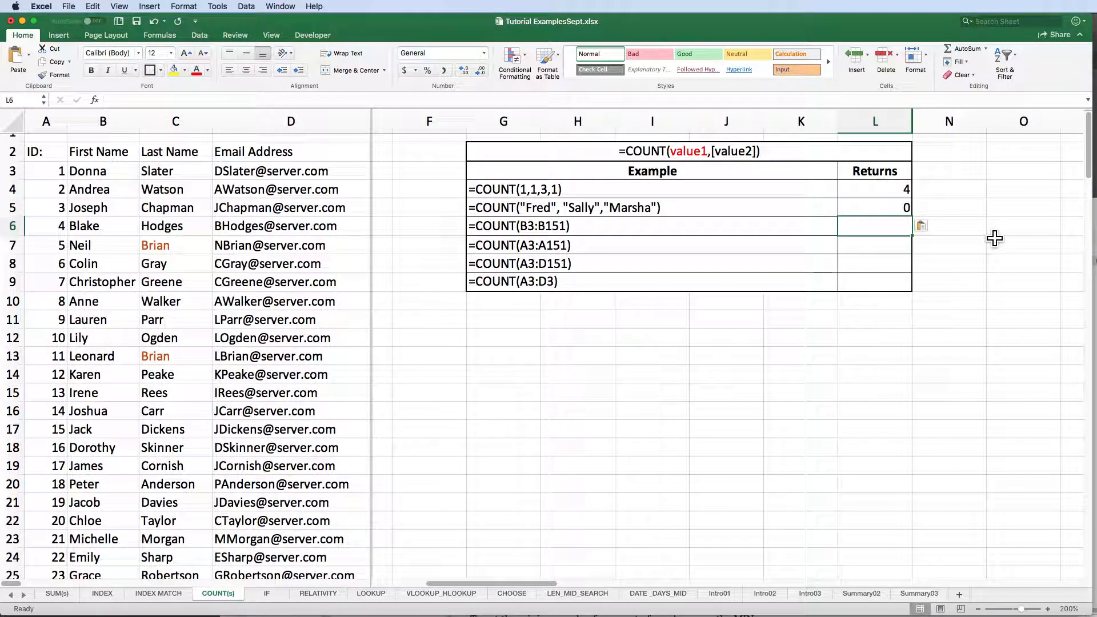
mouse_move(744, 215)
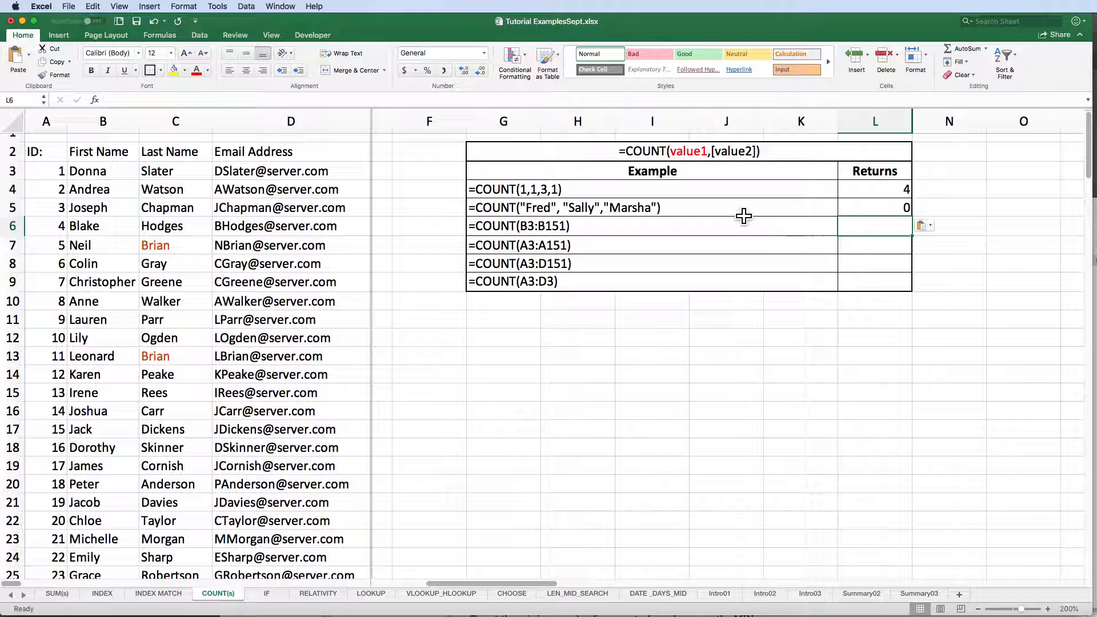
mouse_move(680, 207)
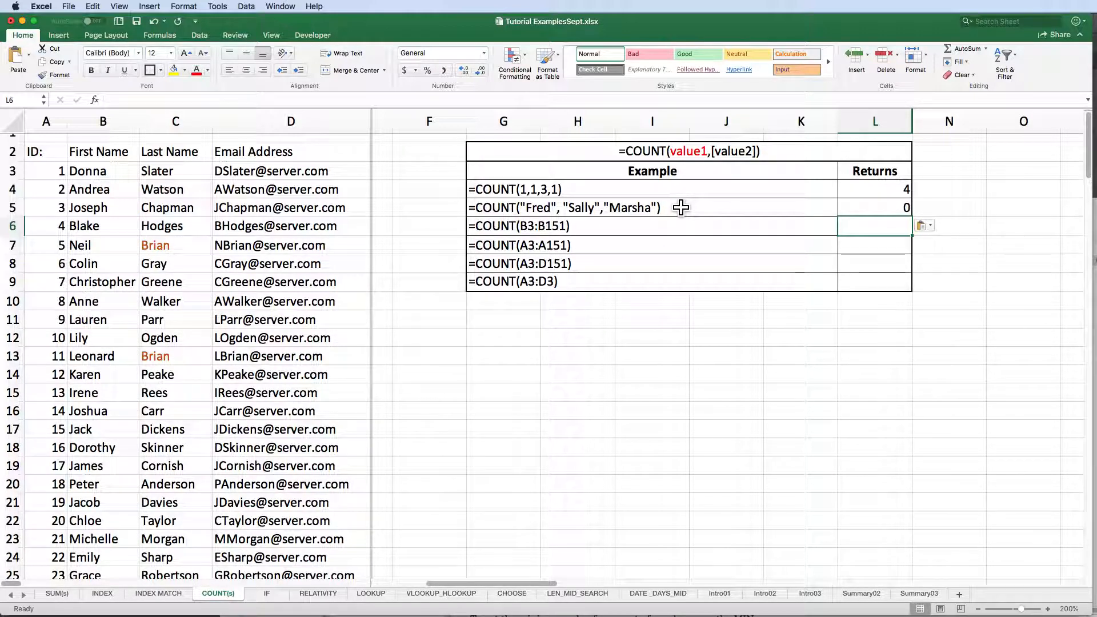
Enter COUNT(B3:B151) and COUNT(A3:A151) in L6 and L7, returning 0 and 149.
double_click(519, 225)
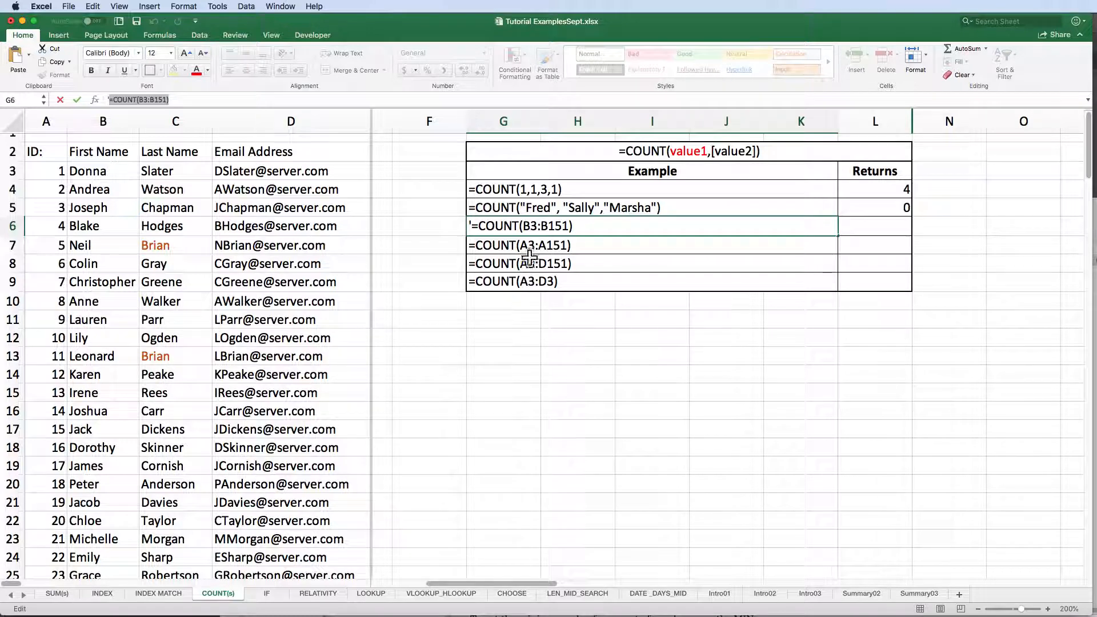
mouse_move(493, 246)
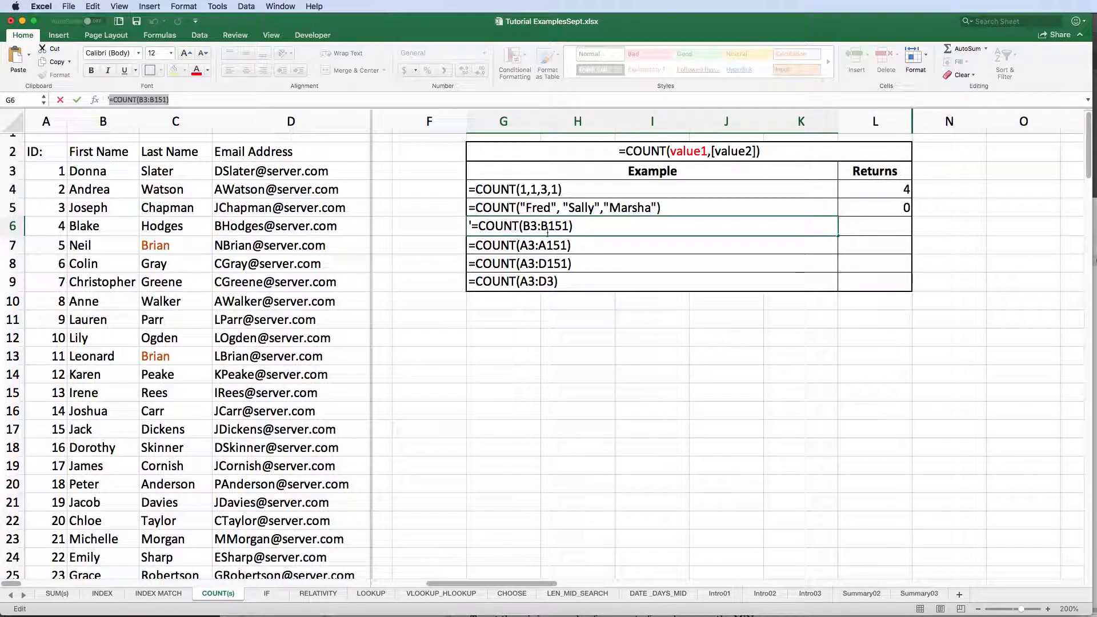
double_click(545, 225)
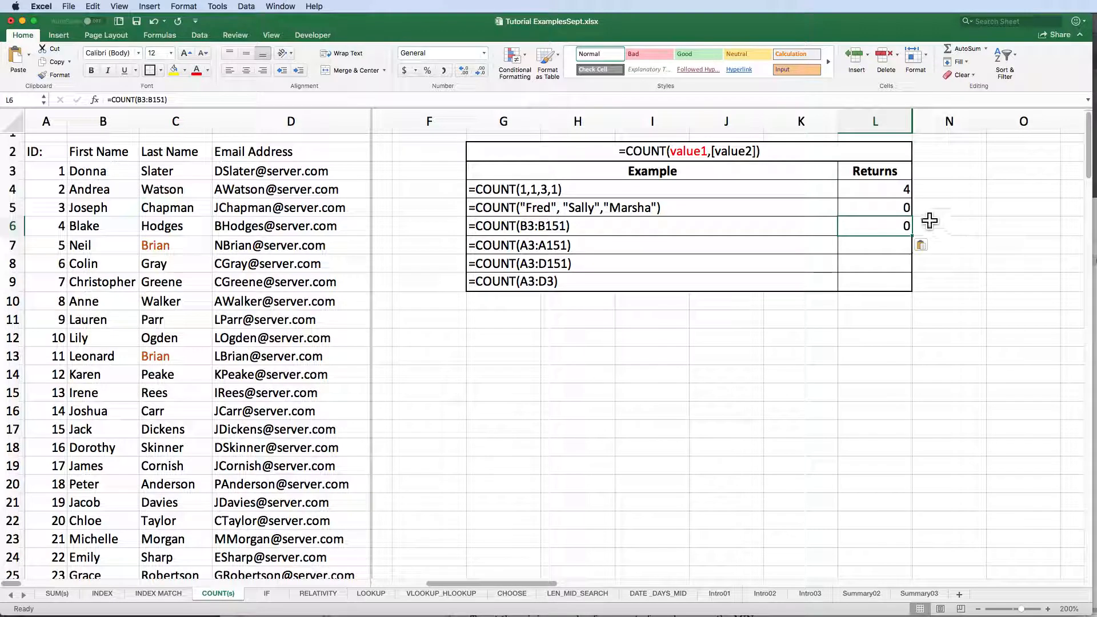
mouse_move(986, 259)
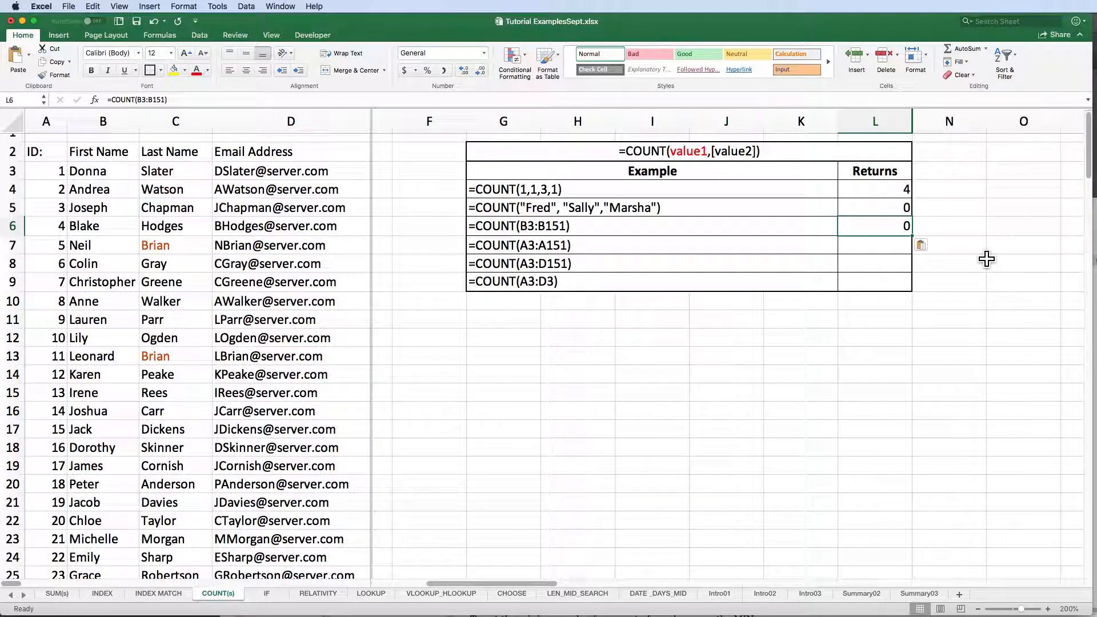
click(519, 245)
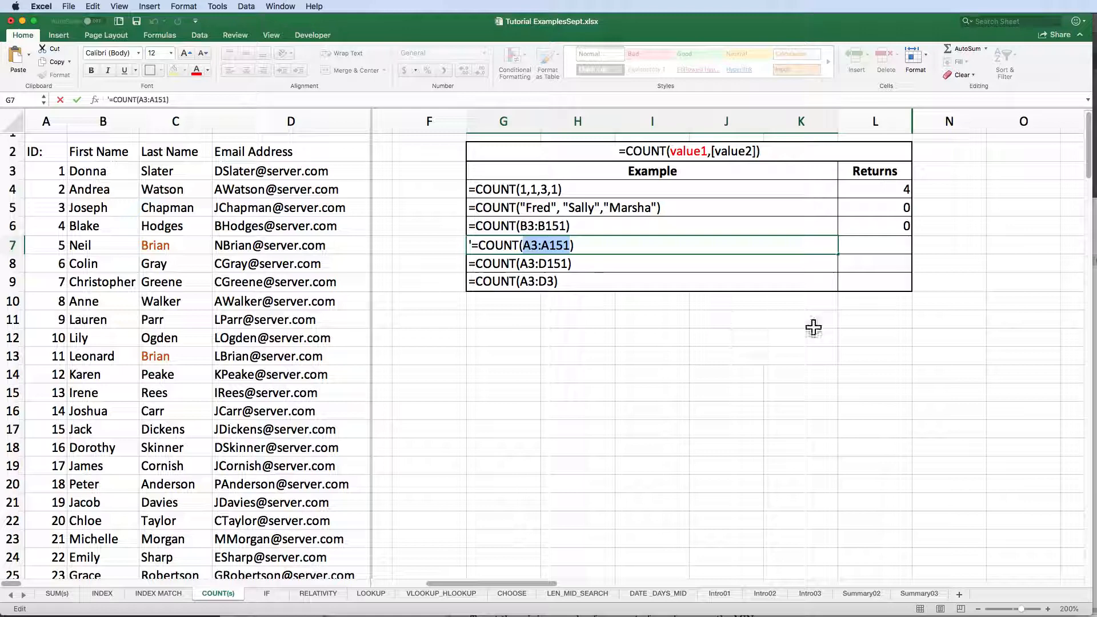
key(Return)
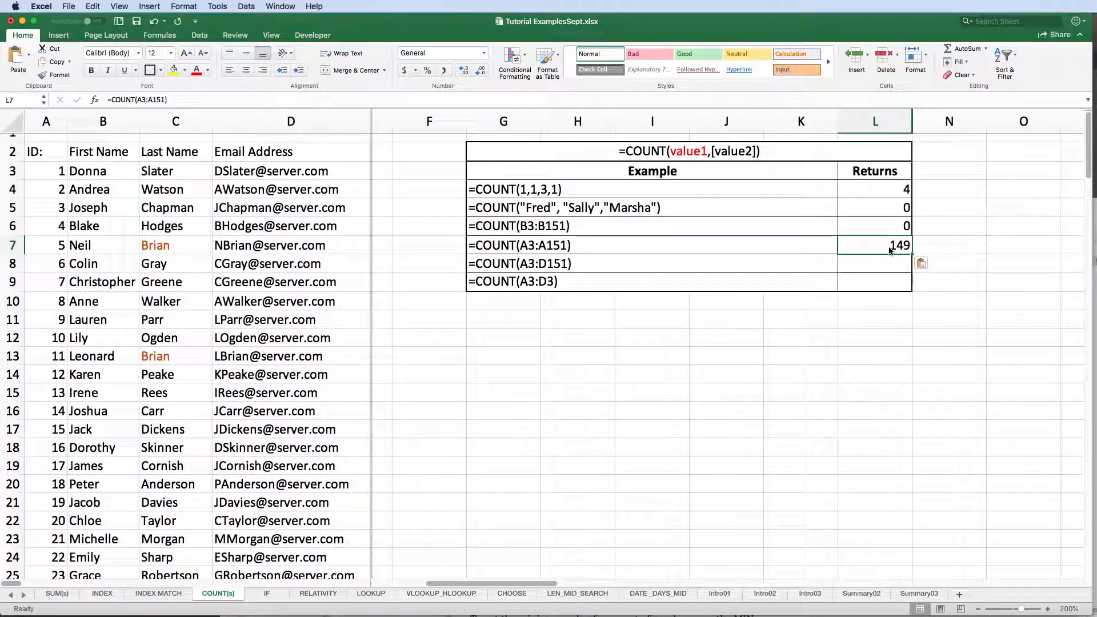
mouse_move(1015, 270)
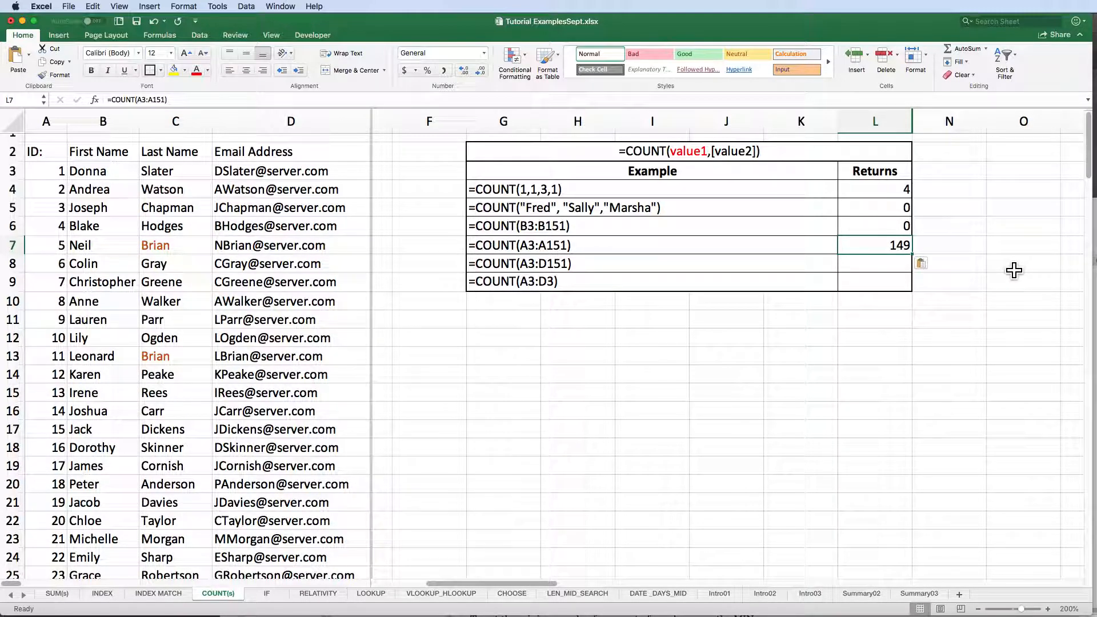
mouse_move(47, 121)
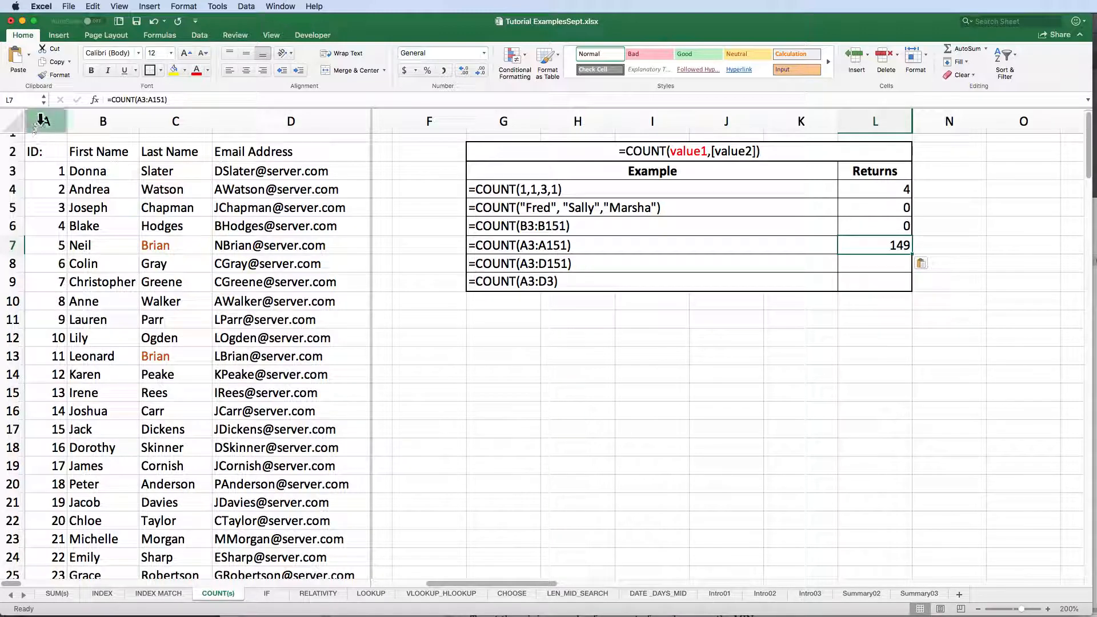
Select the name-and-email data and evaluate COUNT(A3:D151) in L8, returning 149.
click(45, 121)
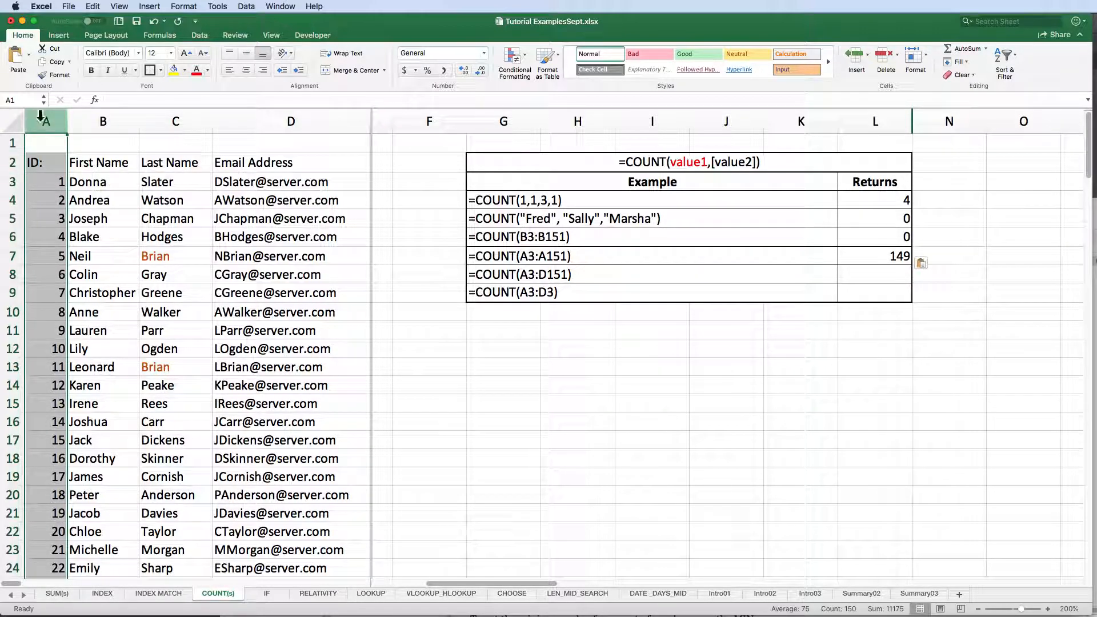
drag(46, 120, 291, 121)
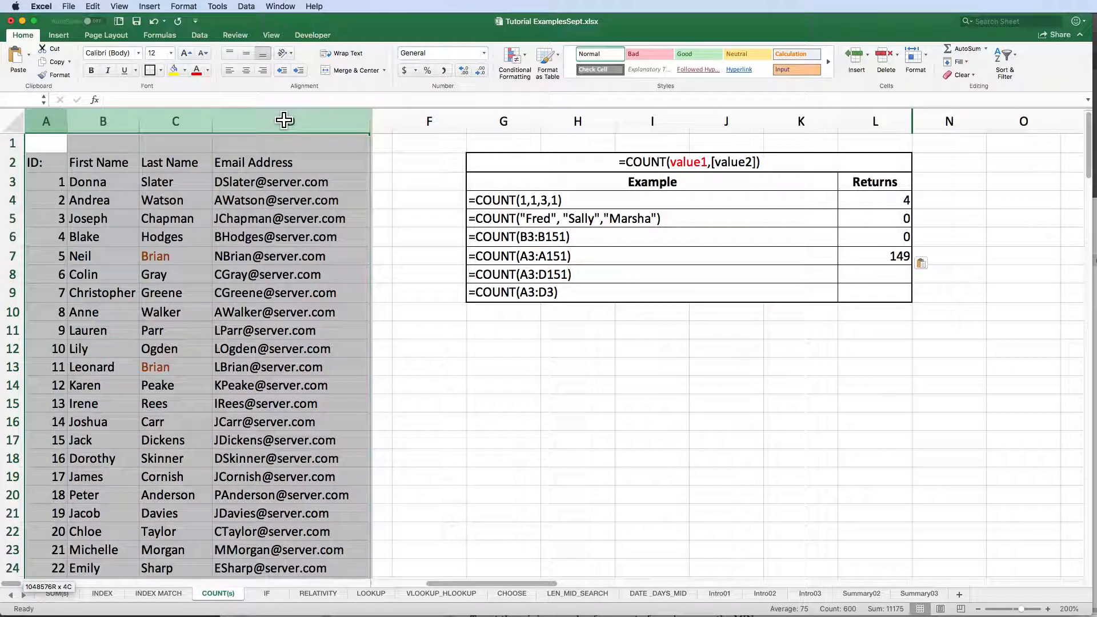
click(925, 274)
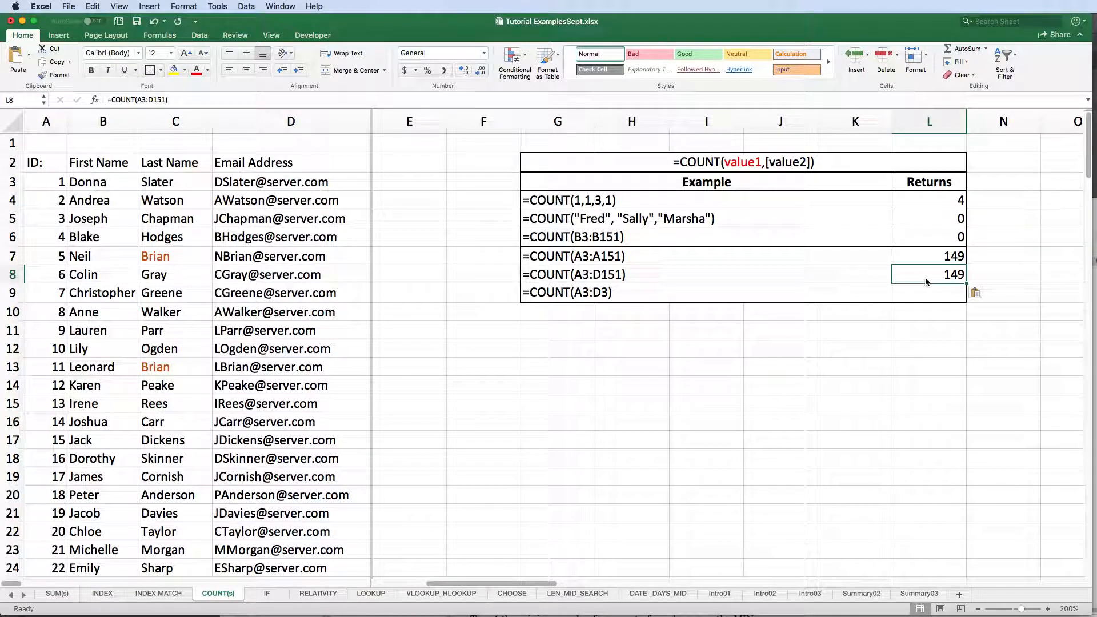
mouse_move(1009, 293)
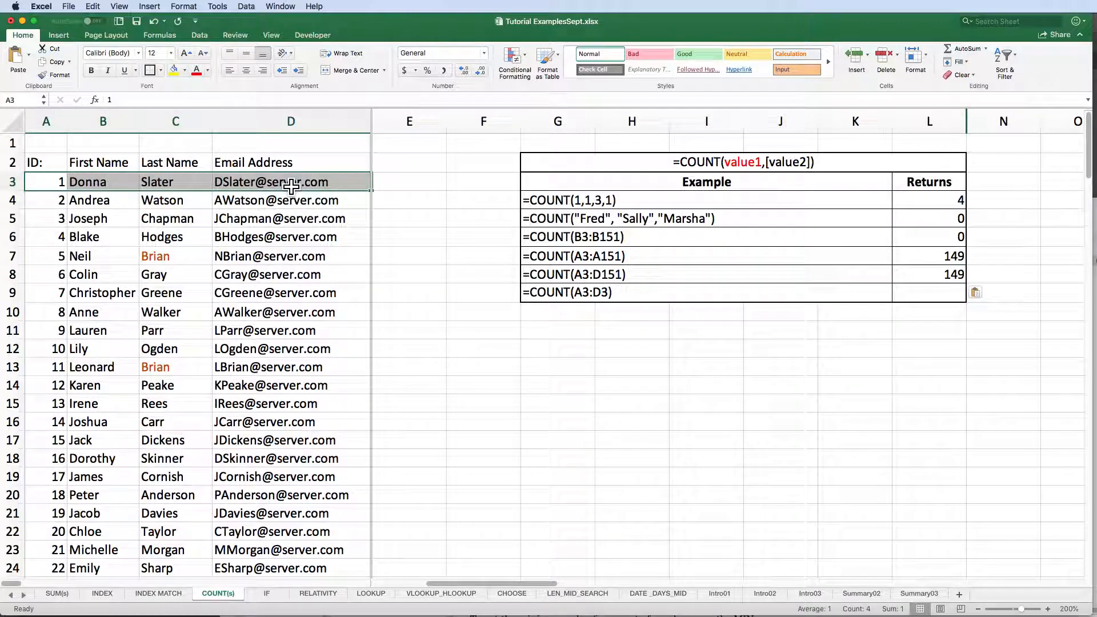
mouse_move(265, 200)
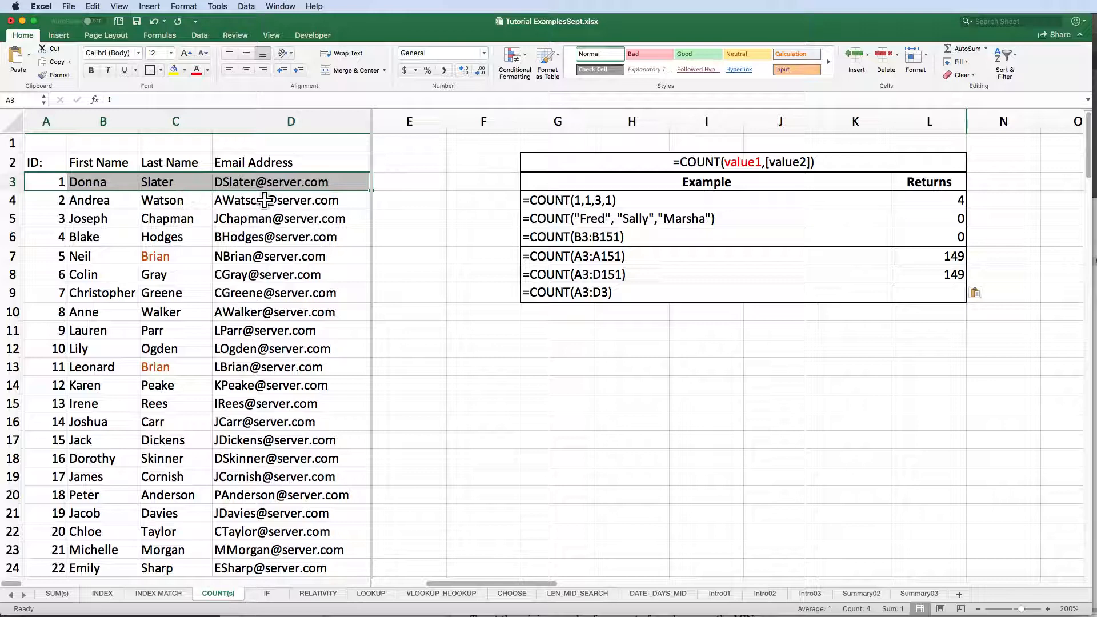
mouse_move(612, 306)
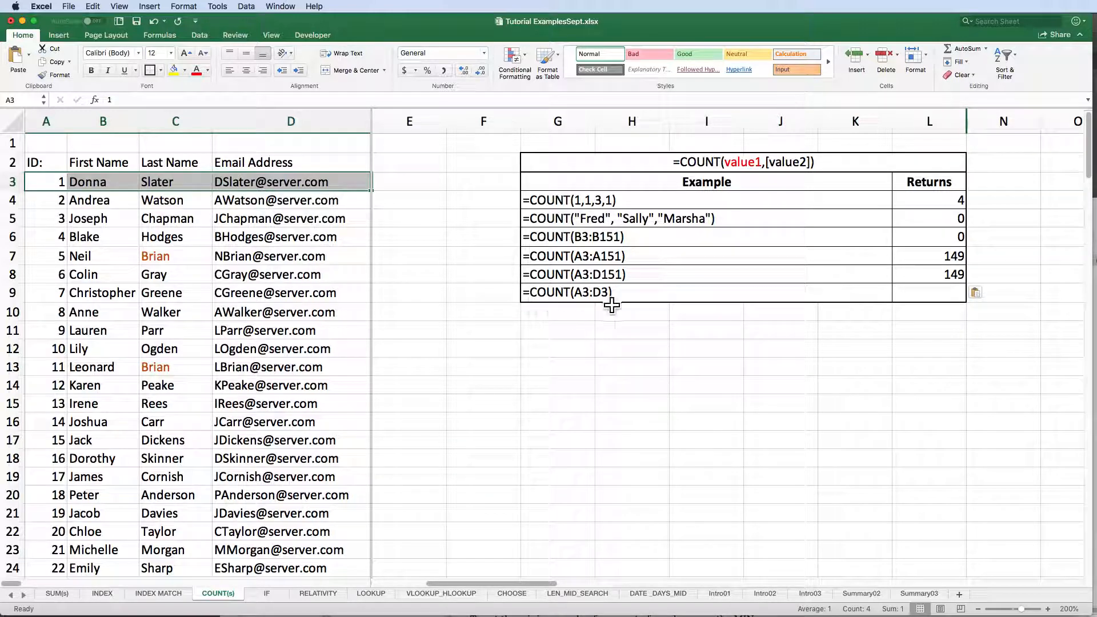
mouse_move(611, 316)
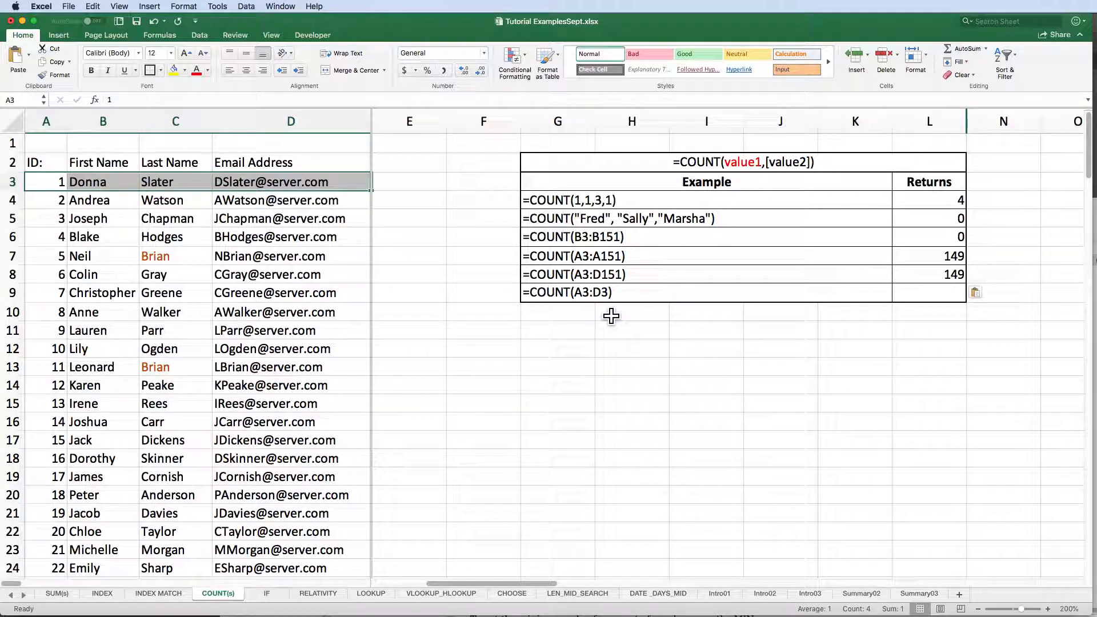
Evaluate COUNT(A3:D3) in L9, returning 1, then re-select column A.
click(929, 293)
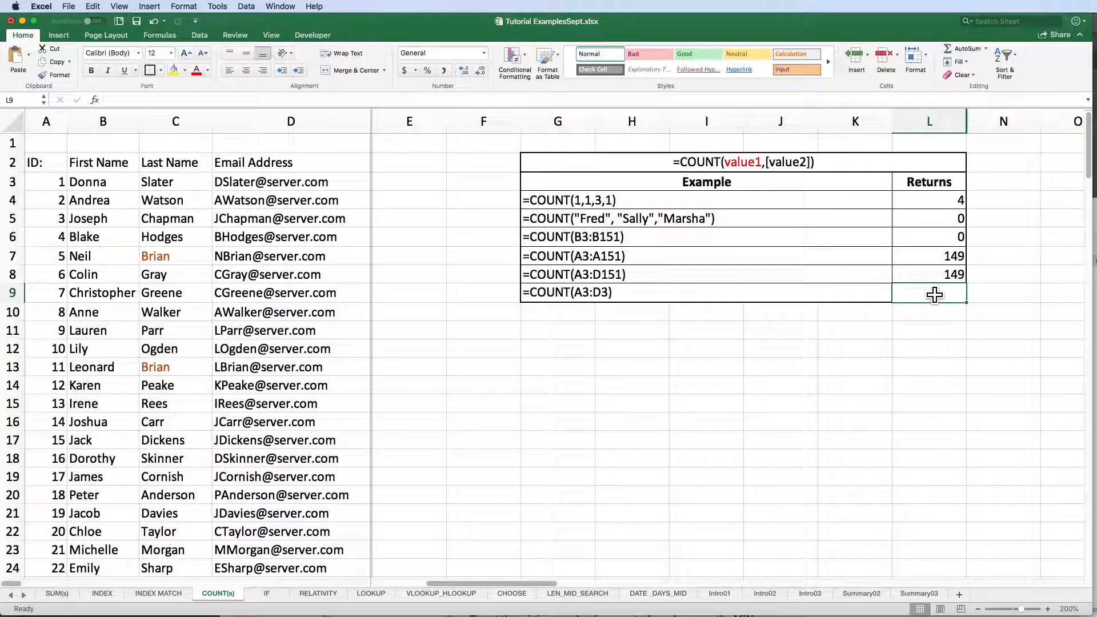
key(Return)
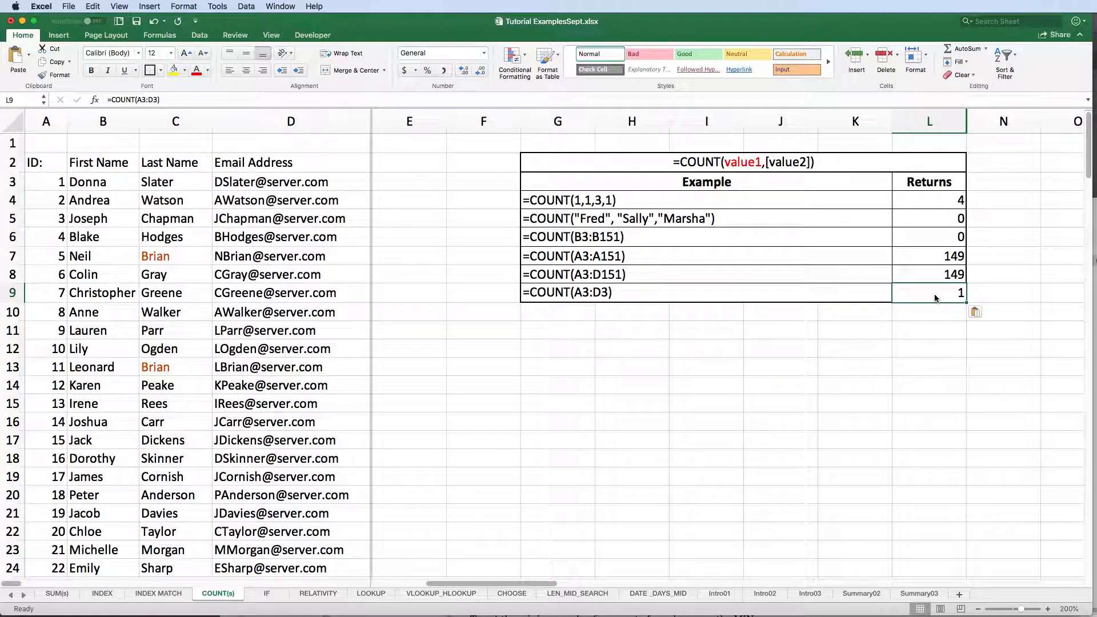
click(928, 312)
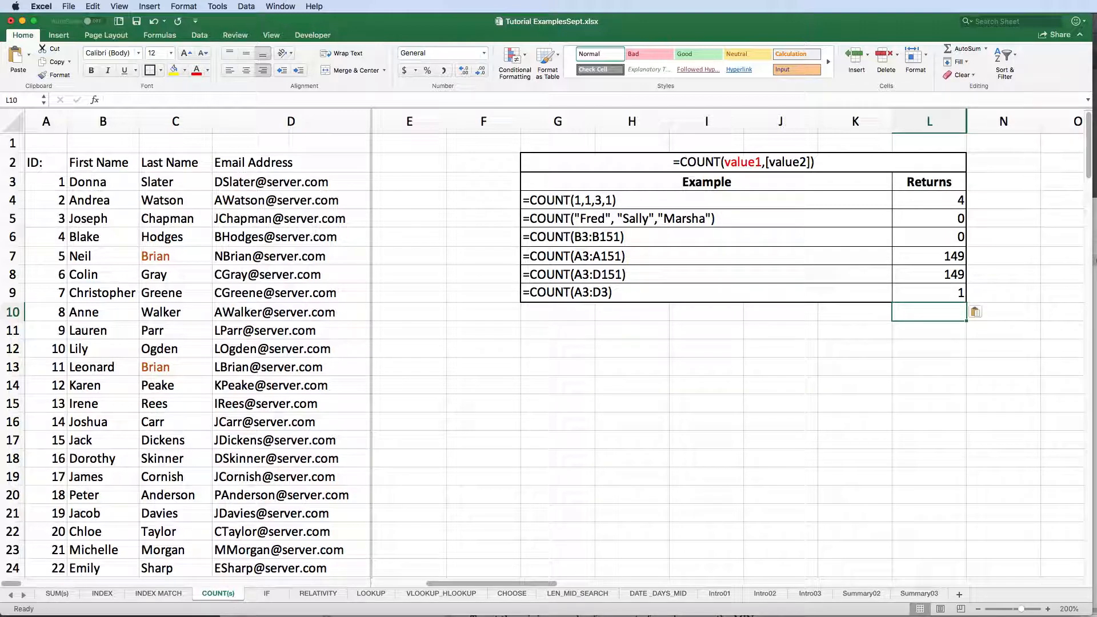
mouse_move(765, 494)
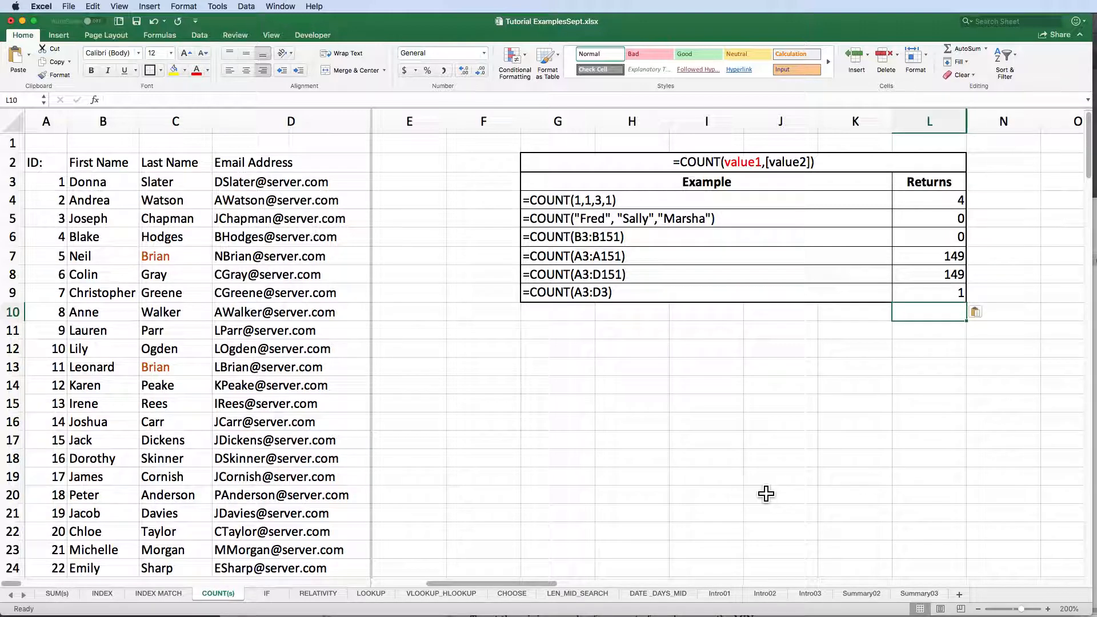
scroll(up, 3)
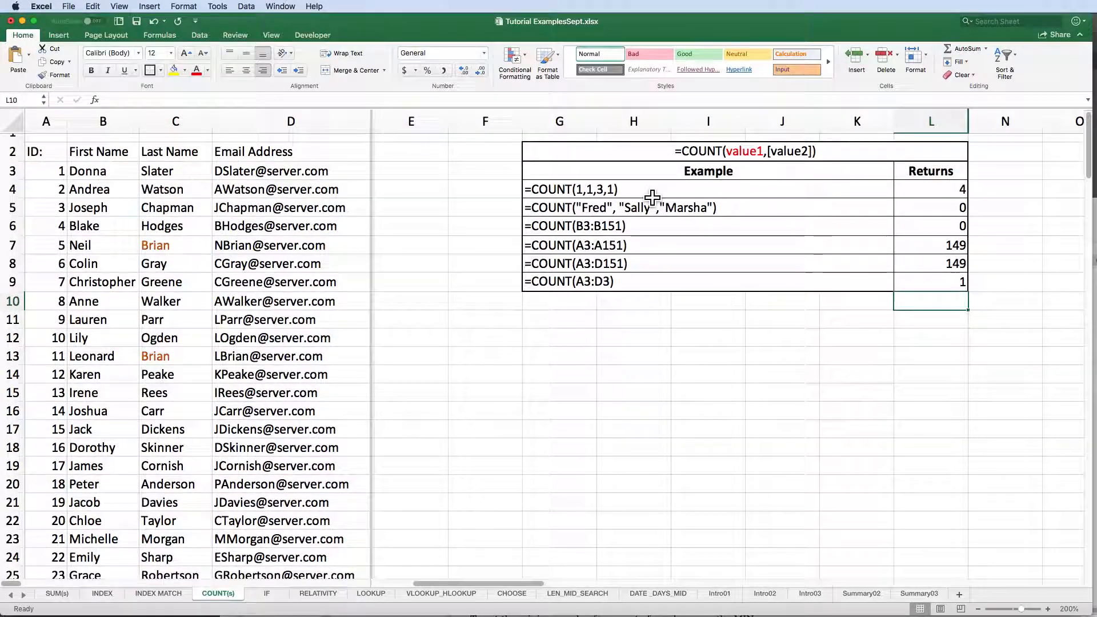
click(46, 121)
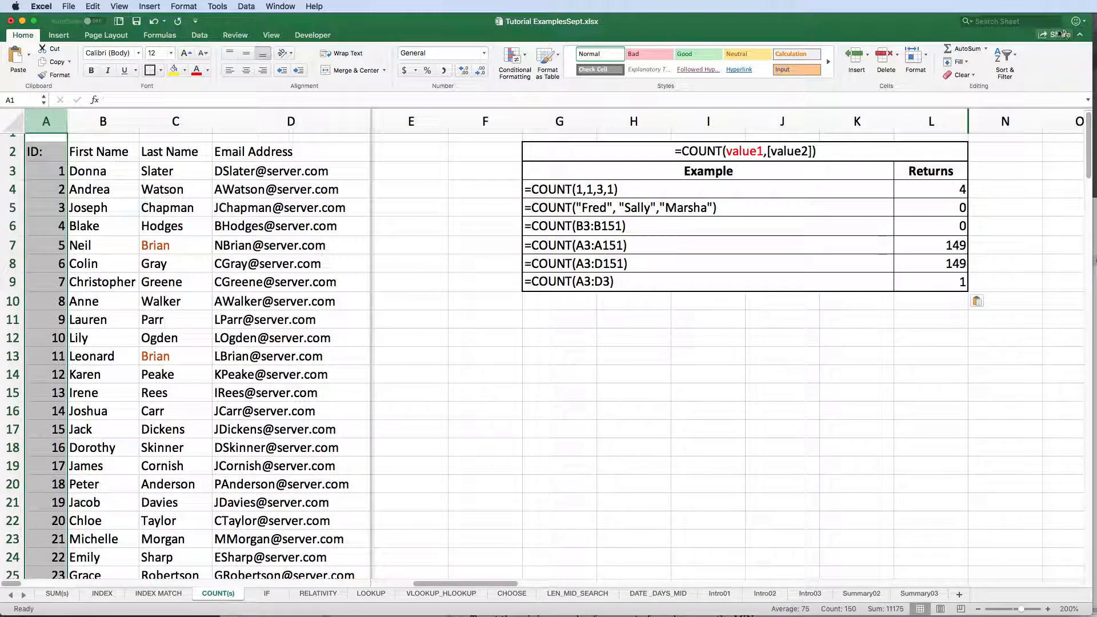
Evaluate COUNTA(1,1,3,1) in V4, returning 4, and copy the Fred, Sally, Marsha formula.
click(931, 122)
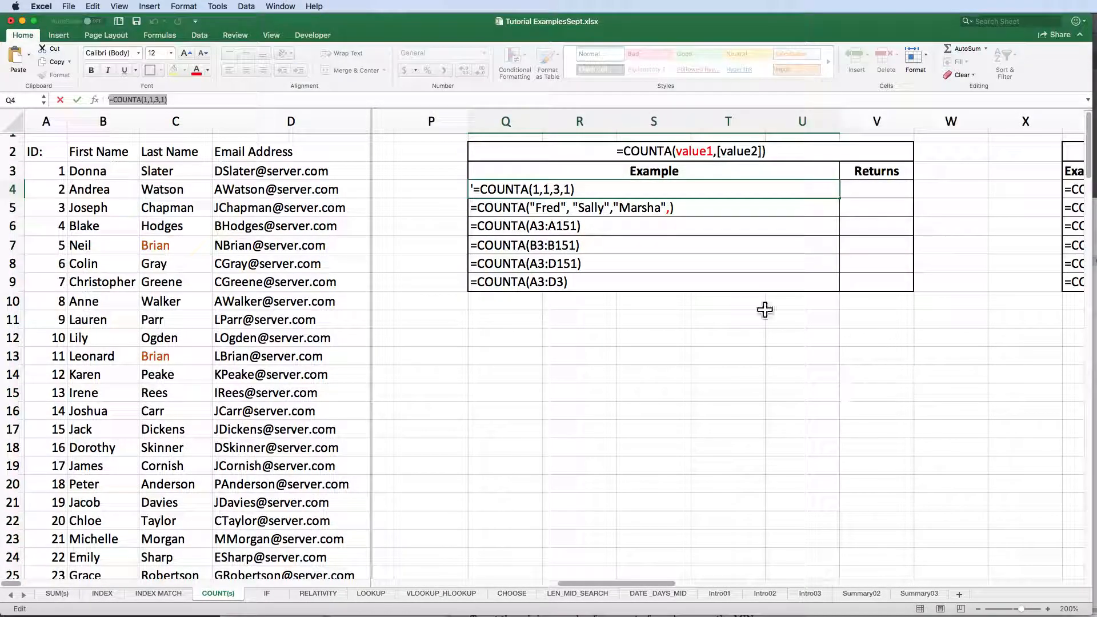
mouse_move(443, 187)
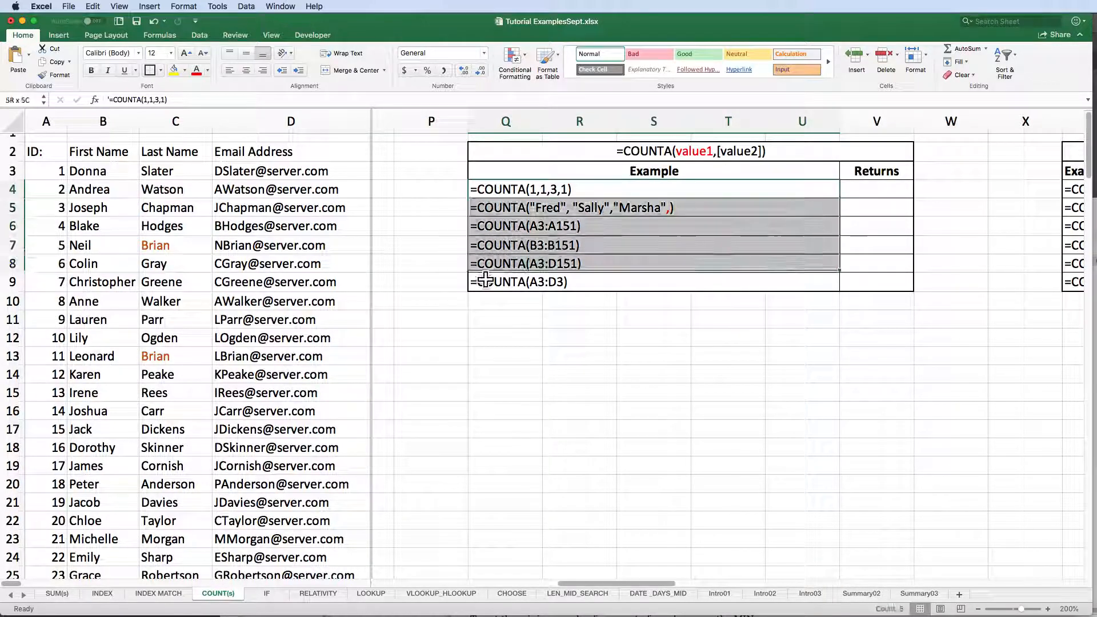
click(431, 264)
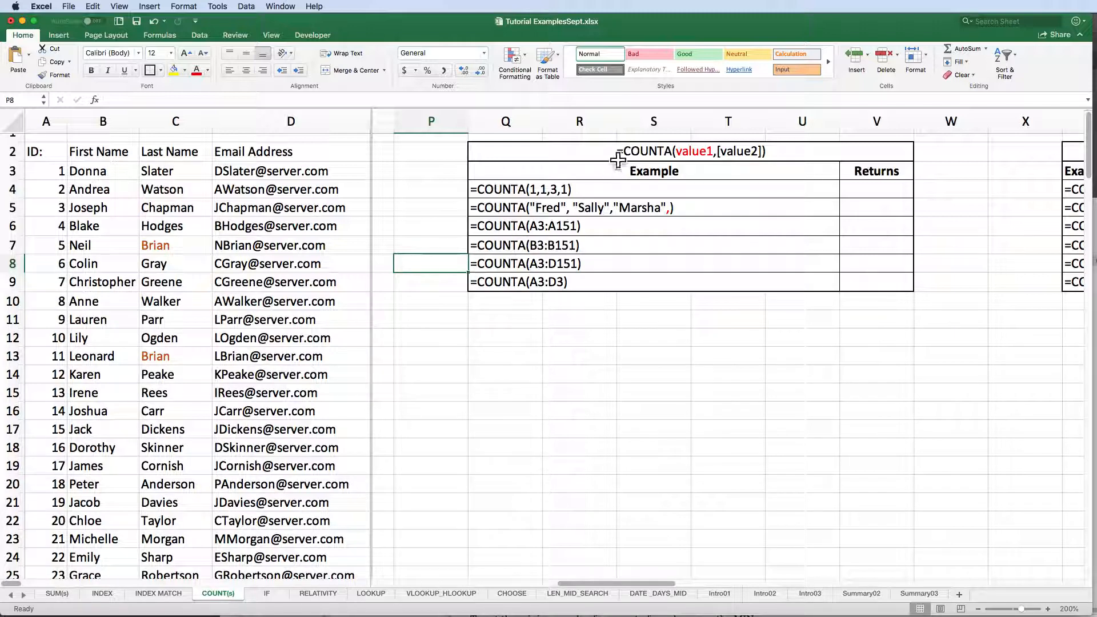
click(876, 189)
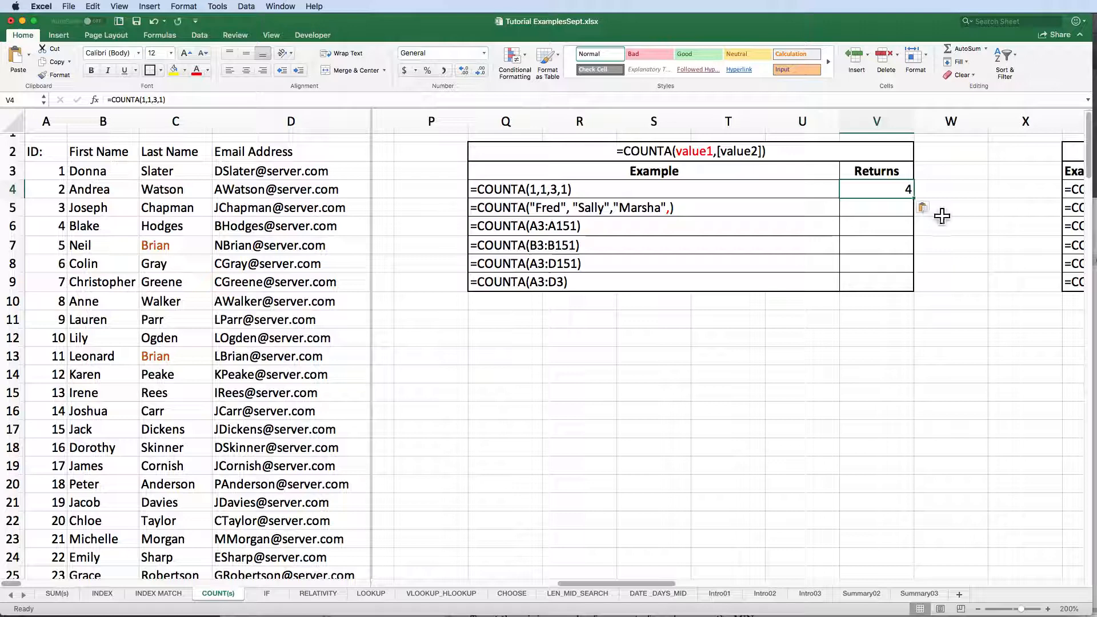
mouse_move(991, 235)
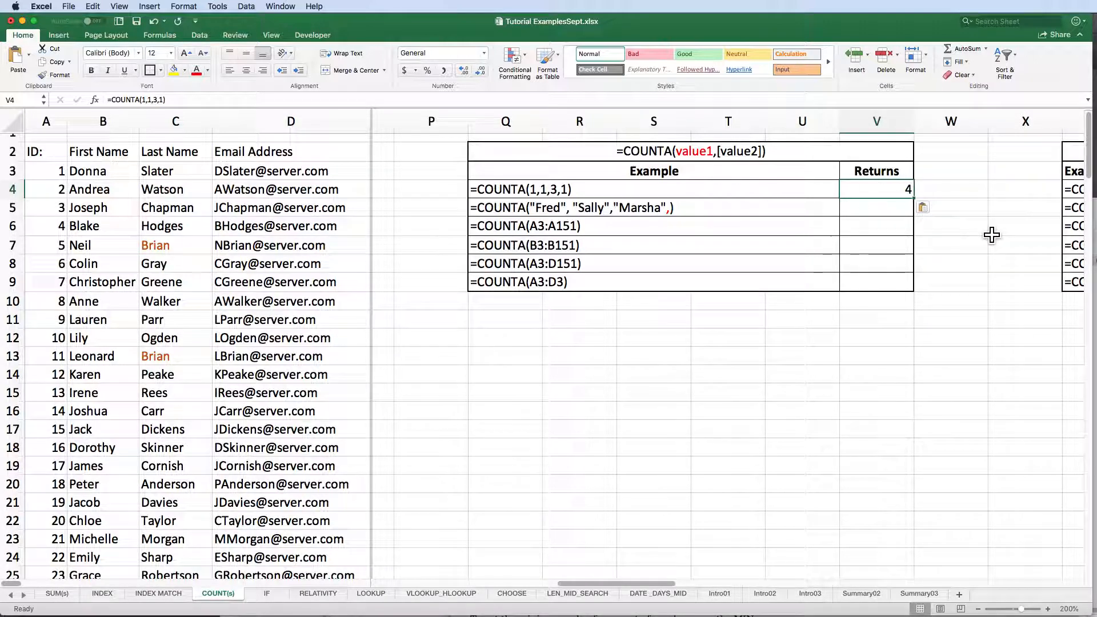
double_click(573, 206)
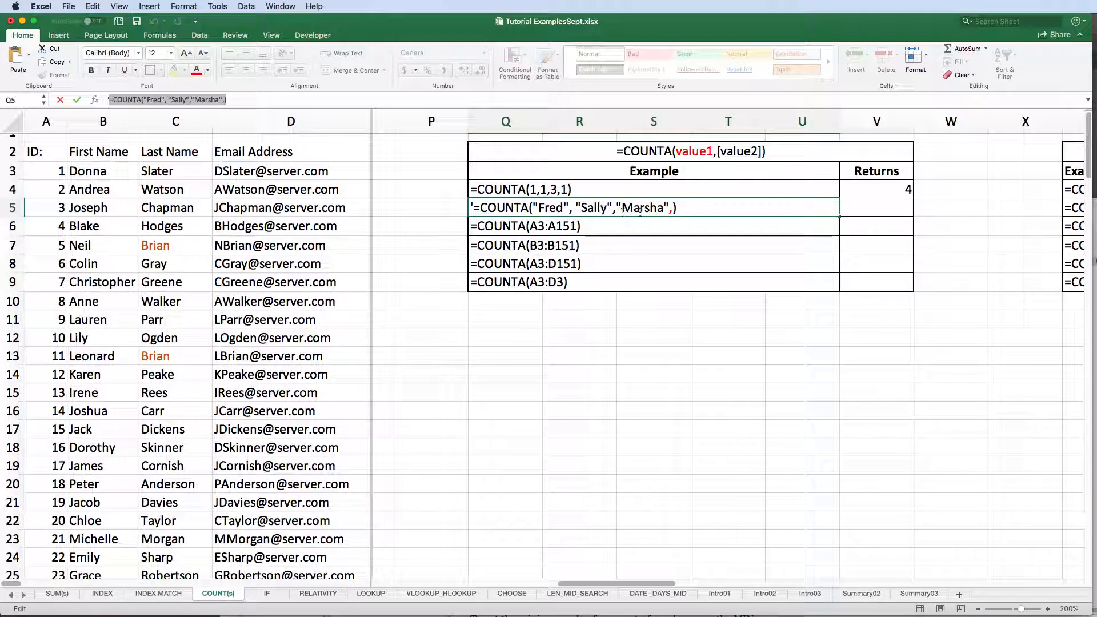
mouse_move(847, 205)
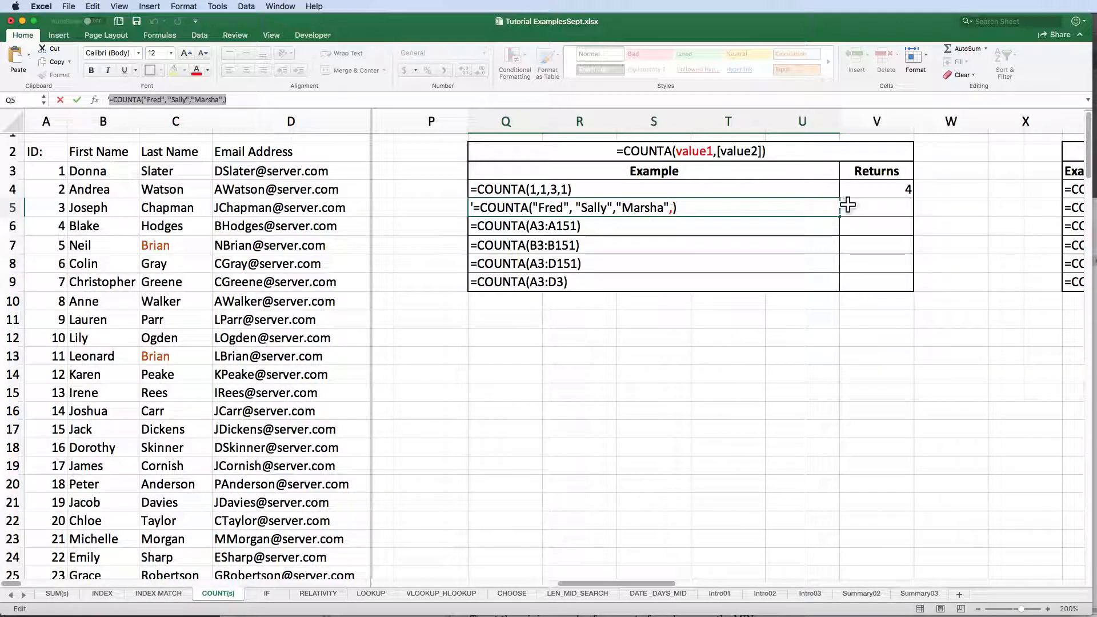
key(Return)
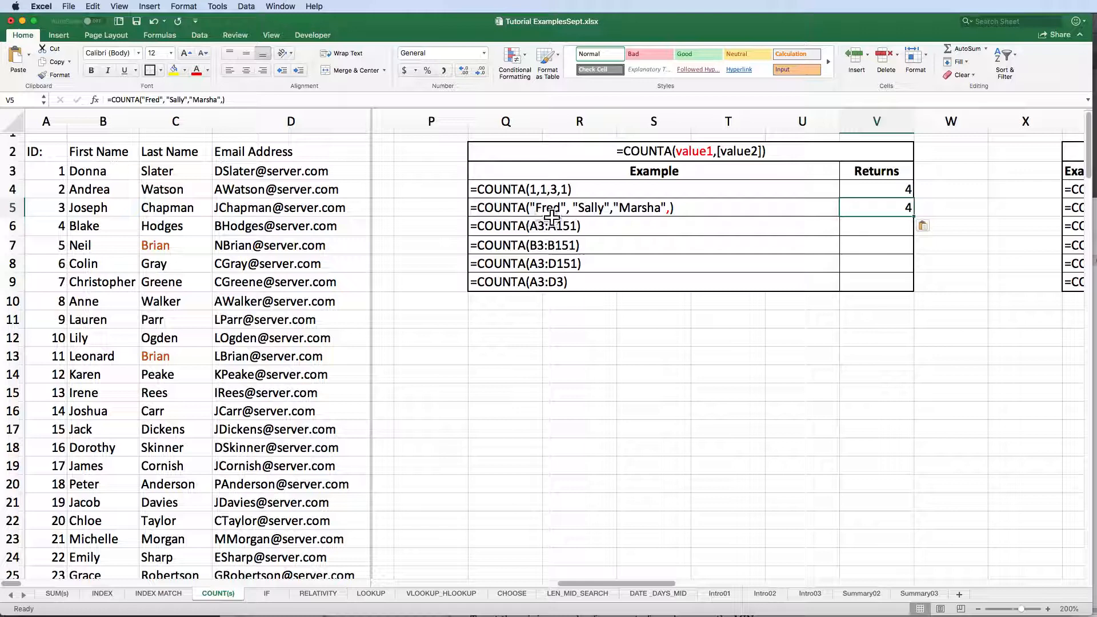
mouse_move(798, 218)
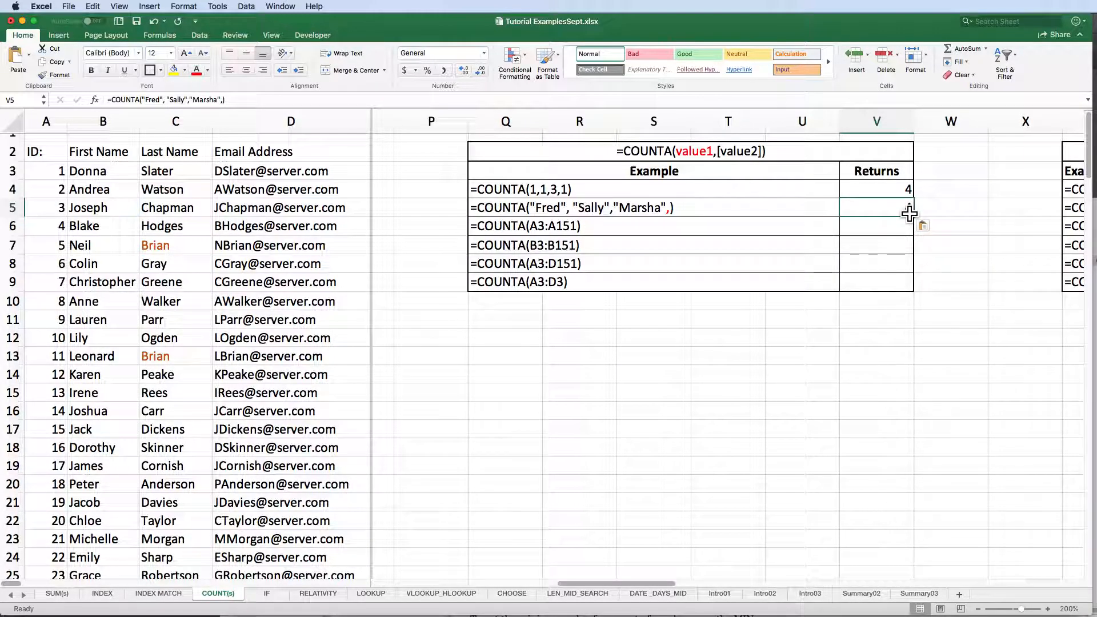
Enter the Fred, Sally, Marsha COUNTA formula in V5 so it returns 4.
key(Return)
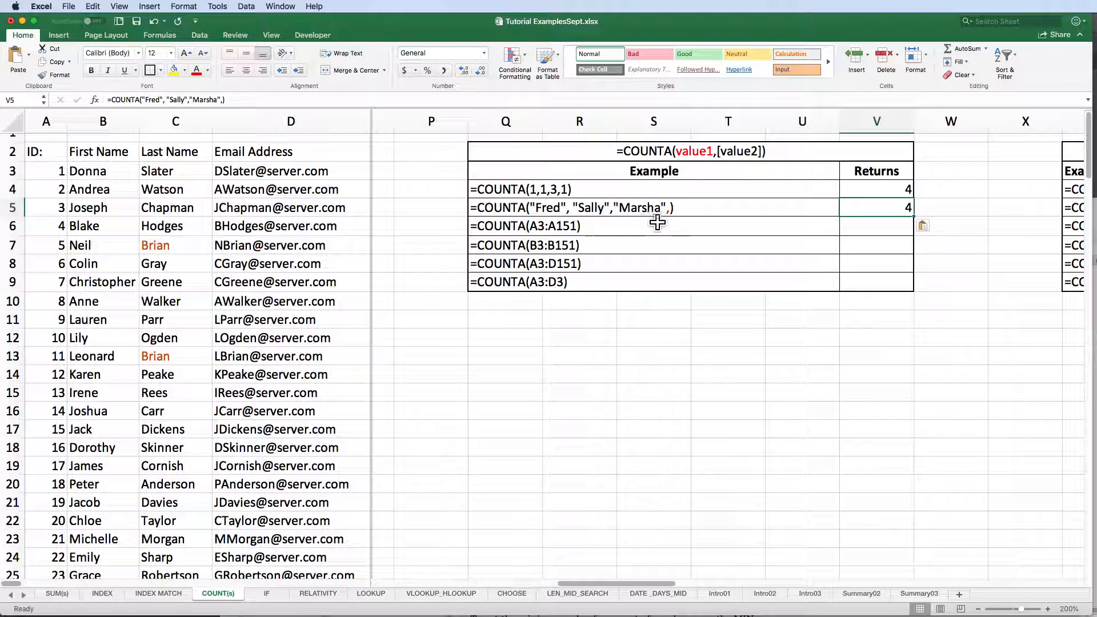
mouse_move(664, 199)
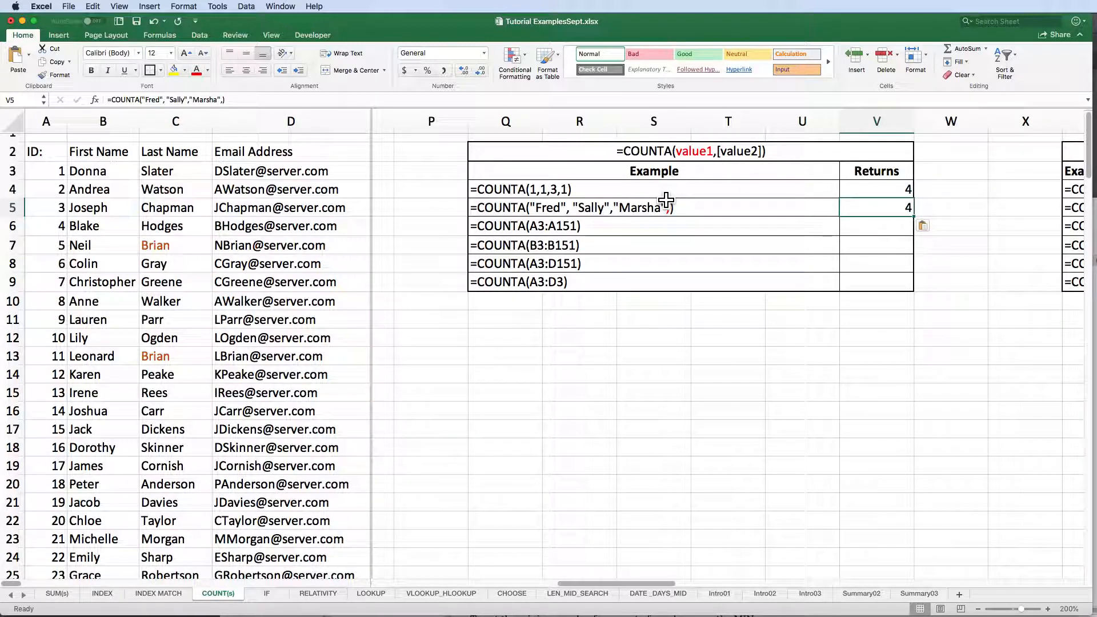
mouse_move(753, 212)
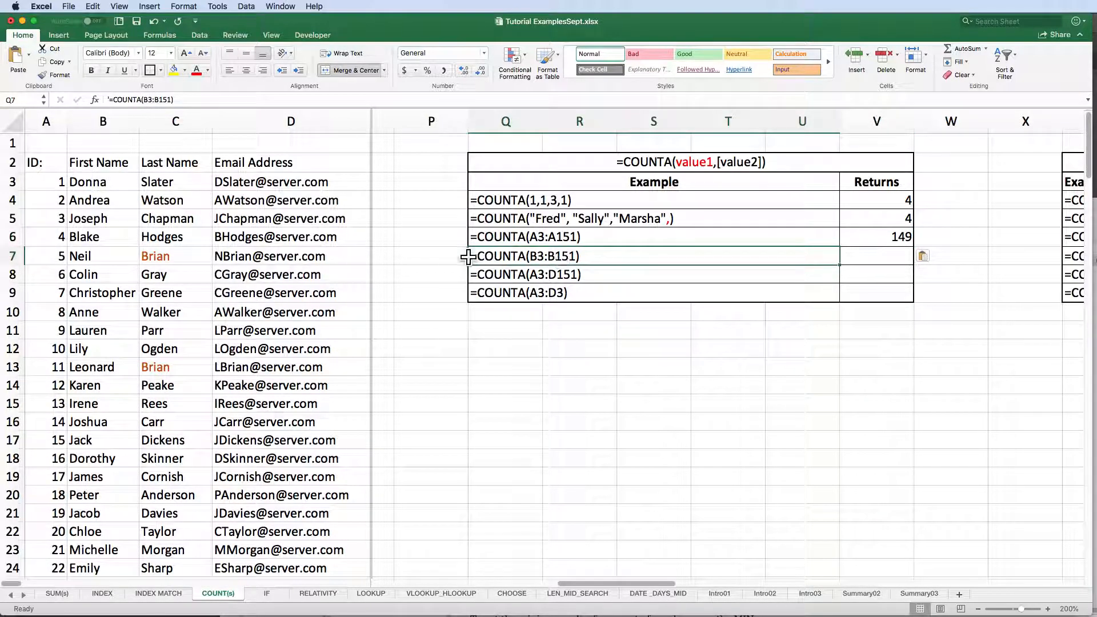
Evaluate the remaining COUNTA examples: B3:B151 gives 149, A3:D151 gives 596, A3:D3 gives 4.
click(875, 256)
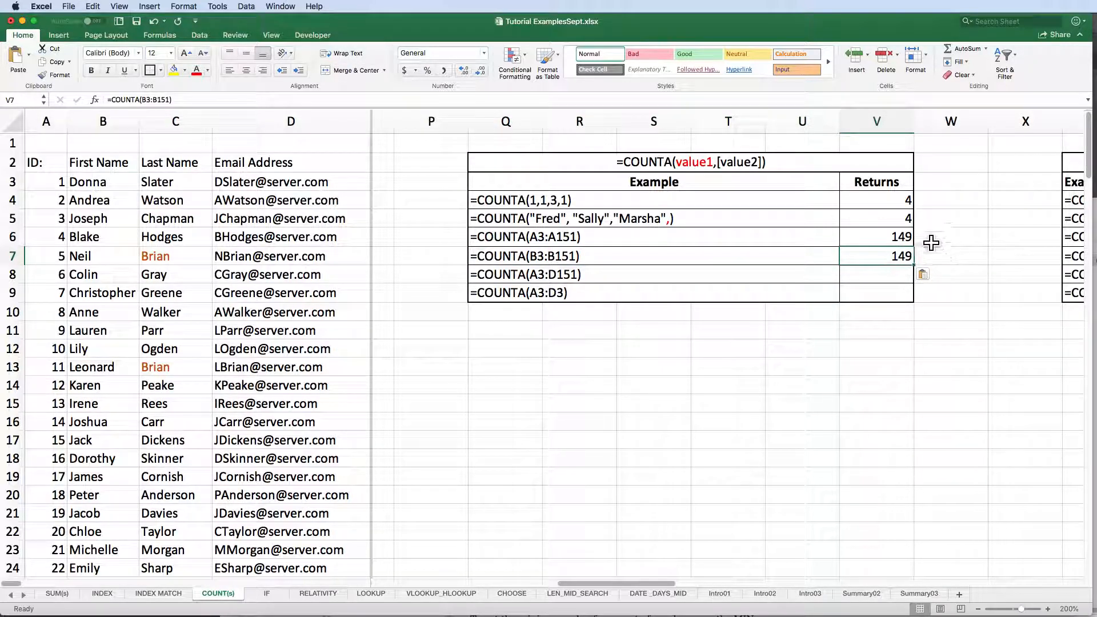
mouse_move(965, 246)
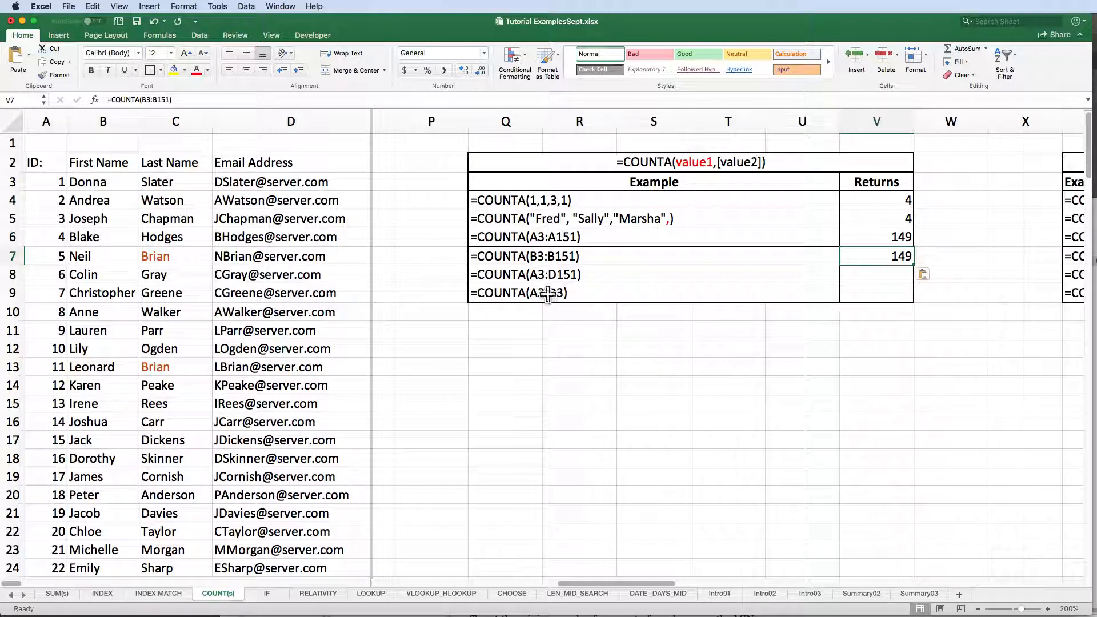
click(514, 273)
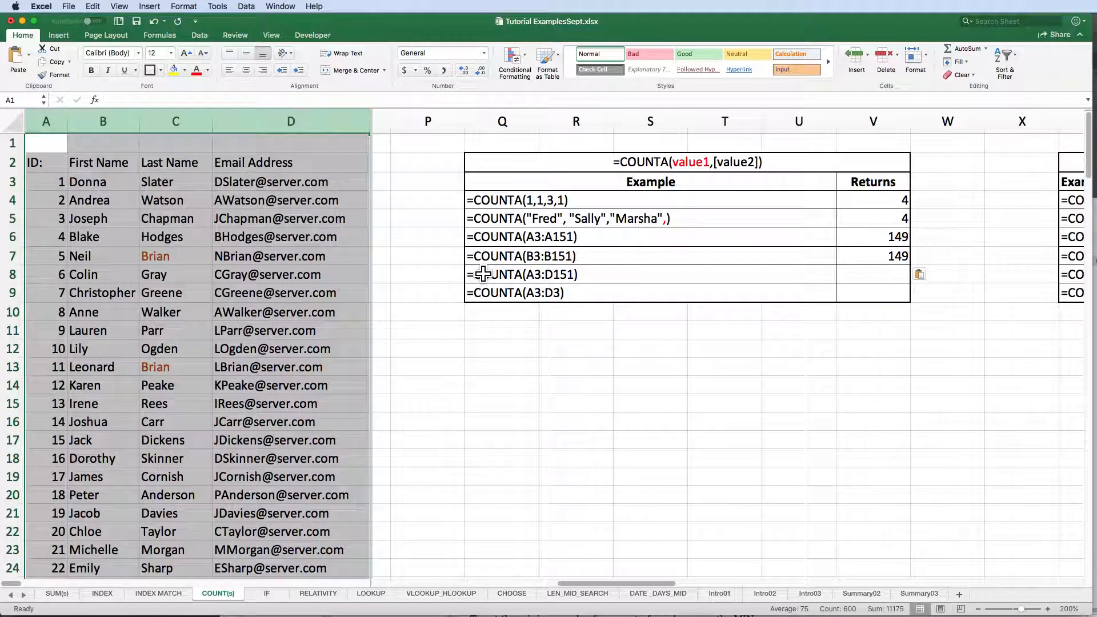
click(502, 275)
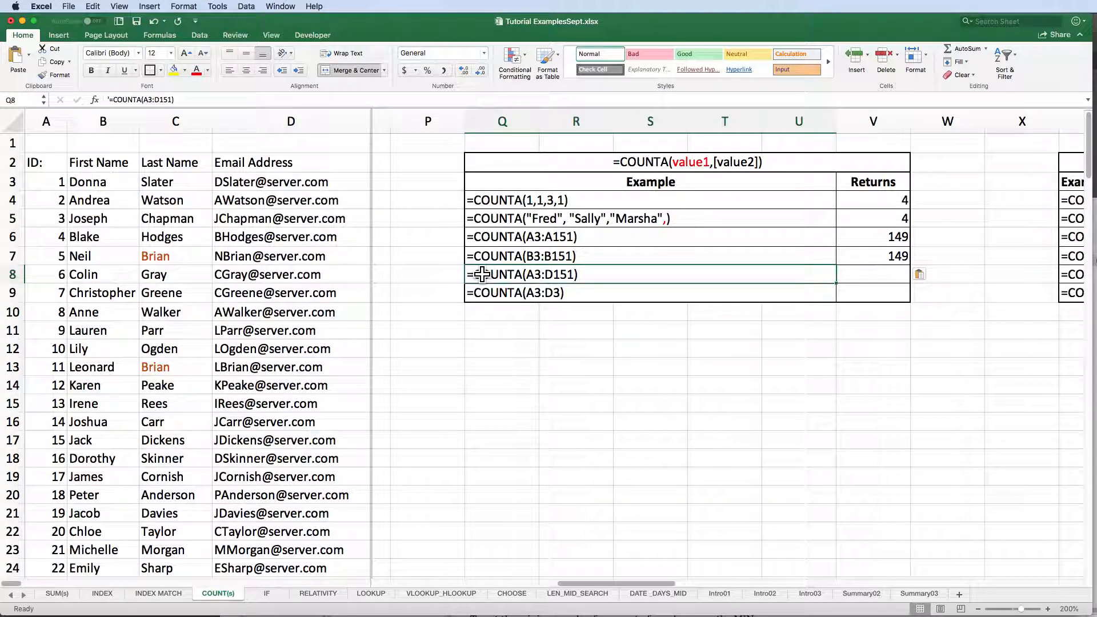
click(873, 273)
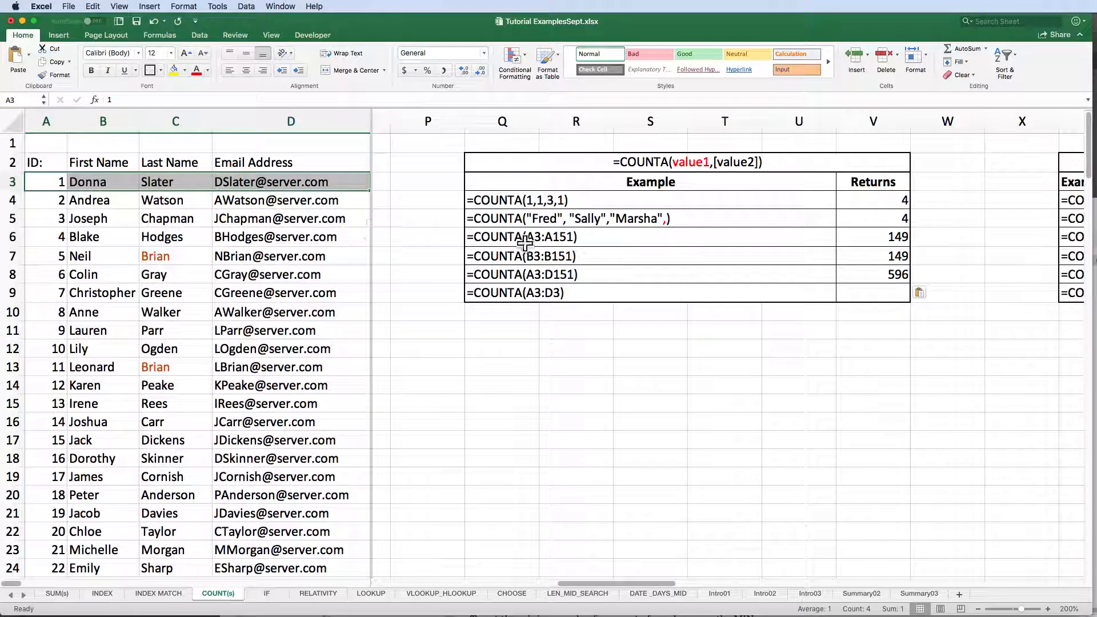
click(514, 293)
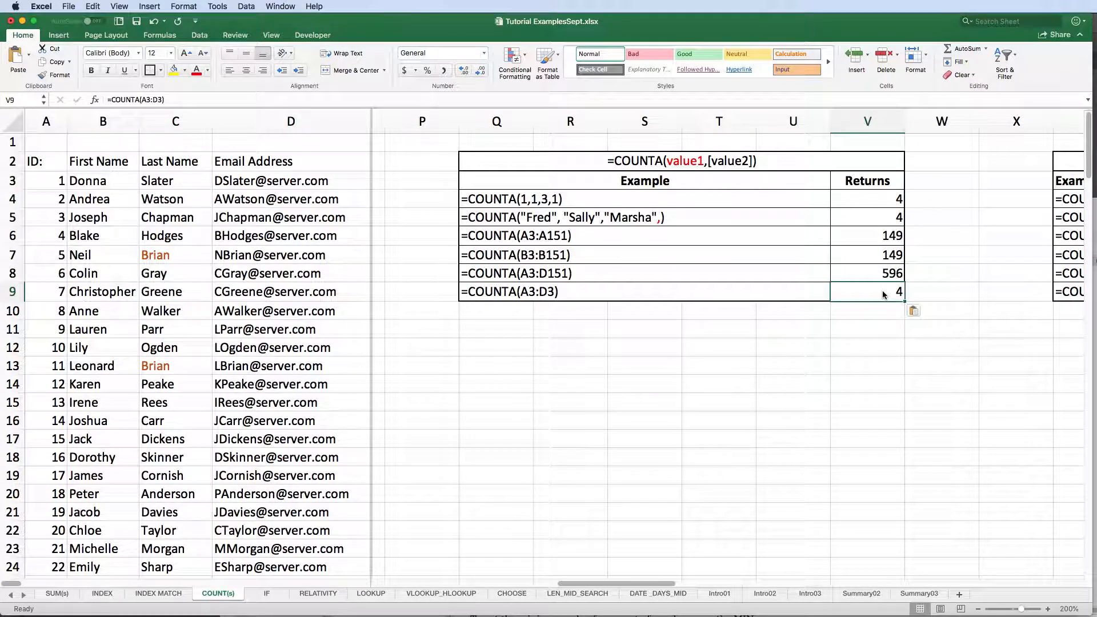
click(867, 311)
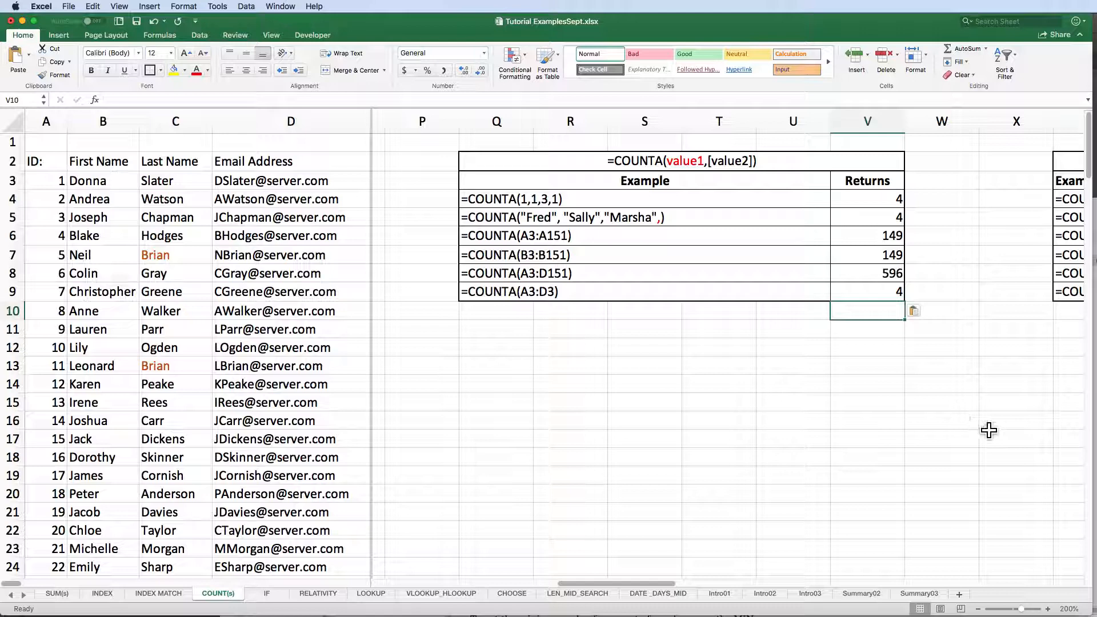
Scroll across to the COUNTIF examples table in columns Y–AD.
scroll(left, 3)
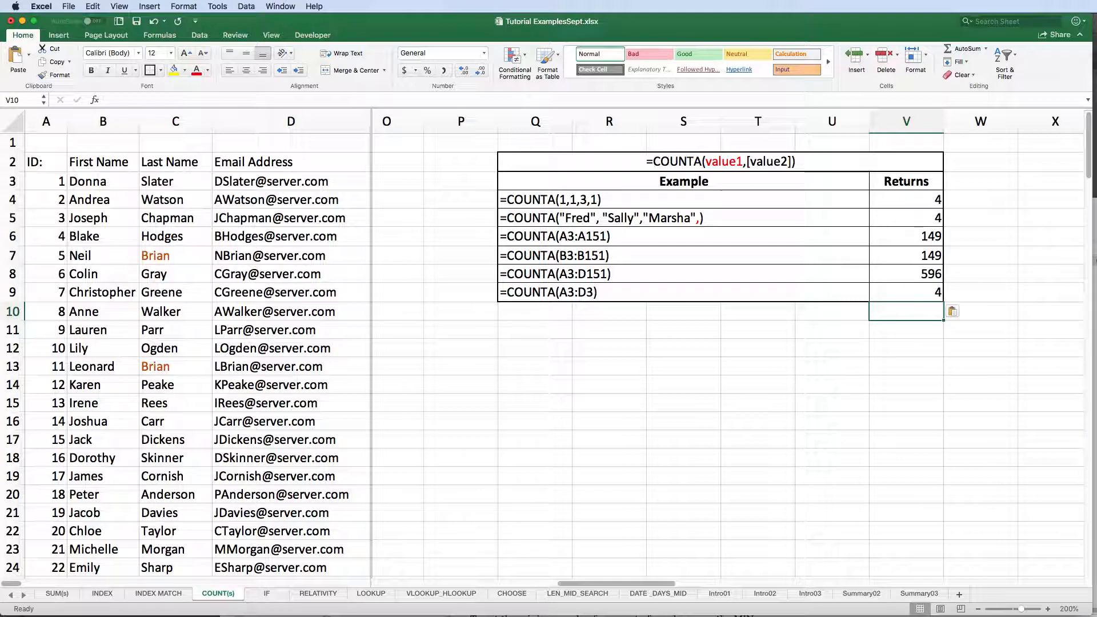
mouse_move(647, 208)
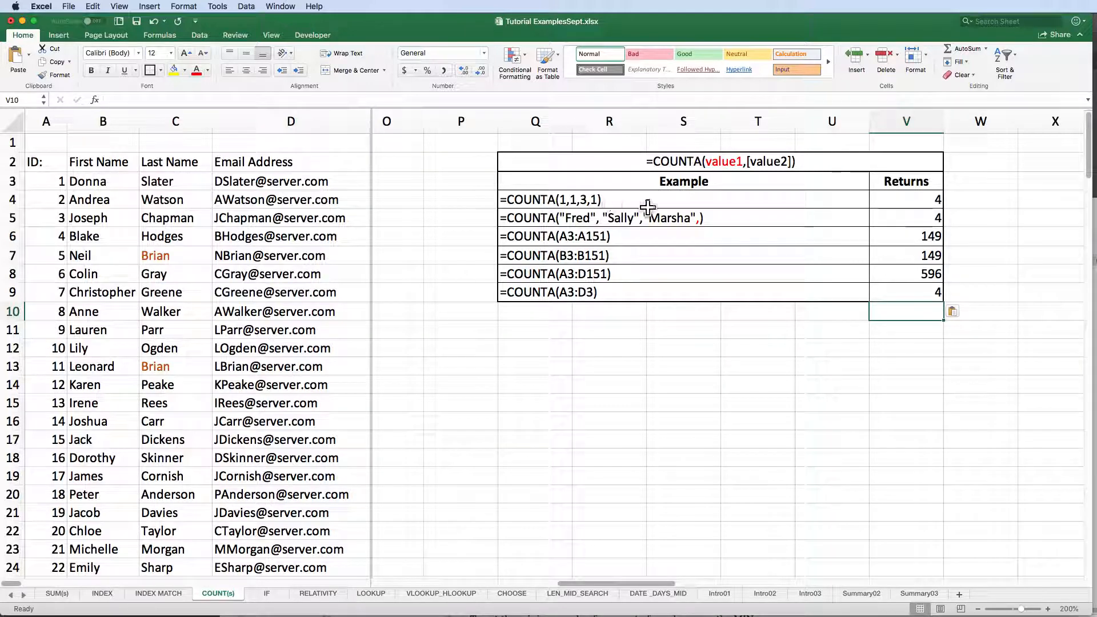
mouse_move(549, 238)
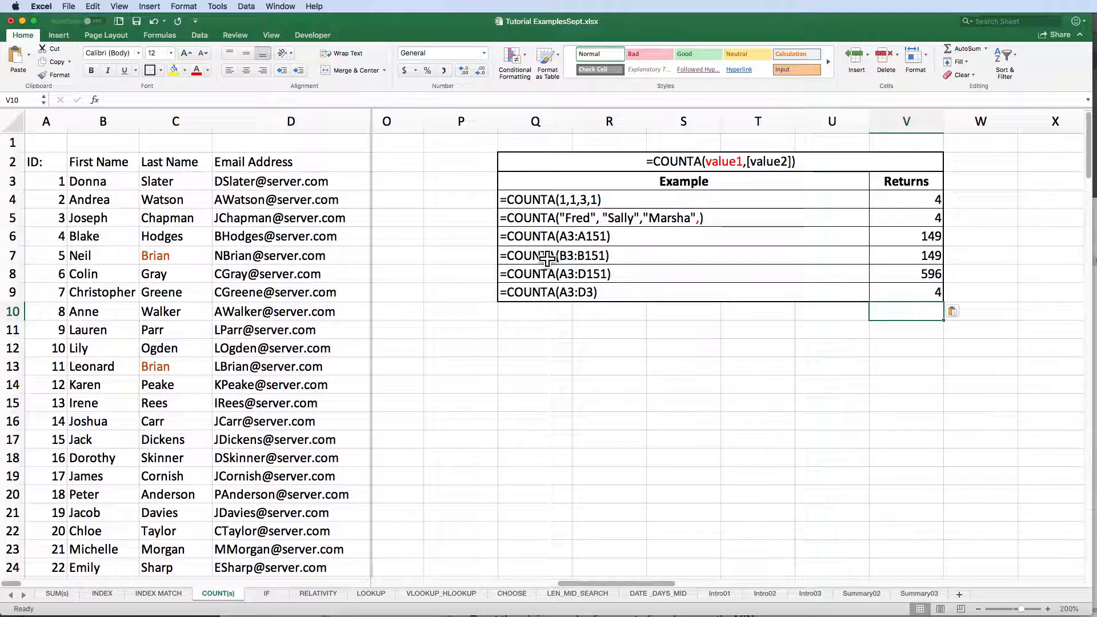
mouse_move(539, 304)
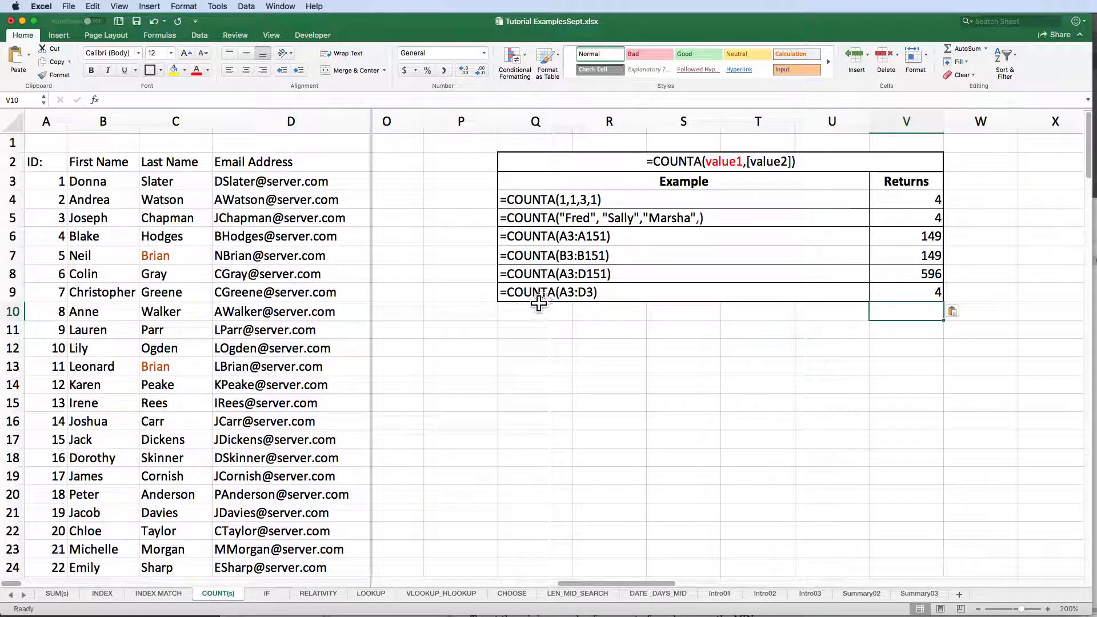
mouse_move(312, 243)
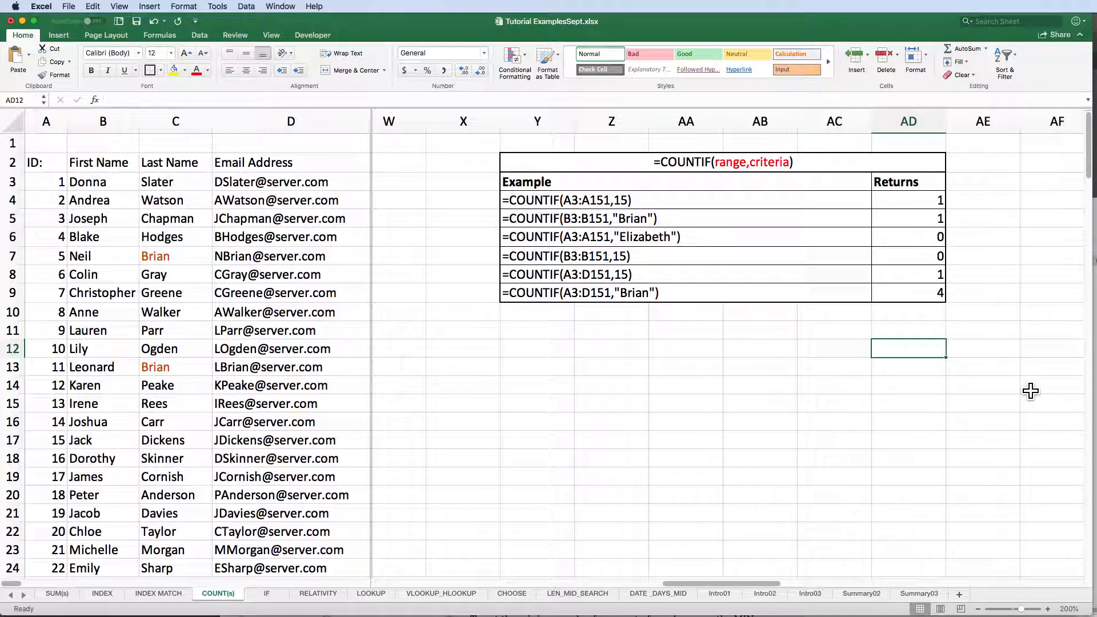
mouse_move(871, 310)
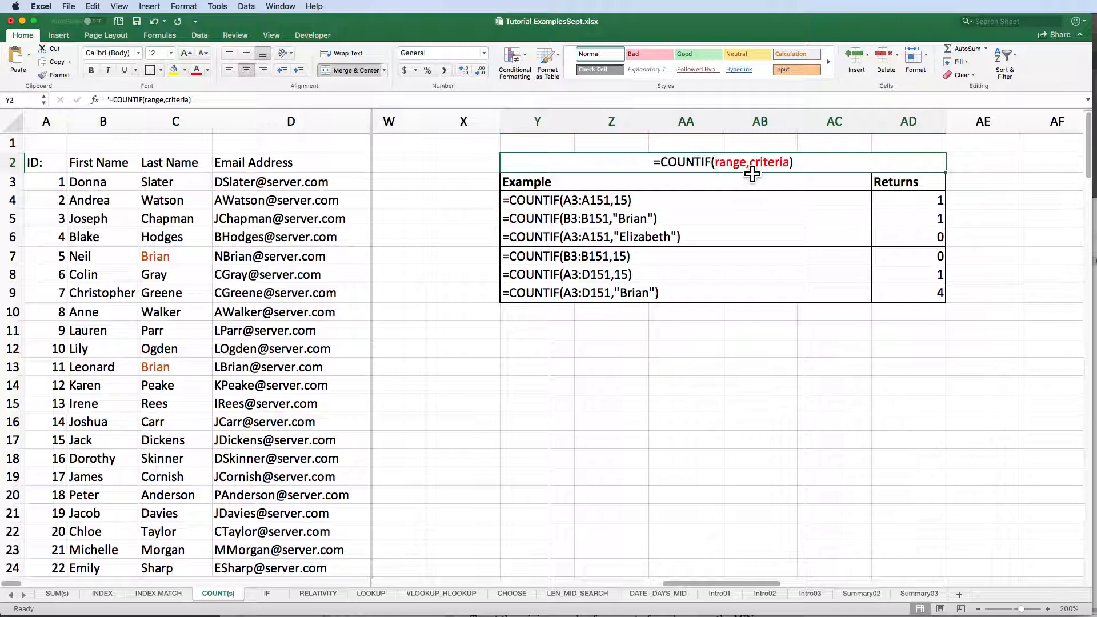
mouse_move(801, 168)
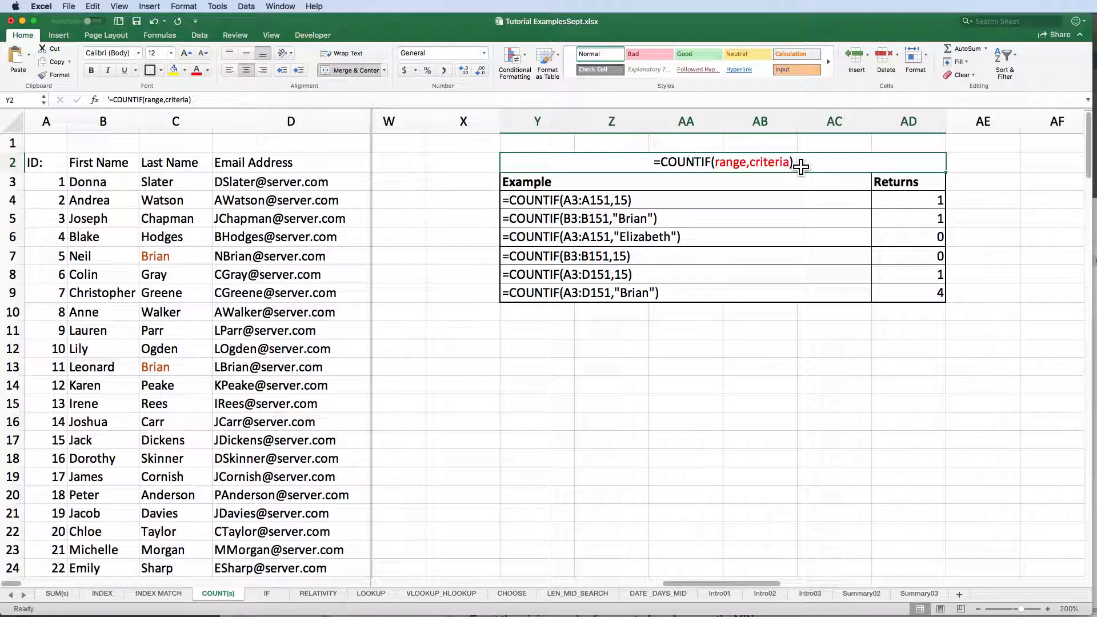
mouse_move(544, 249)
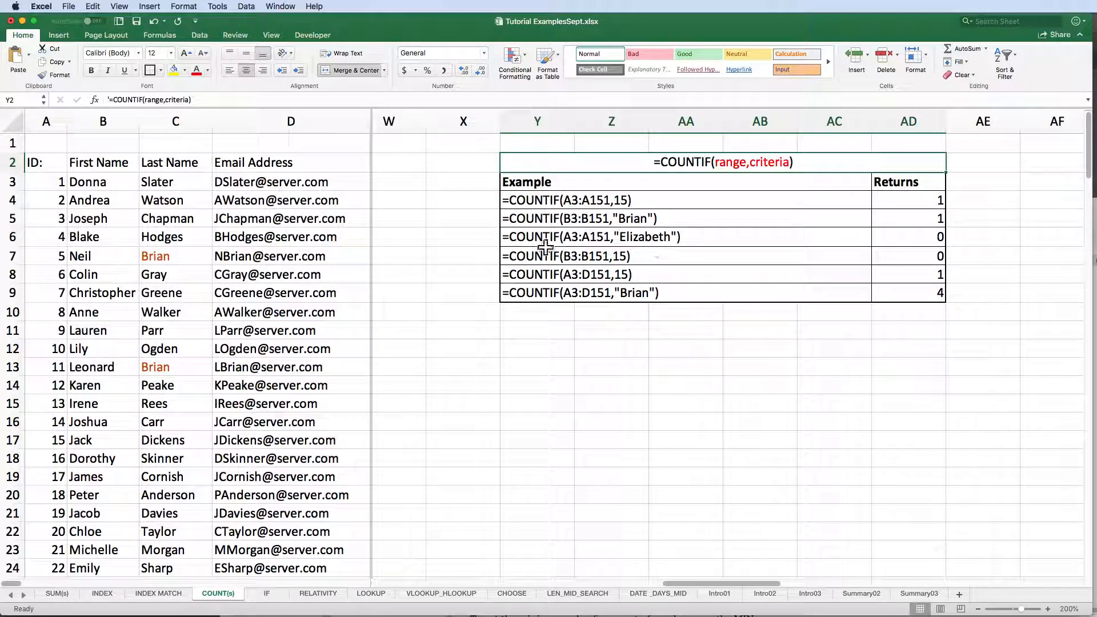
mouse_move(486, 201)
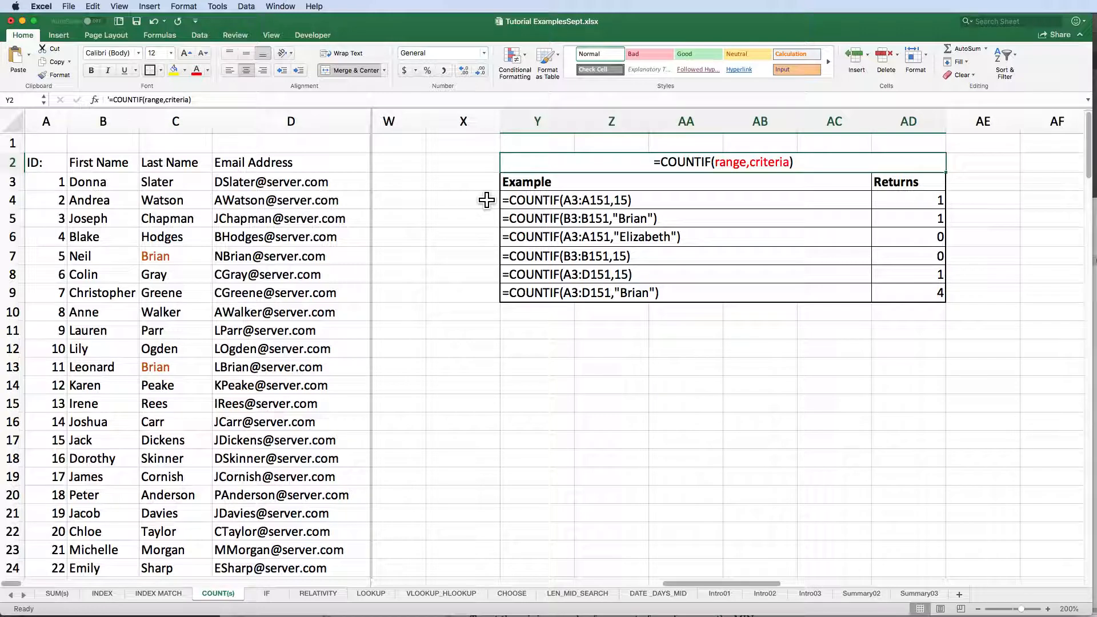
click(565, 200)
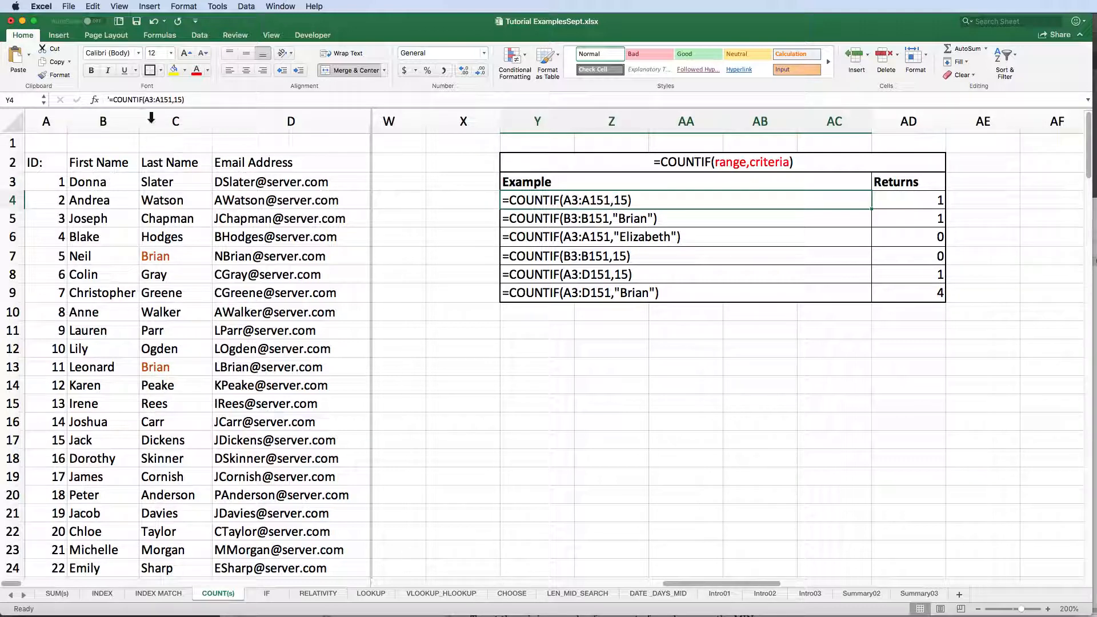
double_click(567, 200)
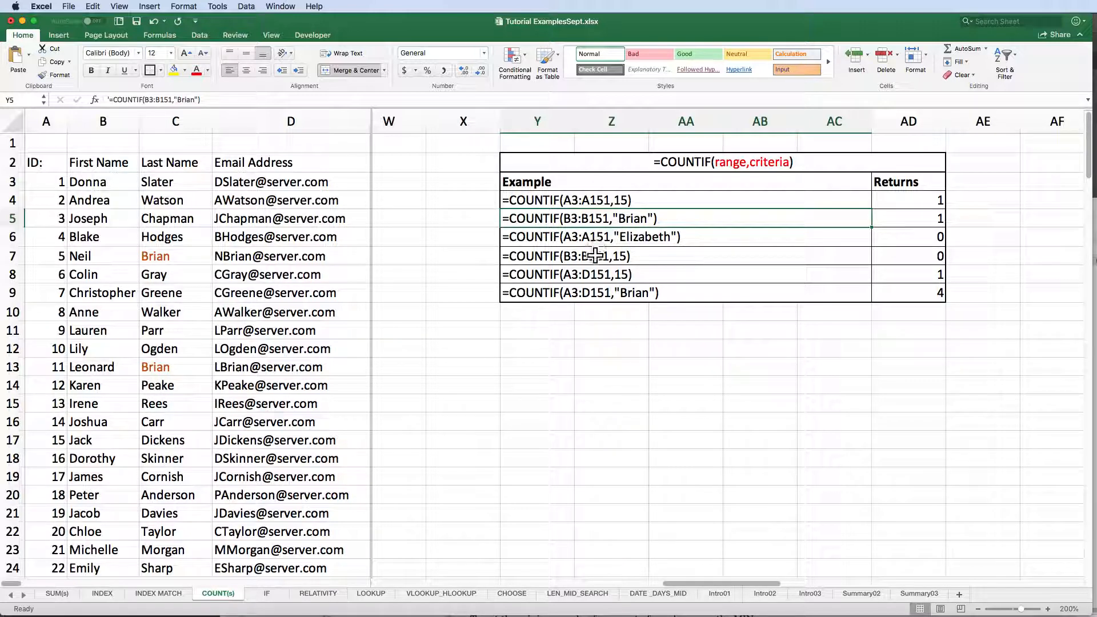
mouse_move(966, 278)
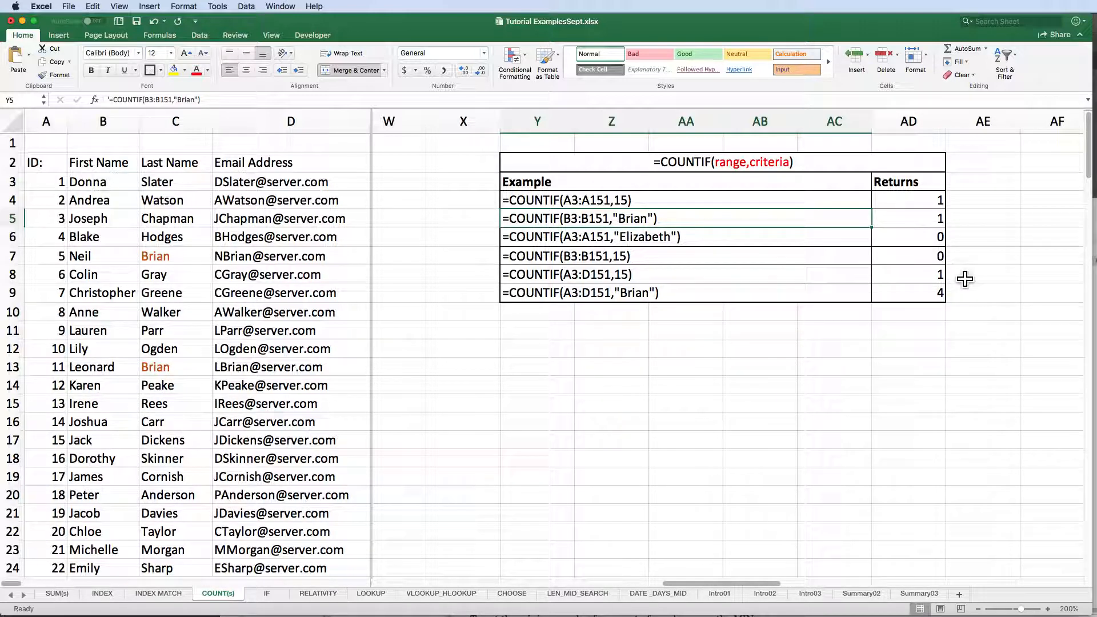
mouse_move(956, 280)
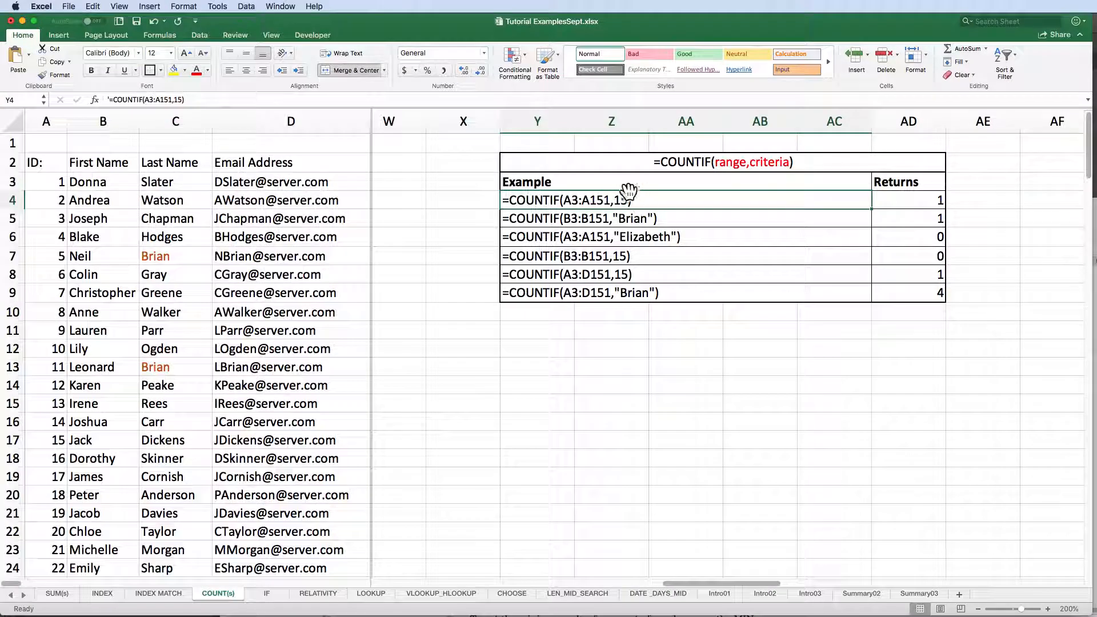
mouse_move(598, 212)
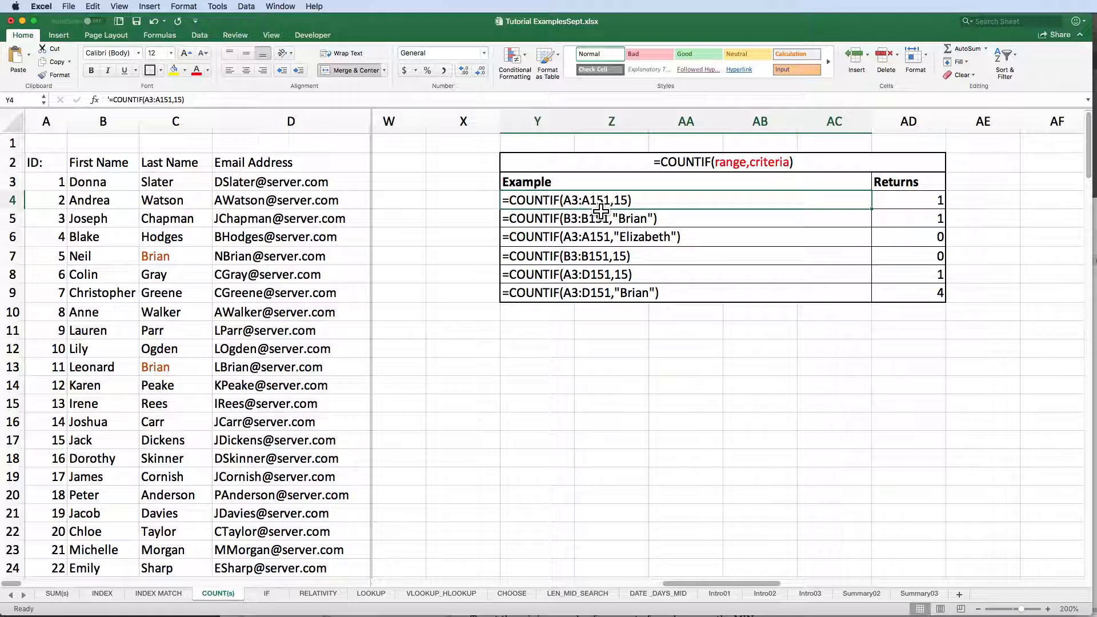
mouse_move(955, 211)
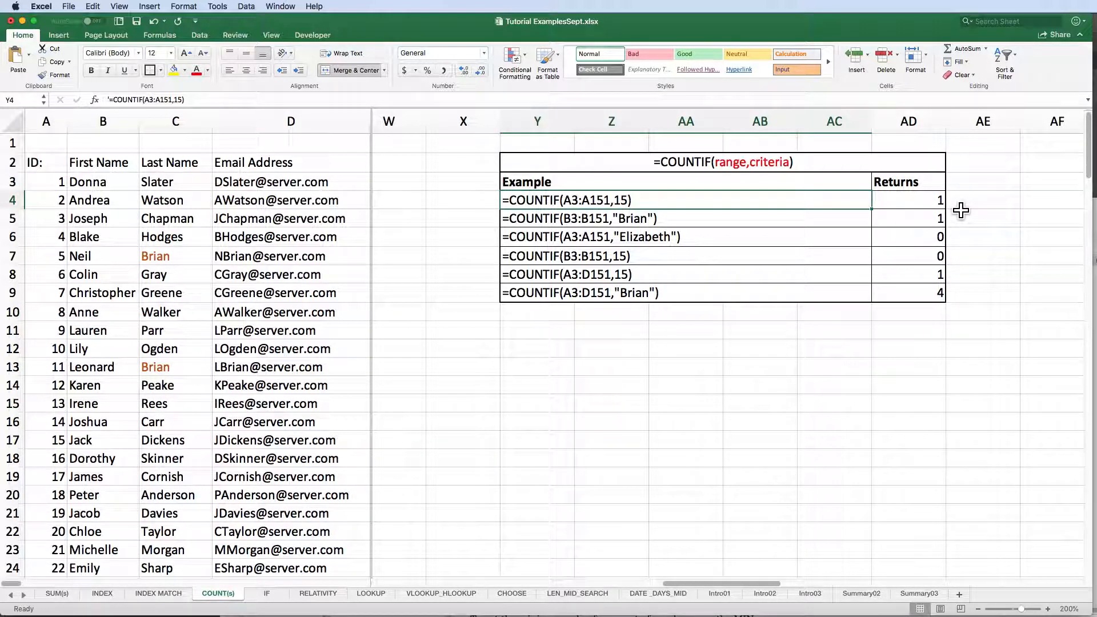
mouse_move(656, 224)
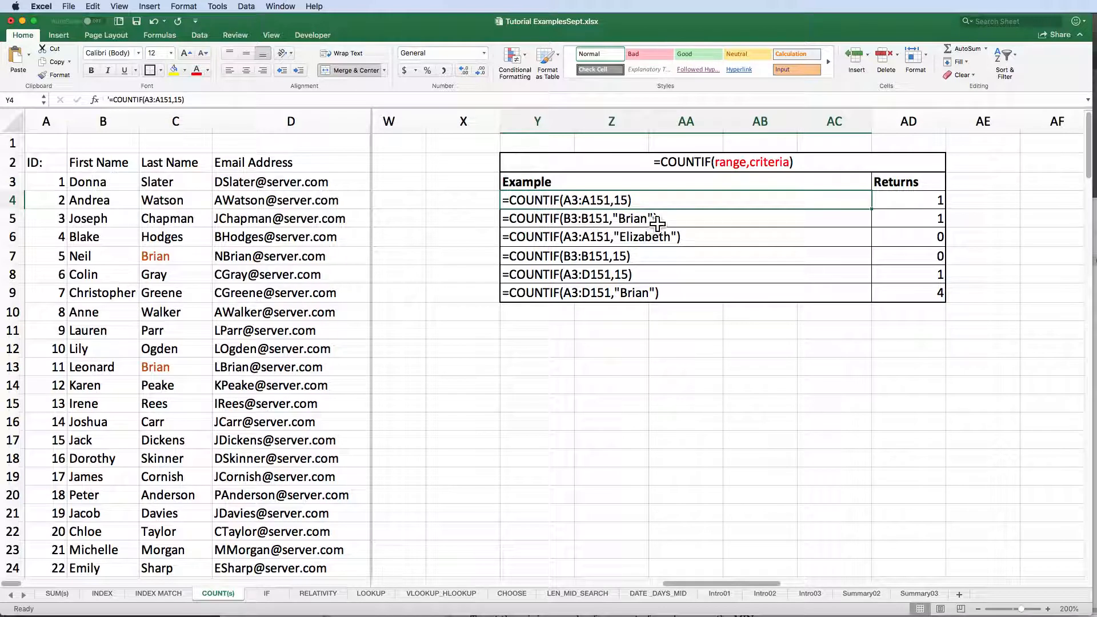
mouse_move(617, 225)
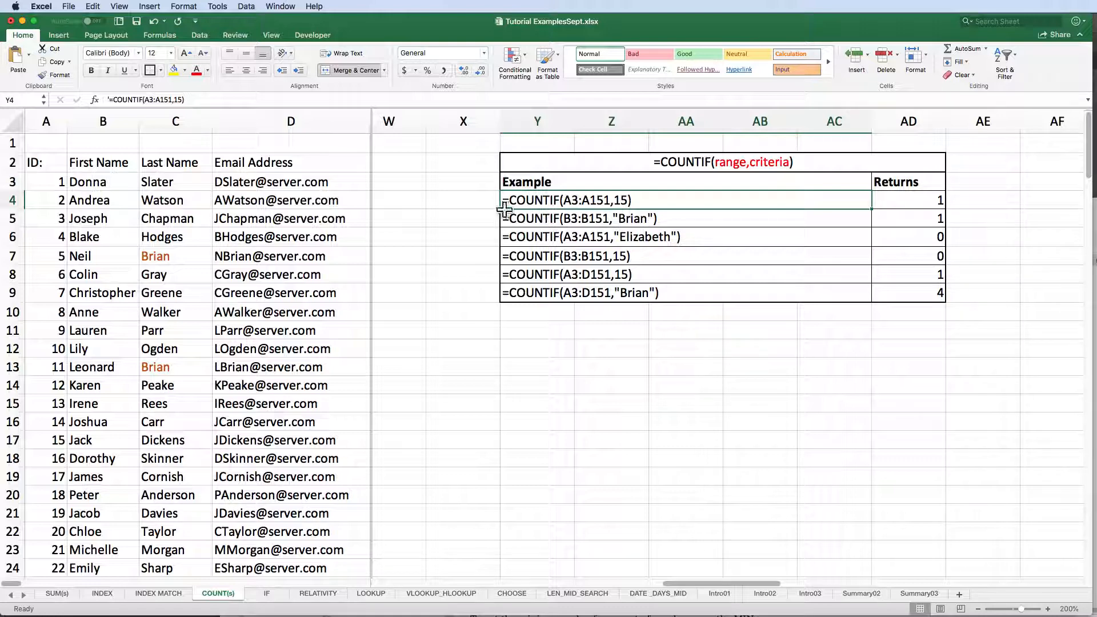
click(103, 122)
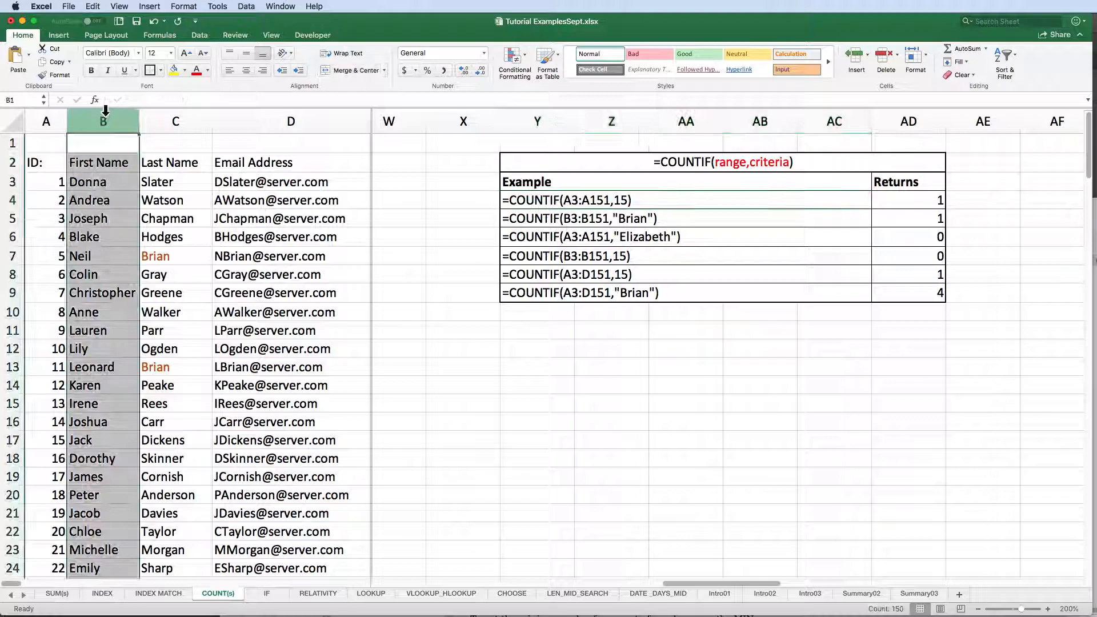
scroll(down, 3)
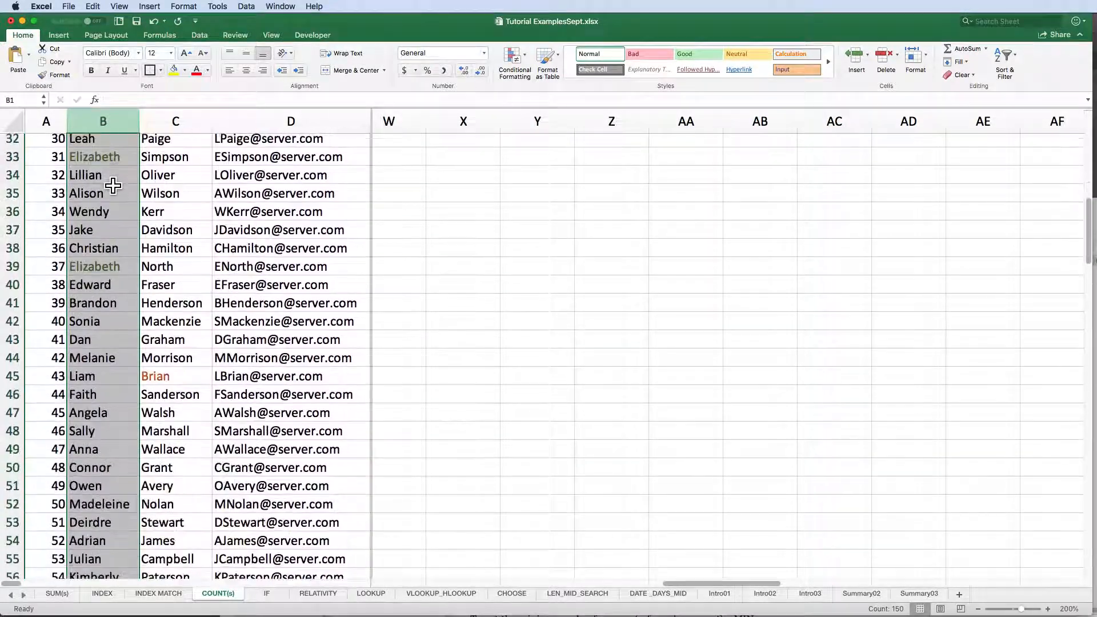
scroll(down, 3)
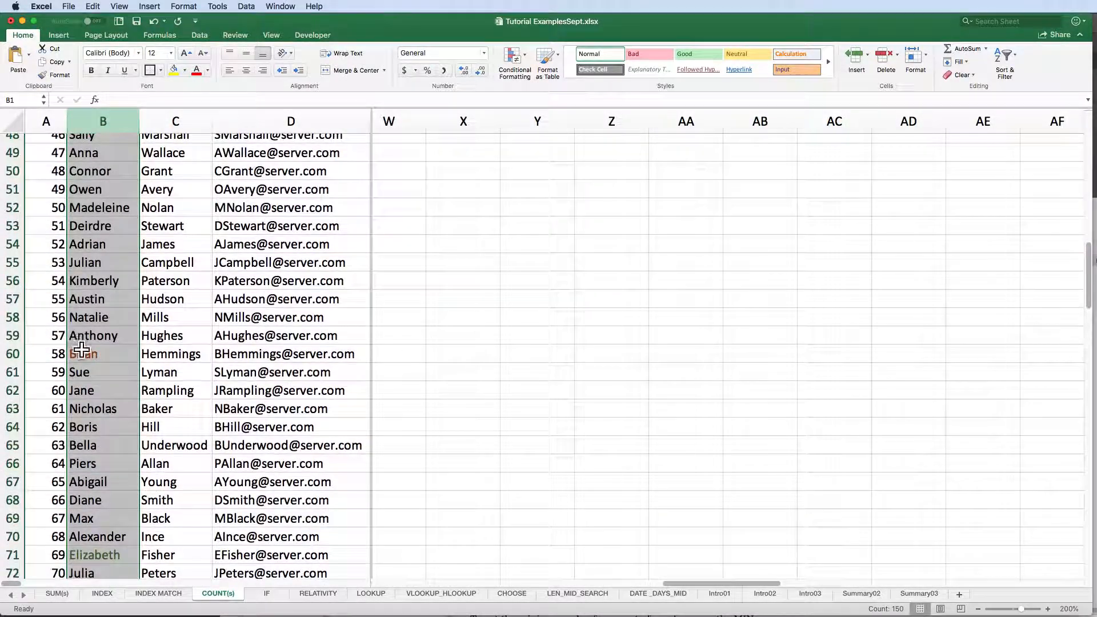
scroll(down, 3)
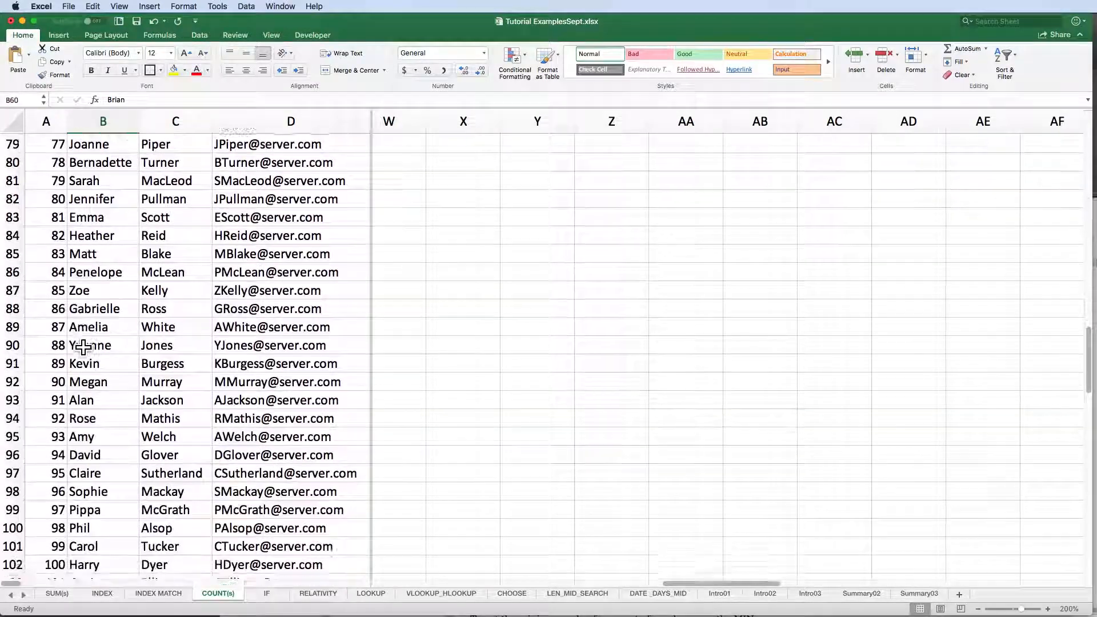
scroll(up, 3)
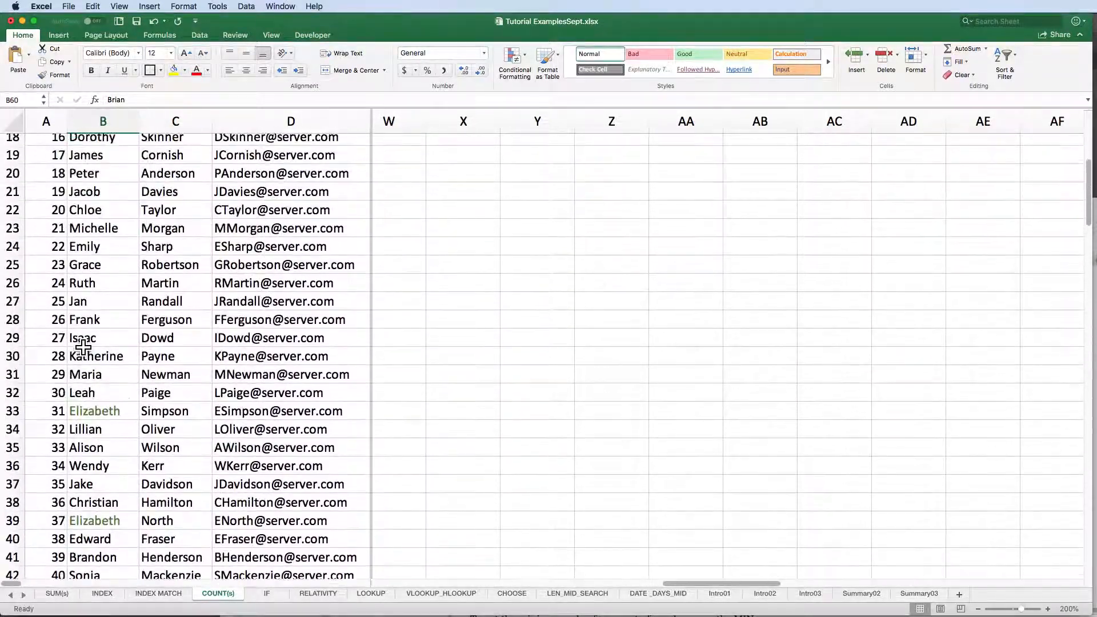
scroll(up, 3)
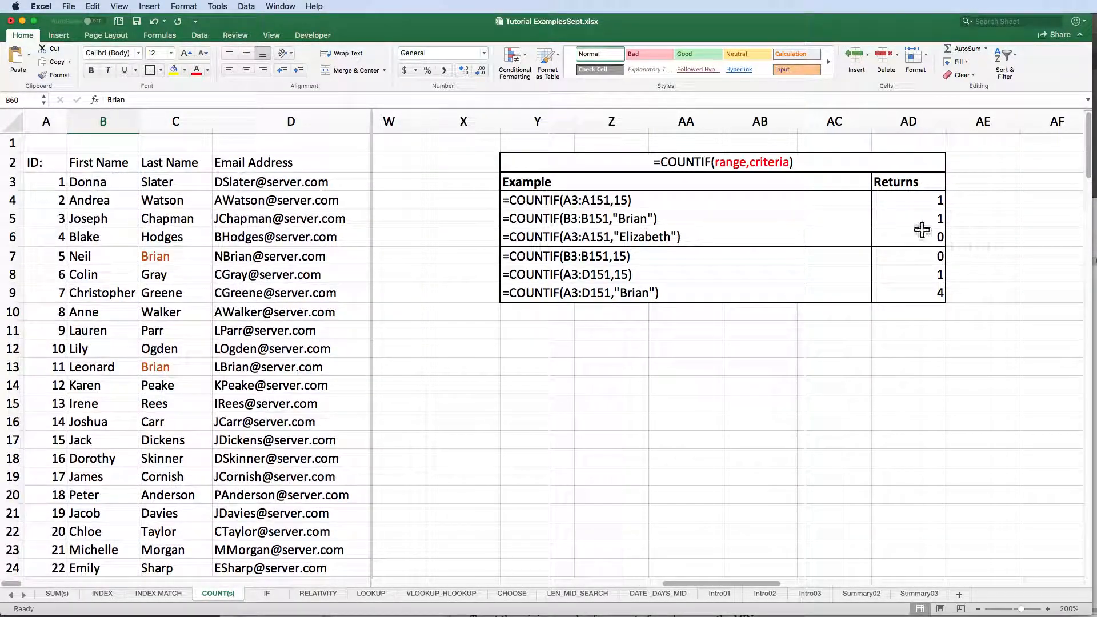
Check the COUNTIF returns for the Brian, Elizabeth and A3:D151 '15' examples.
click(908, 218)
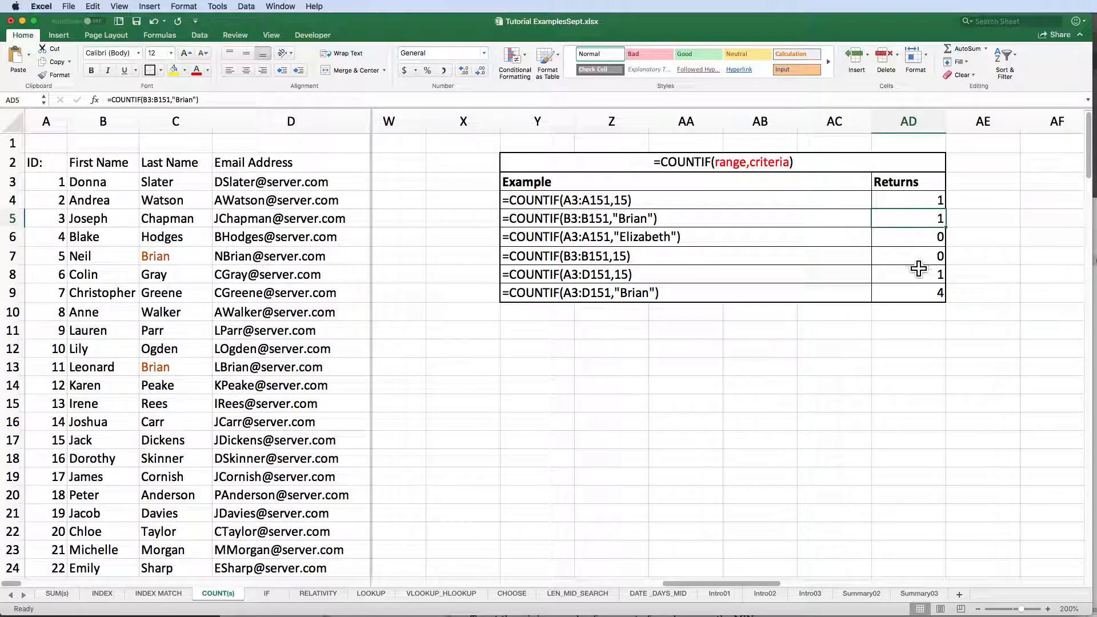
mouse_move(1077, 375)
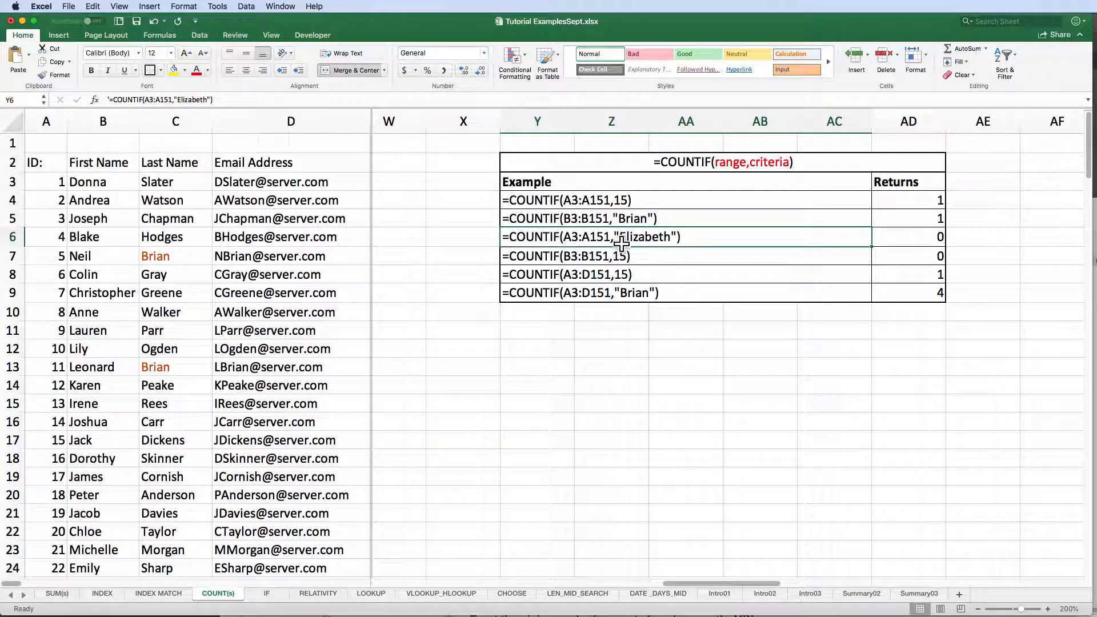
mouse_move(584, 229)
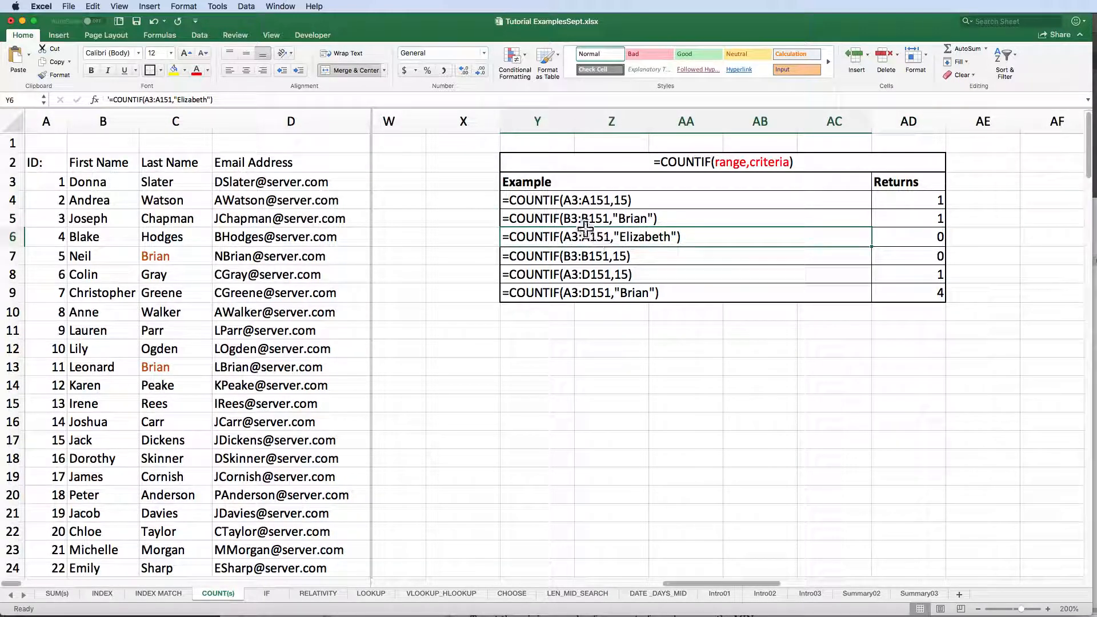
click(908, 236)
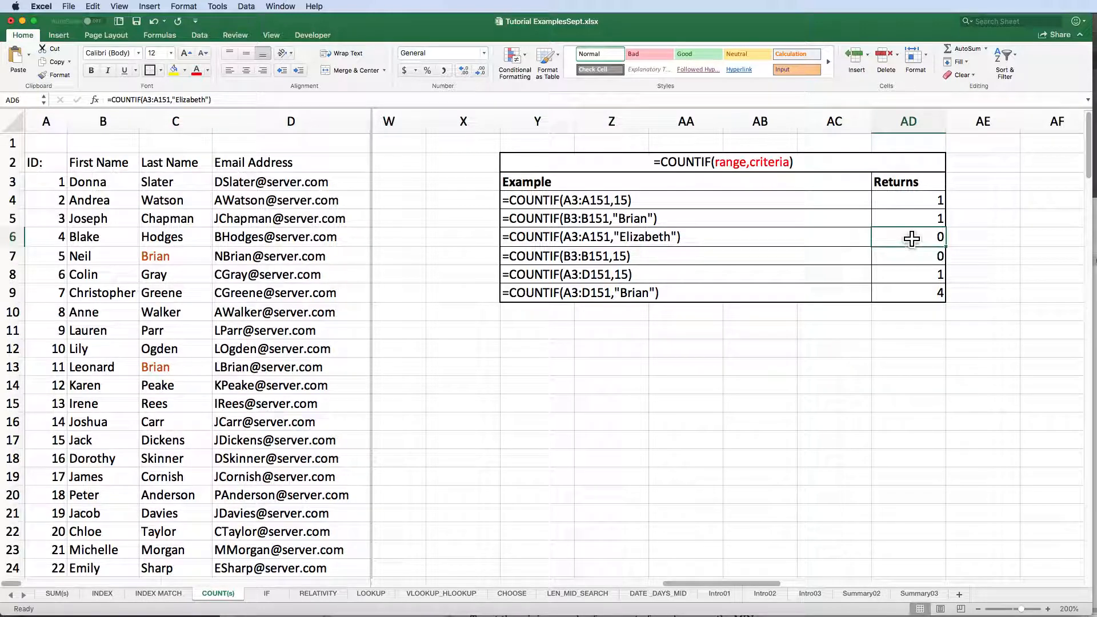
mouse_move(829, 259)
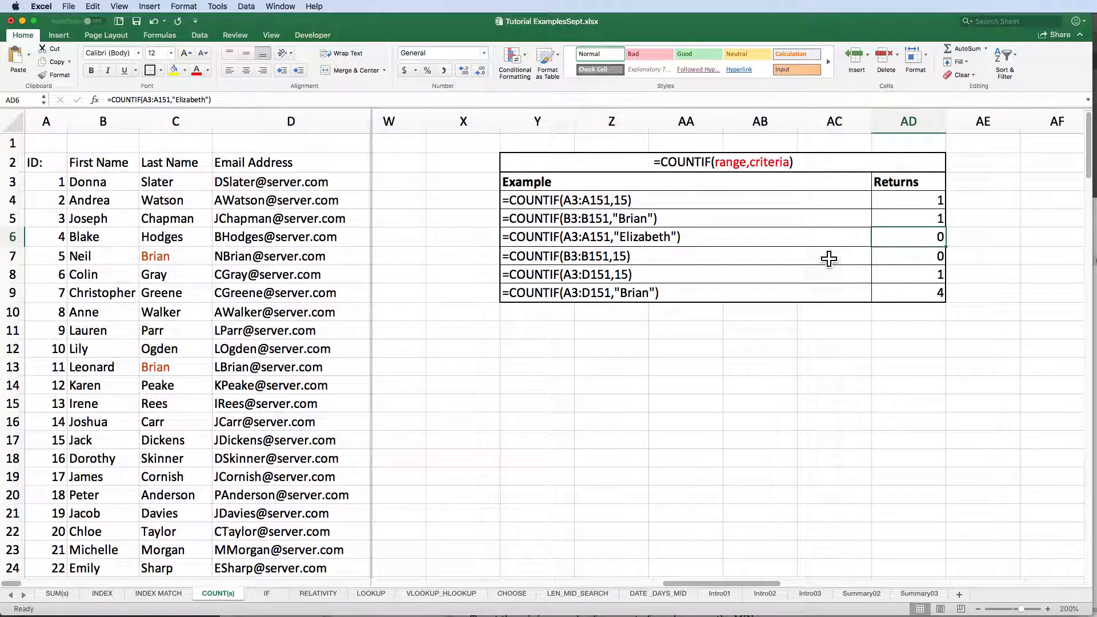
click(567, 256)
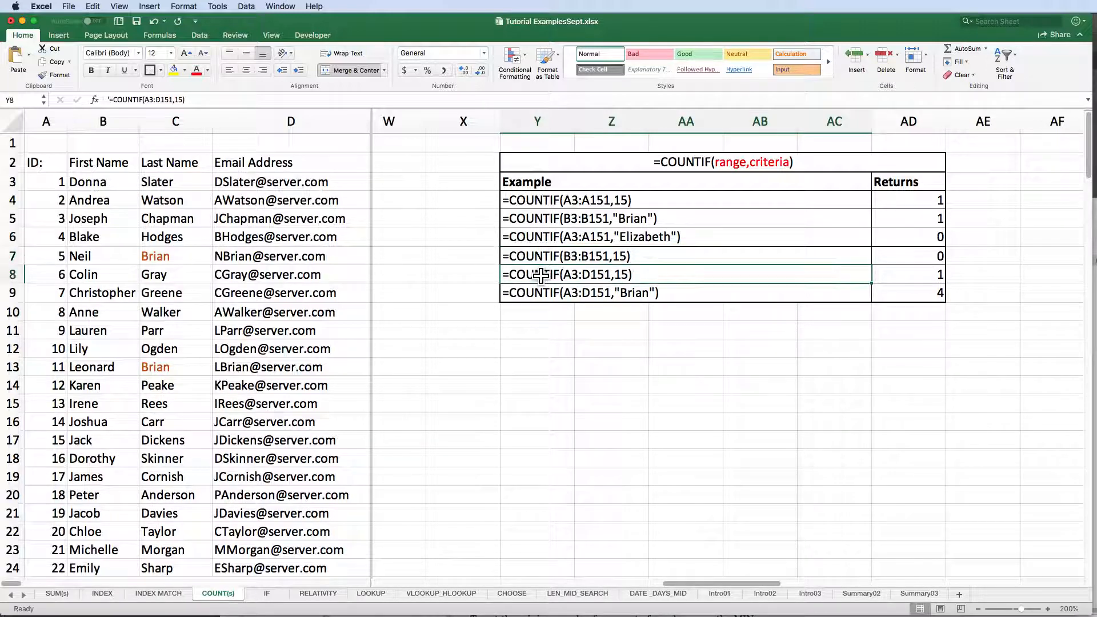
mouse_move(560, 284)
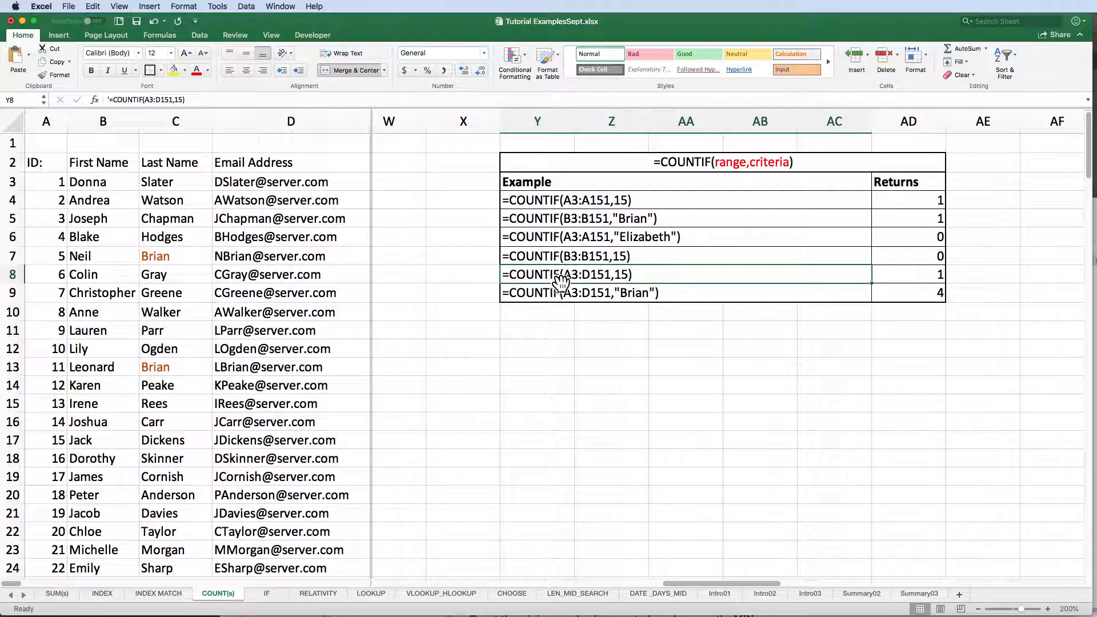
mouse_move(265, 173)
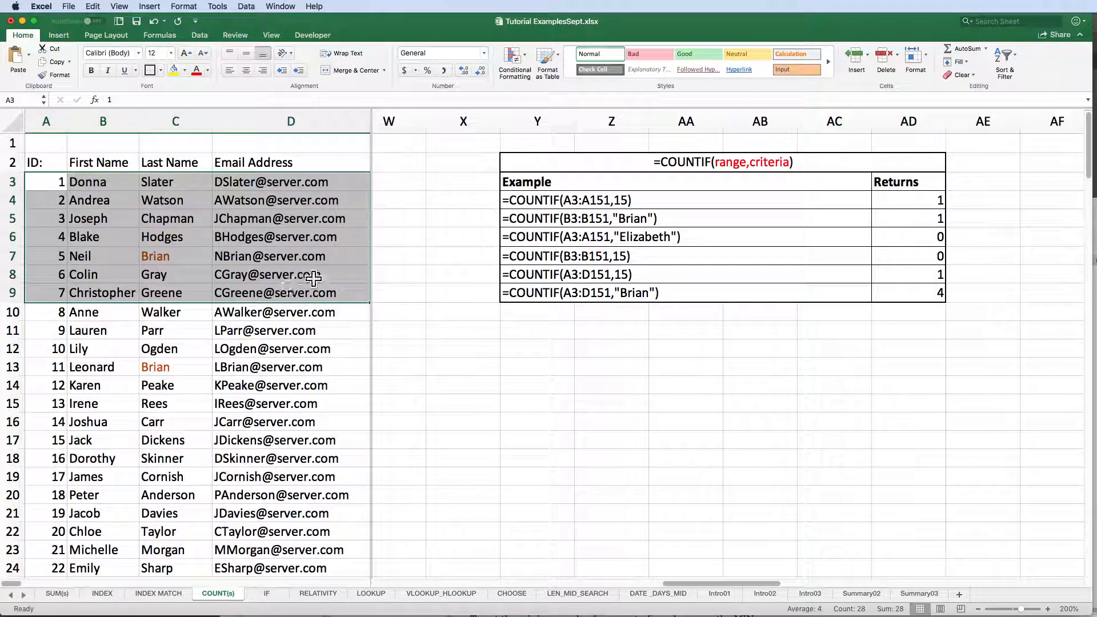
mouse_move(545, 286)
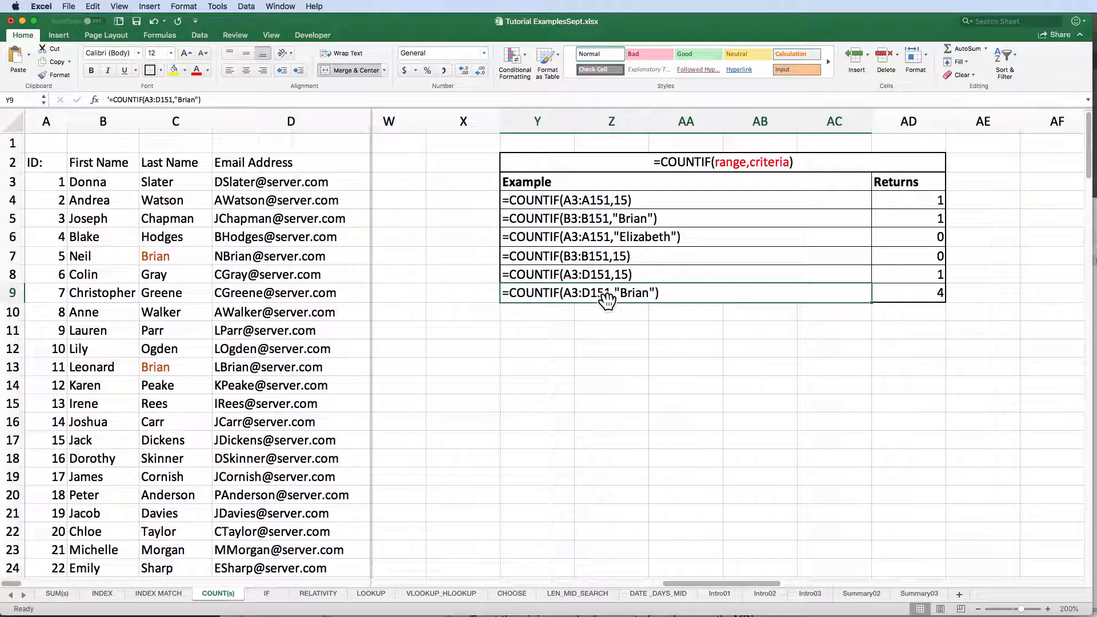
mouse_move(103, 121)
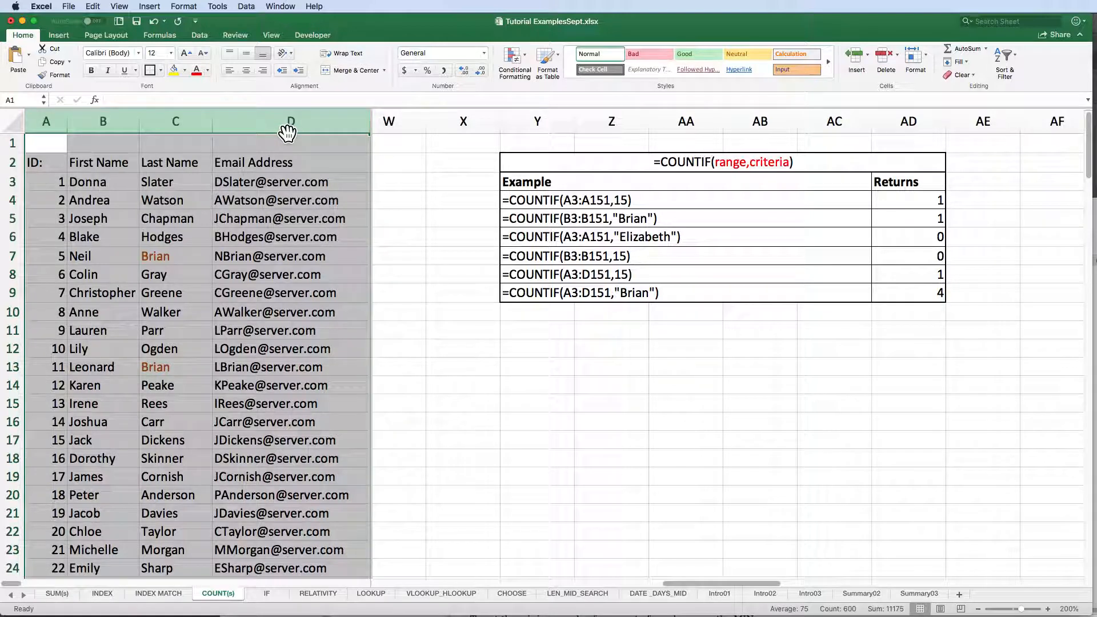
click(174, 256)
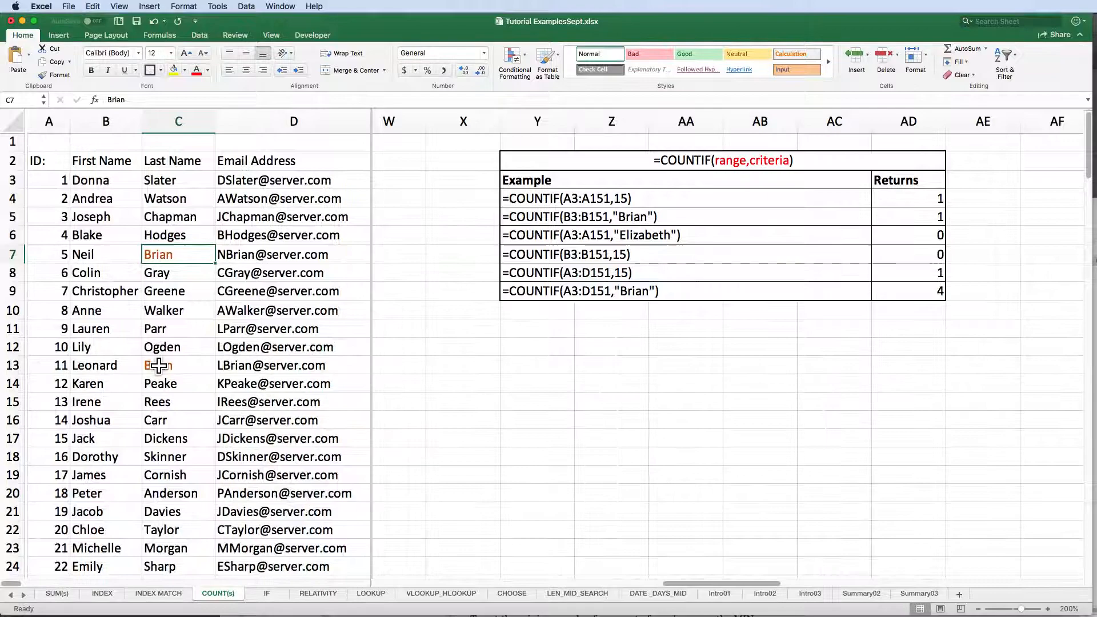
scroll(down, 3)
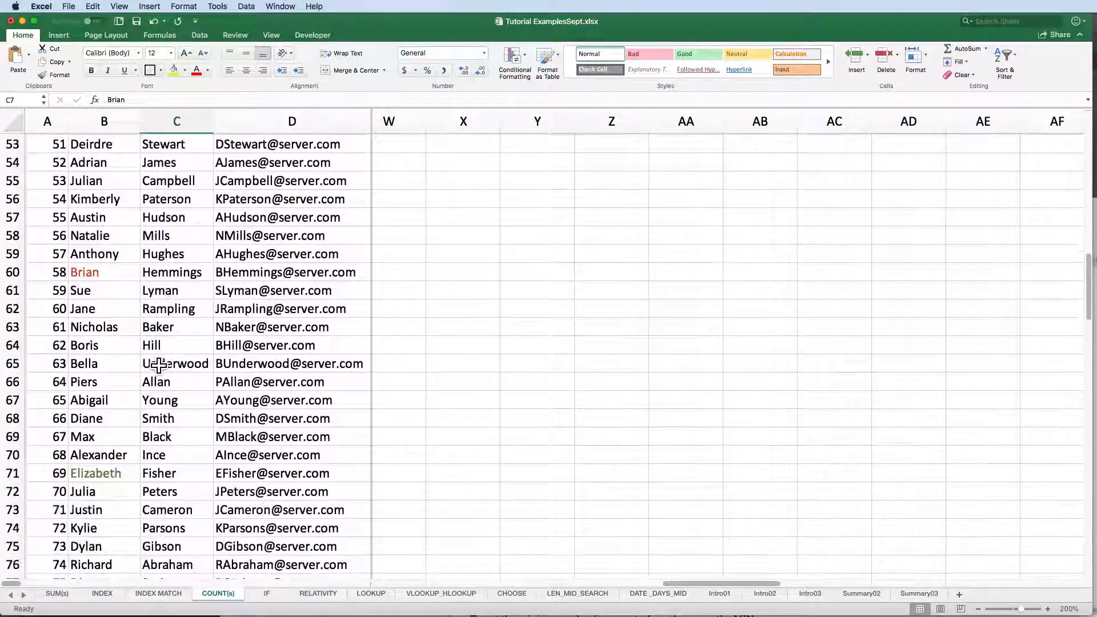
scroll(down, 3)
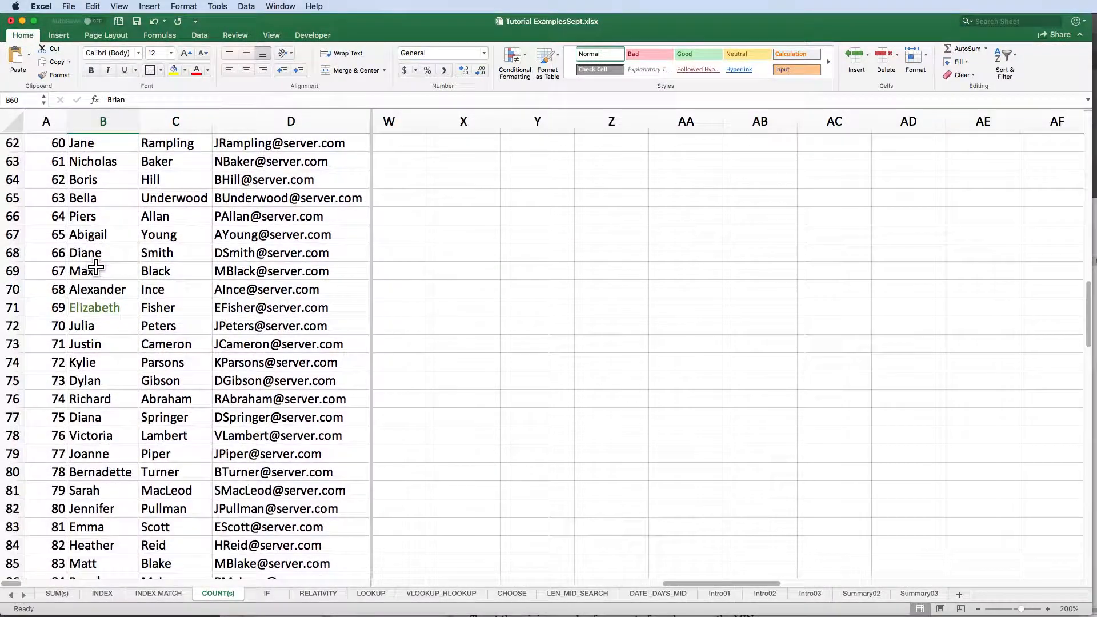
scroll(up, 3)
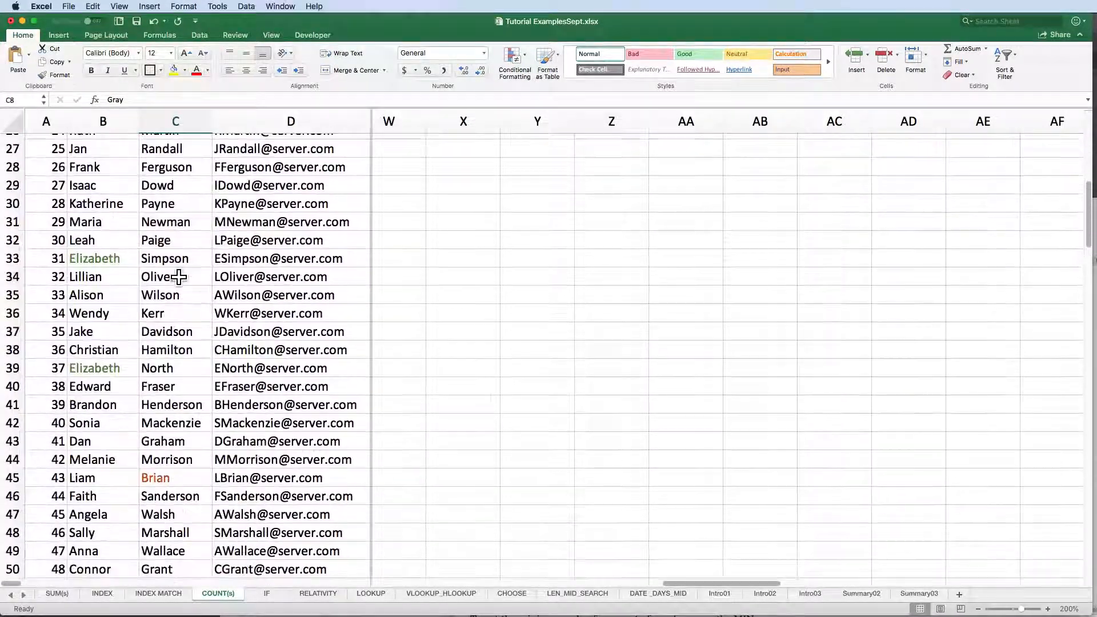
click(155, 433)
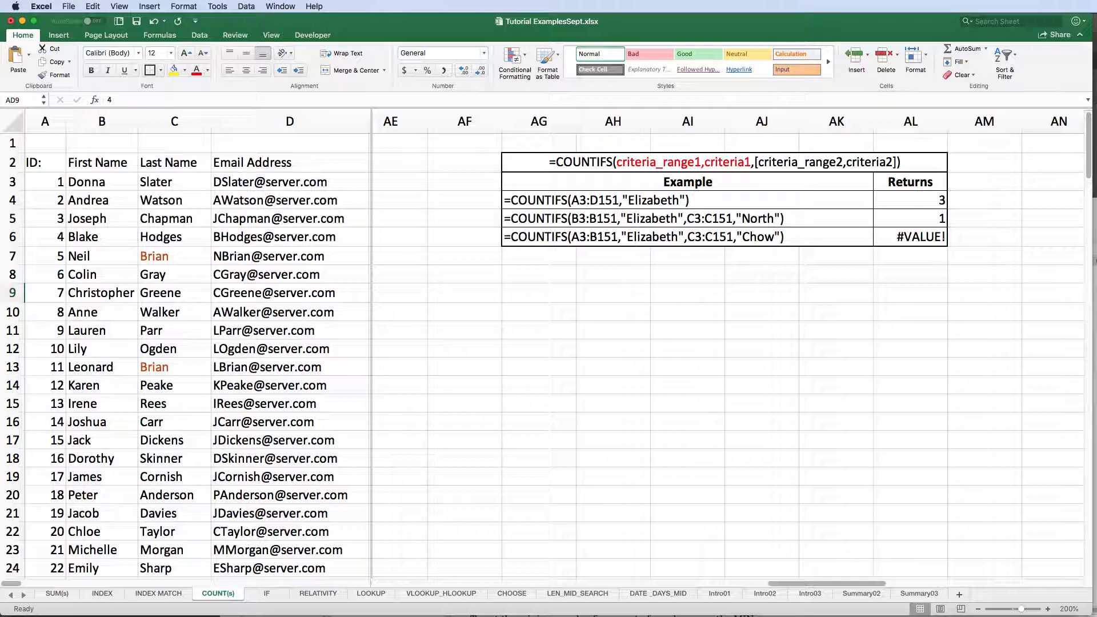
mouse_move(626, 171)
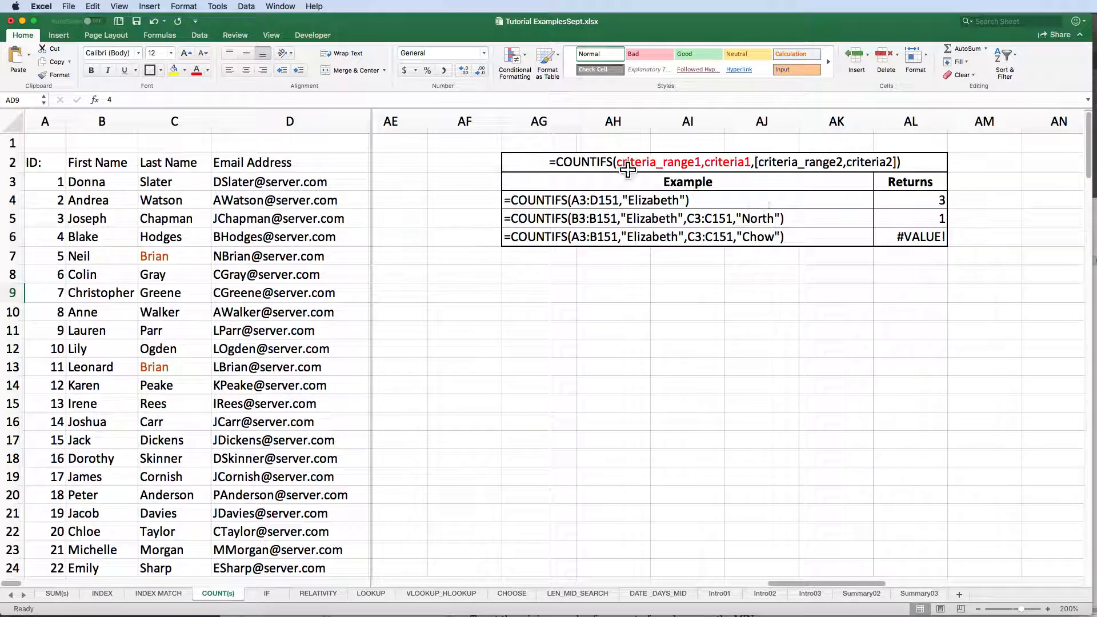
mouse_move(885, 173)
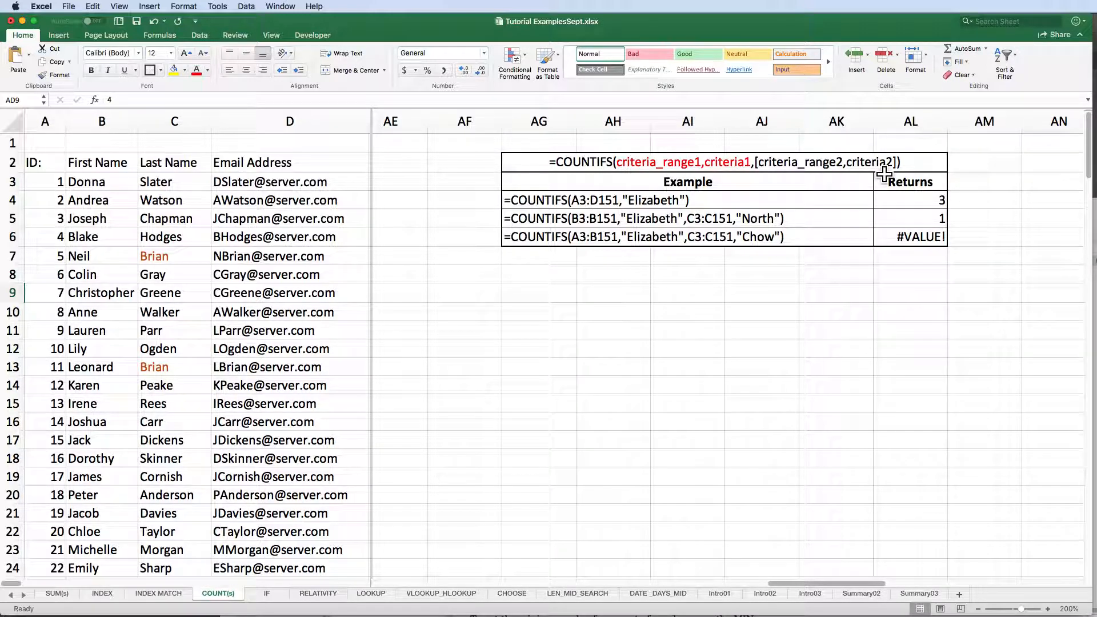
mouse_move(873, 188)
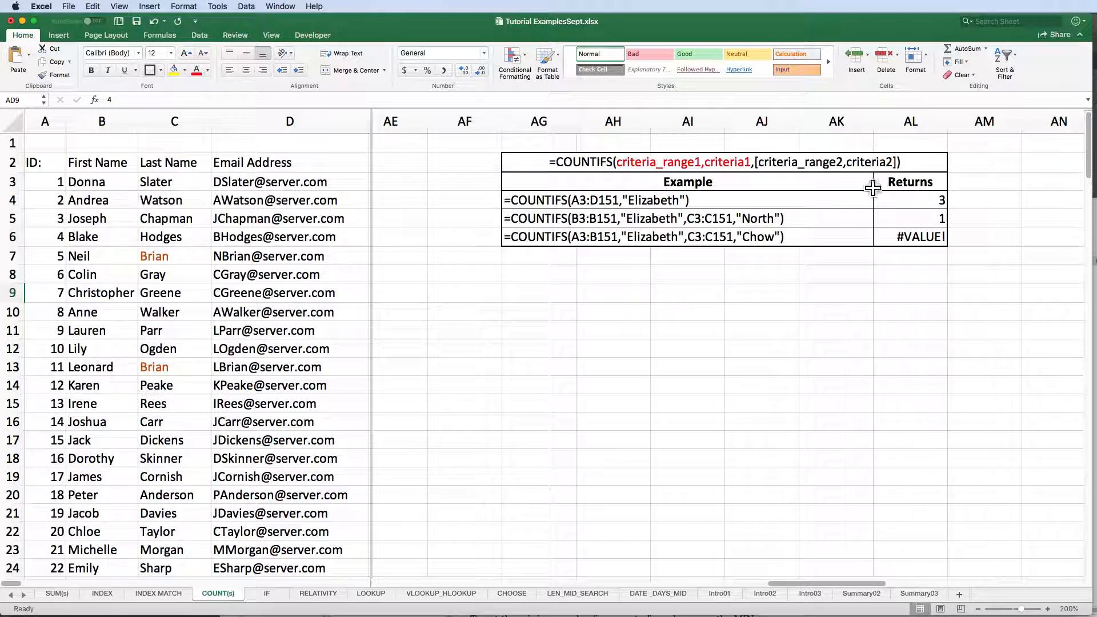
mouse_move(636, 181)
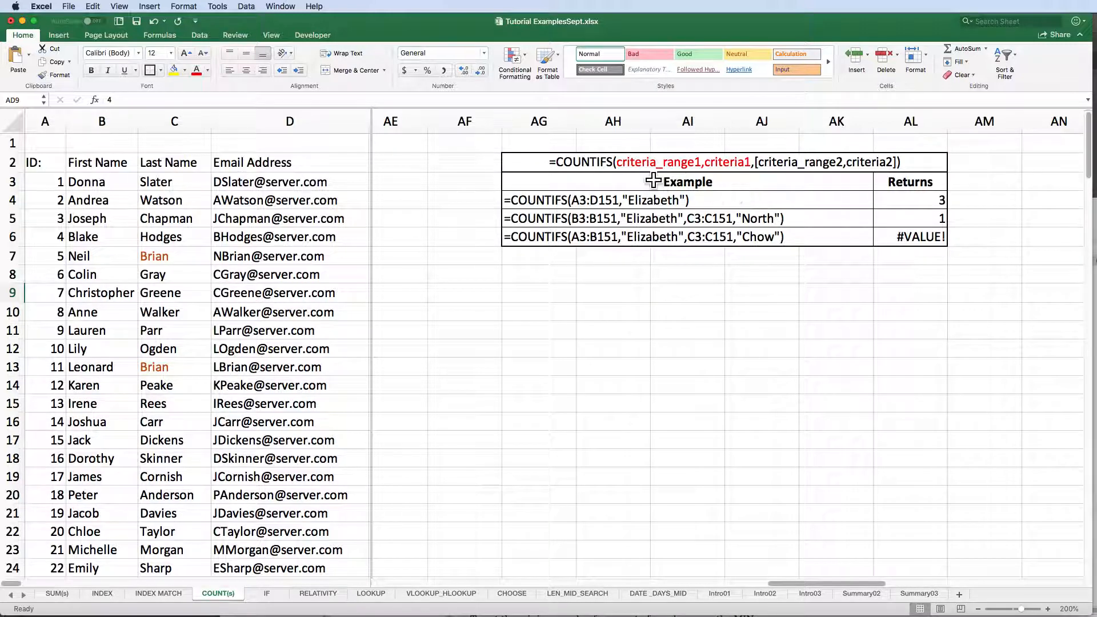
mouse_move(636, 178)
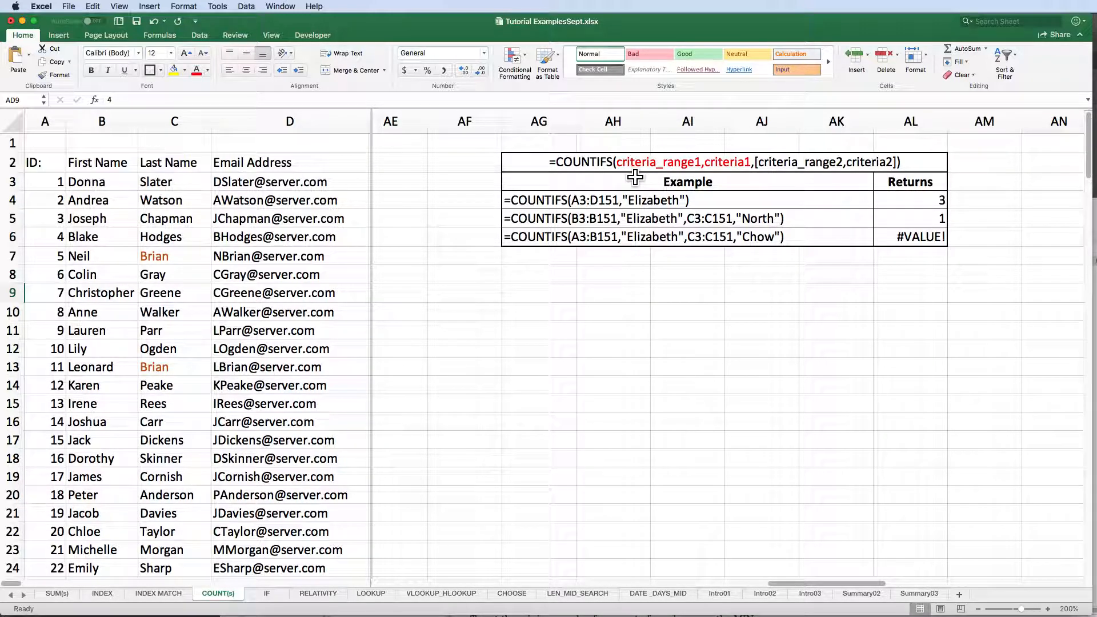
mouse_move(644, 178)
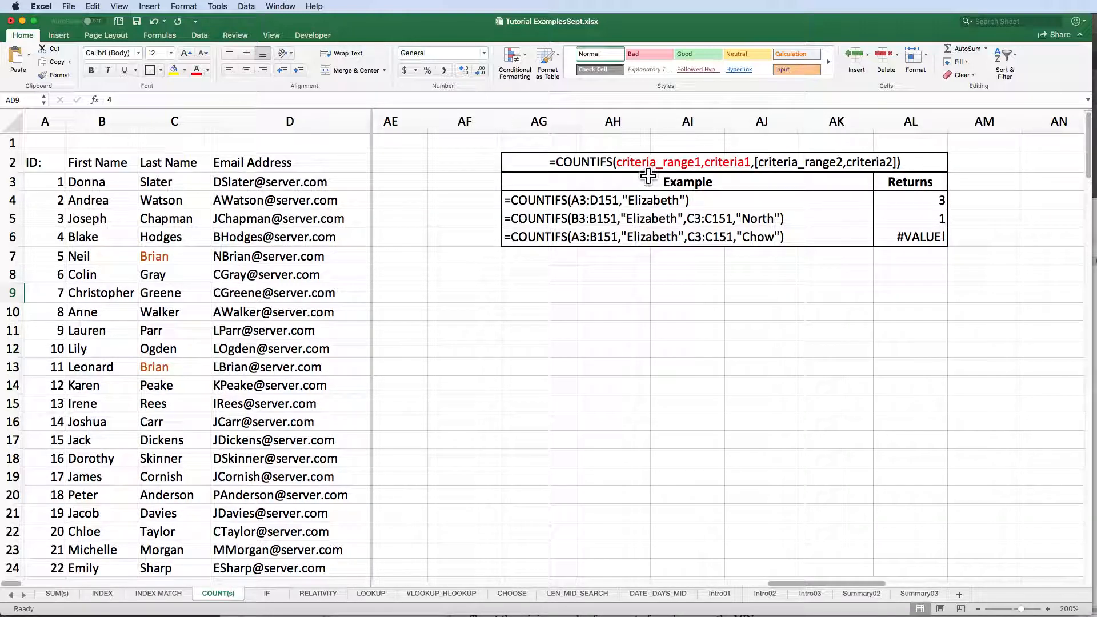
mouse_move(745, 168)
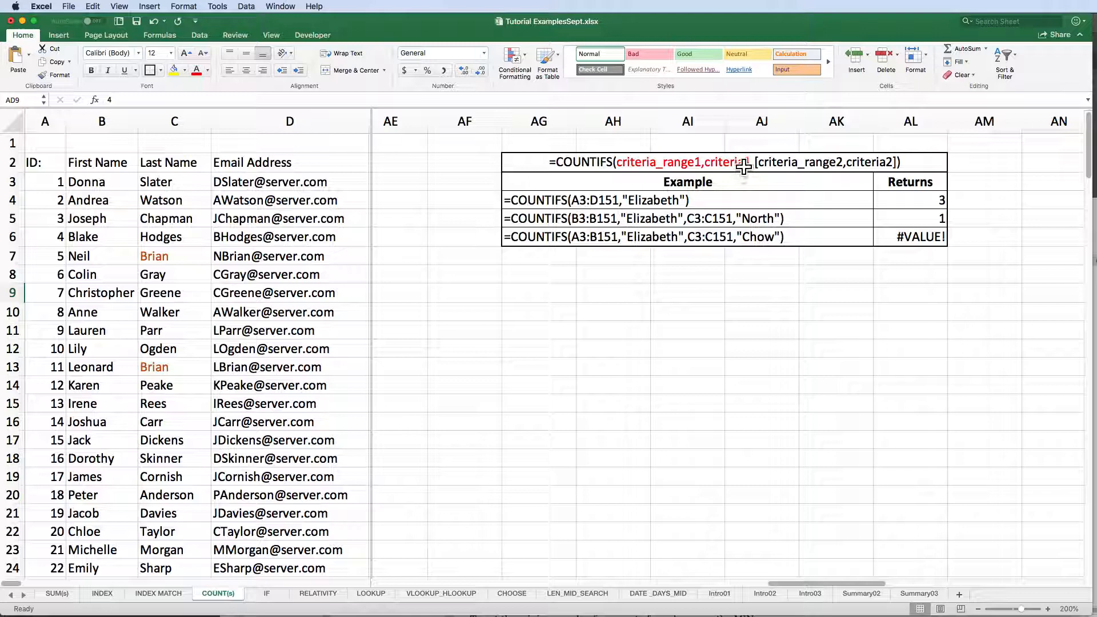
mouse_move(829, 168)
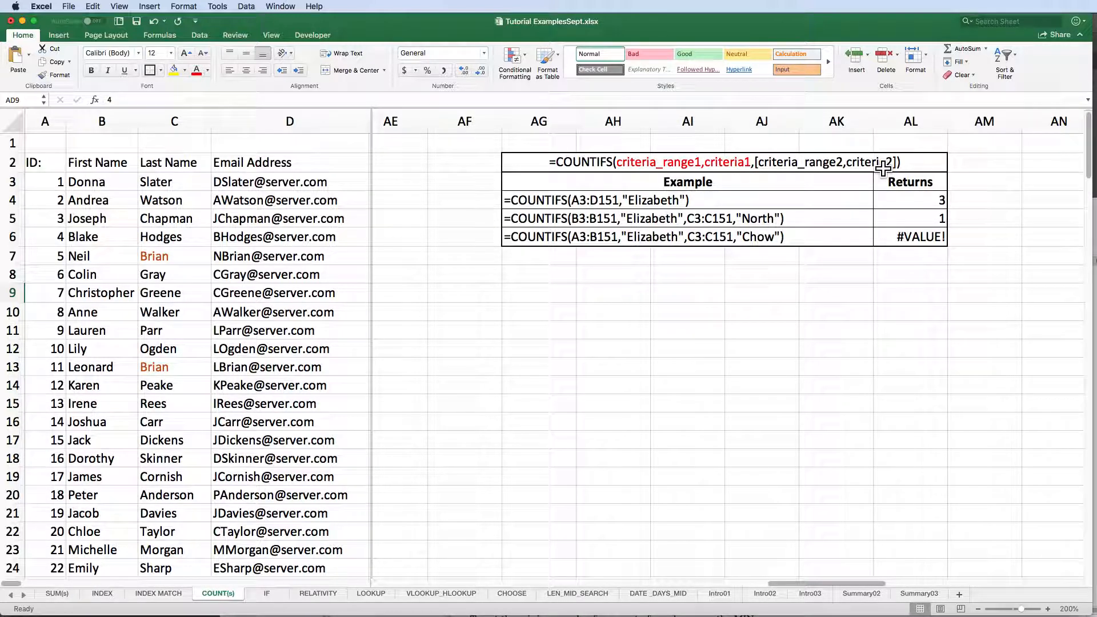
mouse_move(1007, 182)
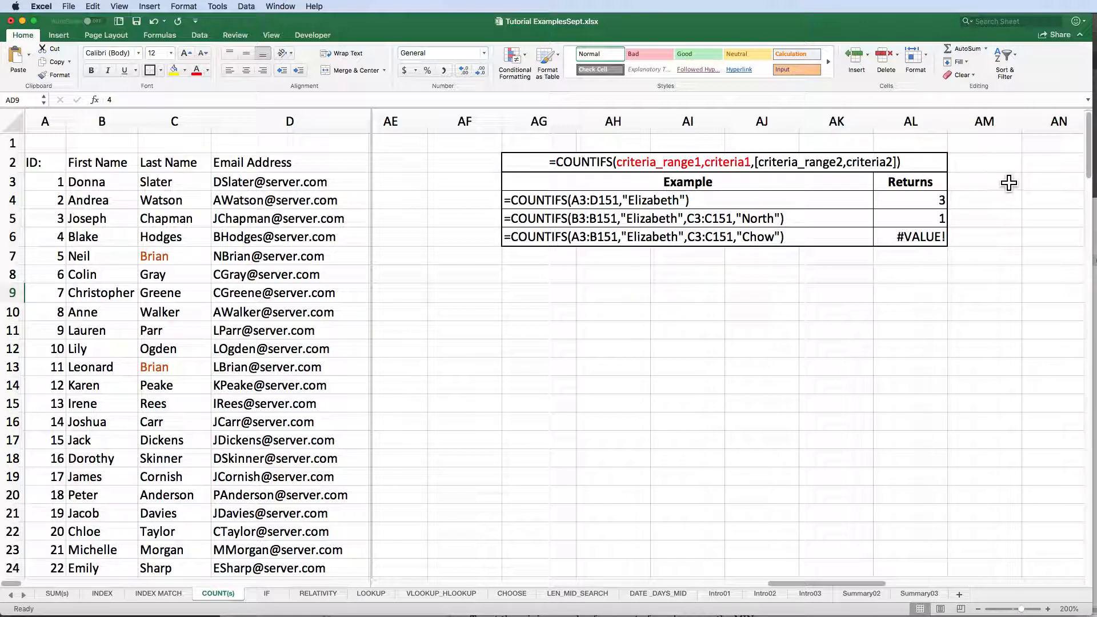
mouse_move(696, 181)
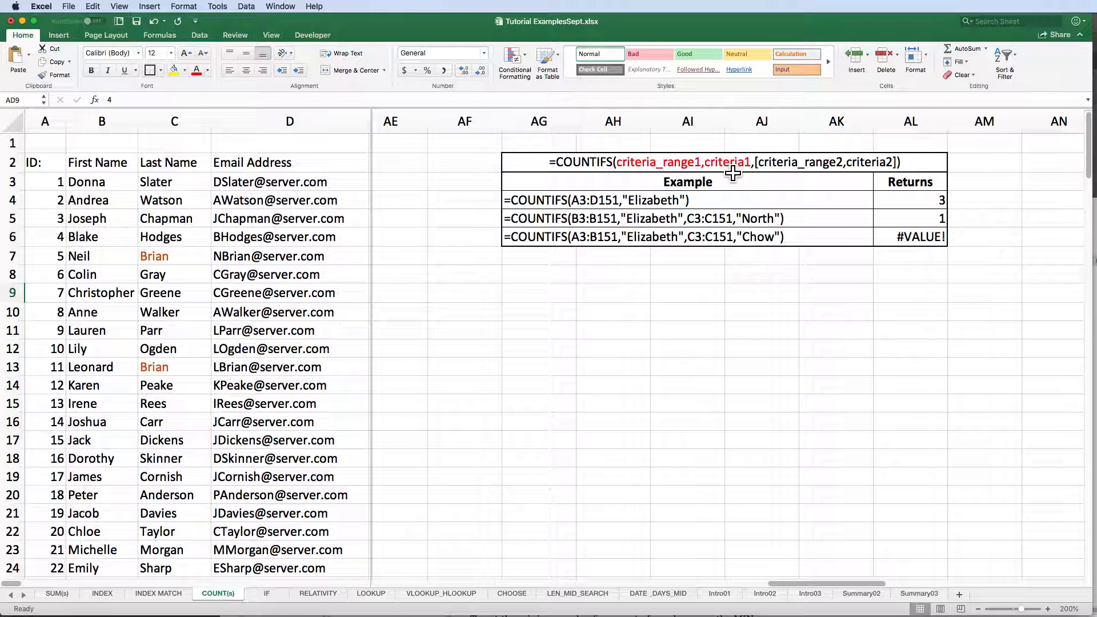
mouse_move(883, 185)
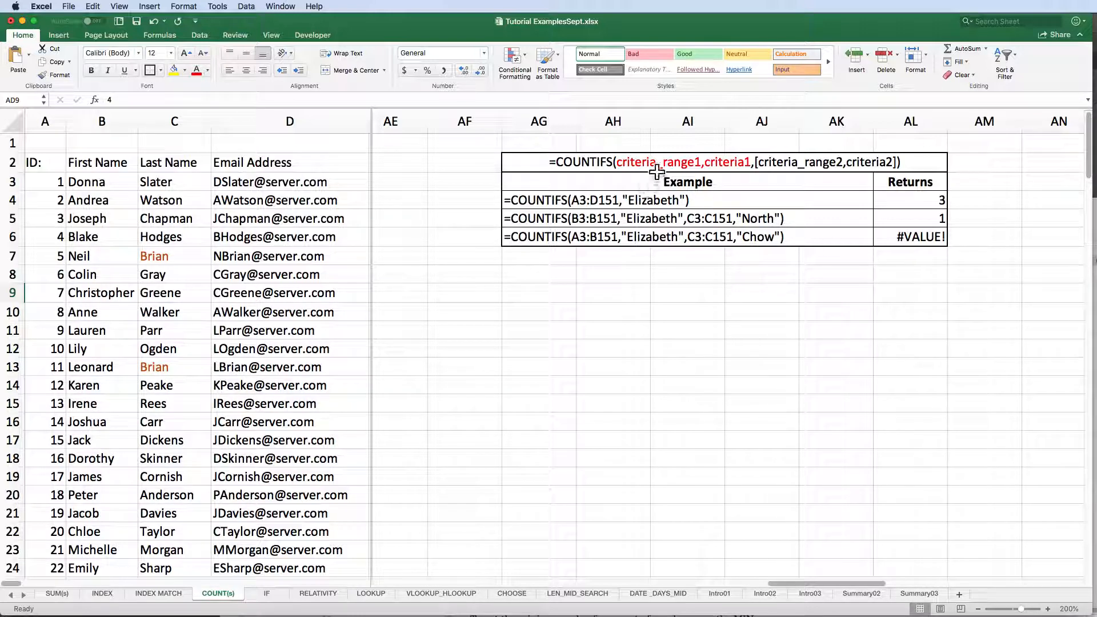
mouse_move(822, 164)
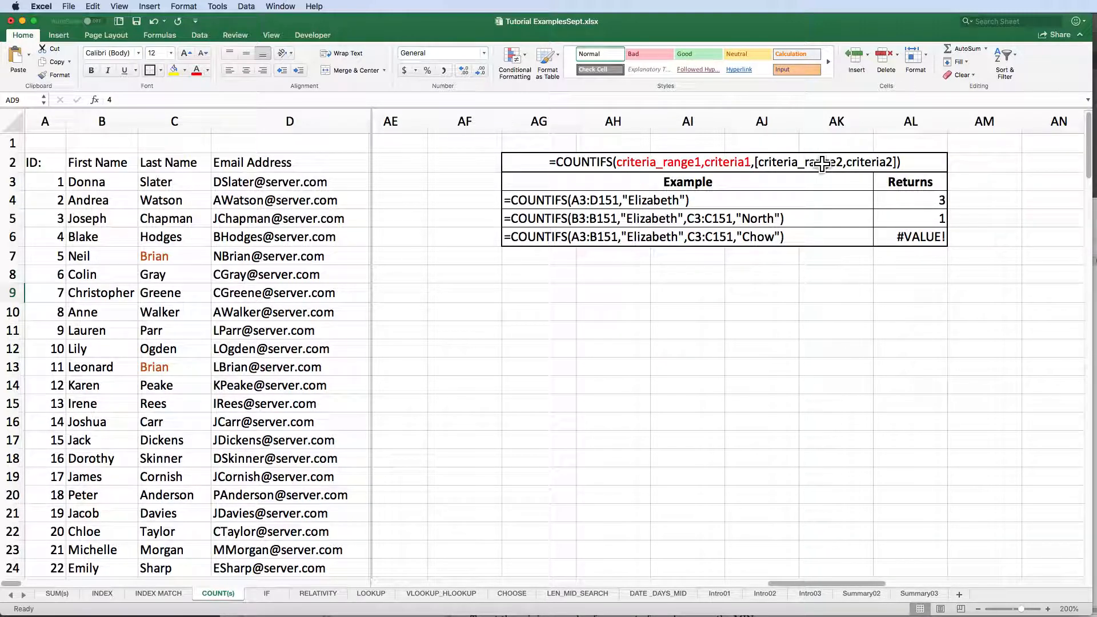
mouse_move(567, 211)
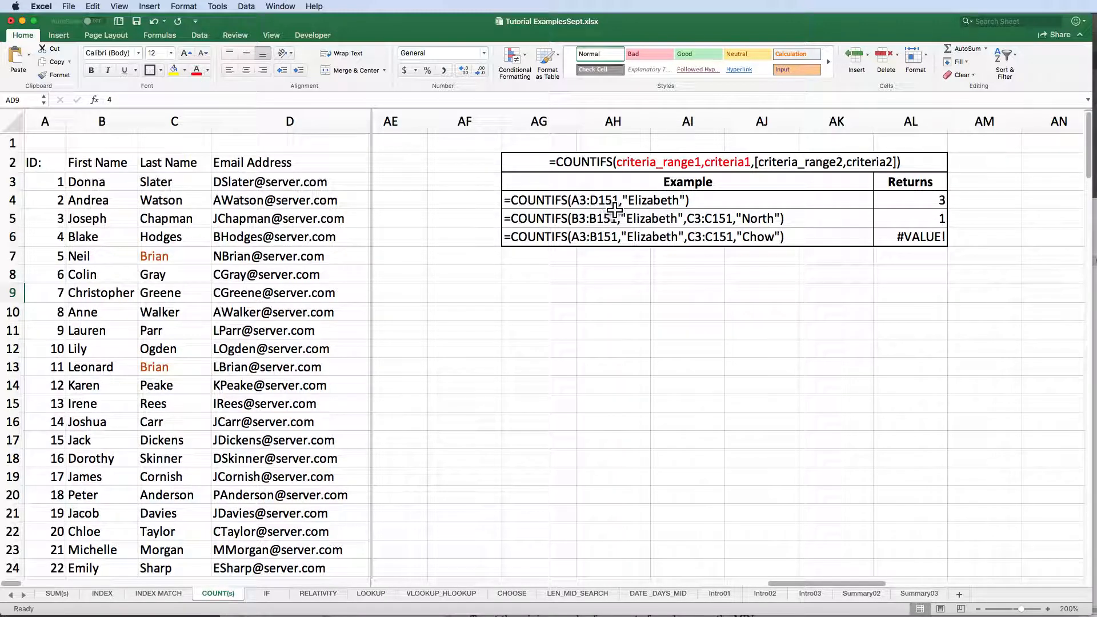
mouse_move(931, 211)
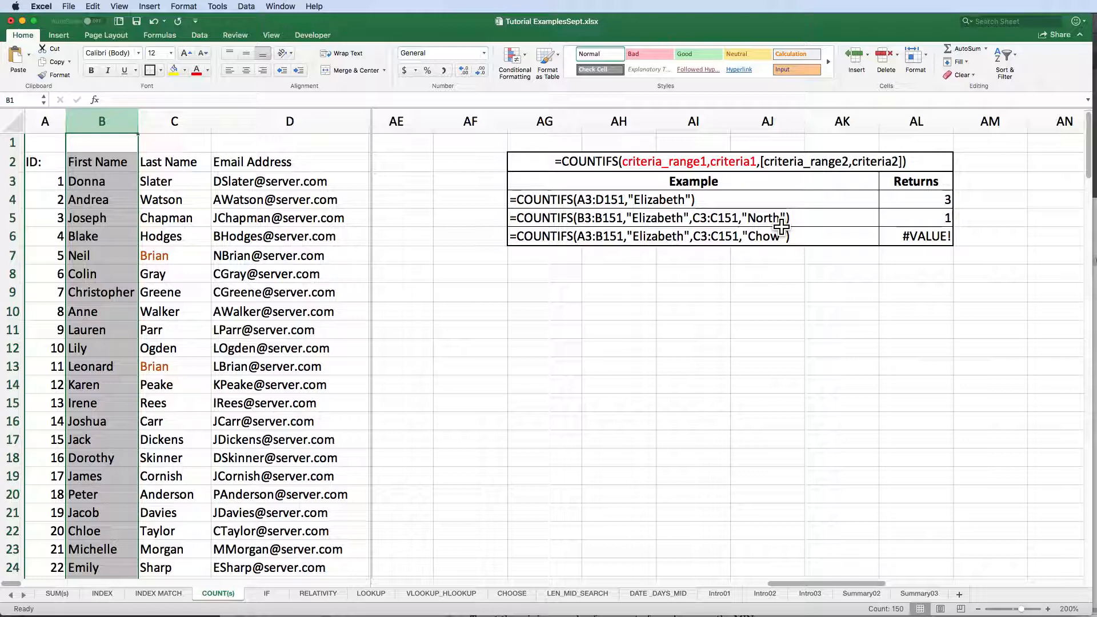
mouse_move(546, 227)
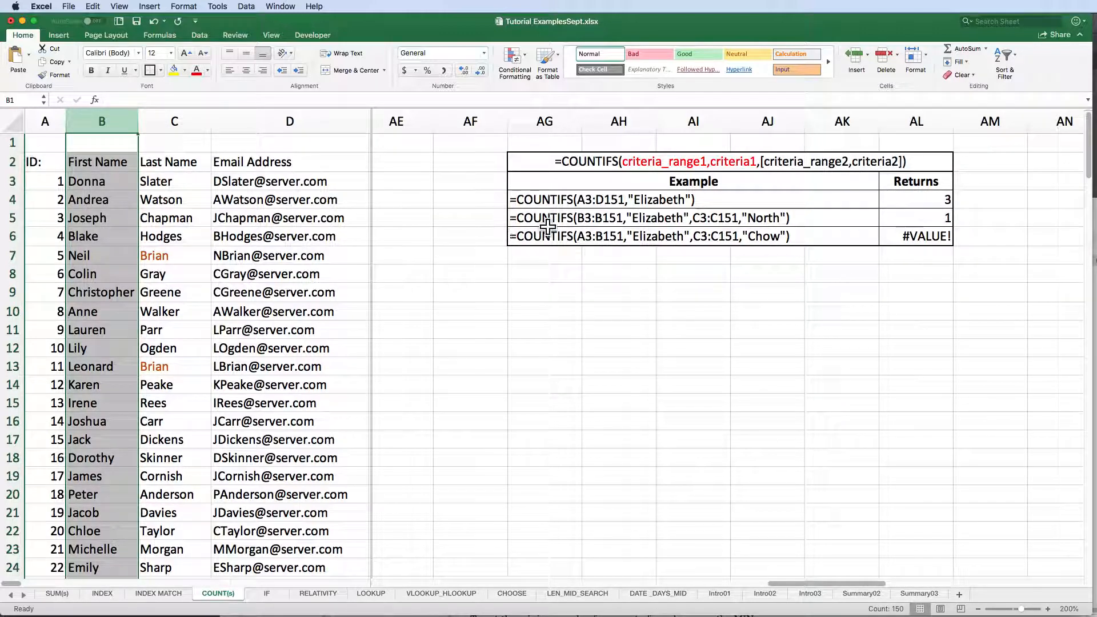
mouse_move(580, 227)
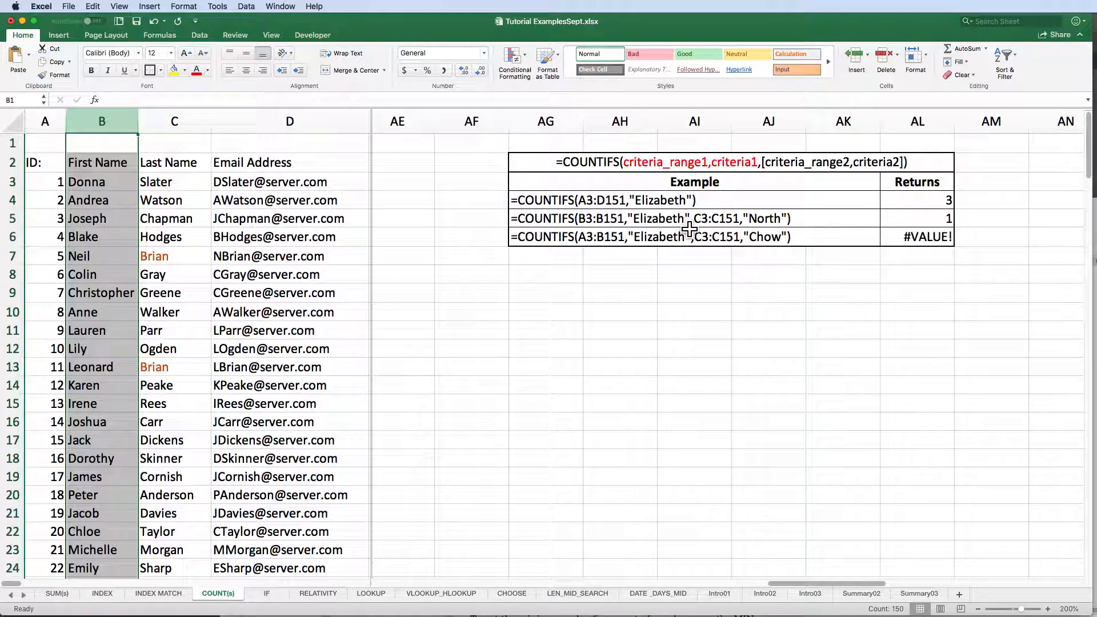
mouse_move(738, 231)
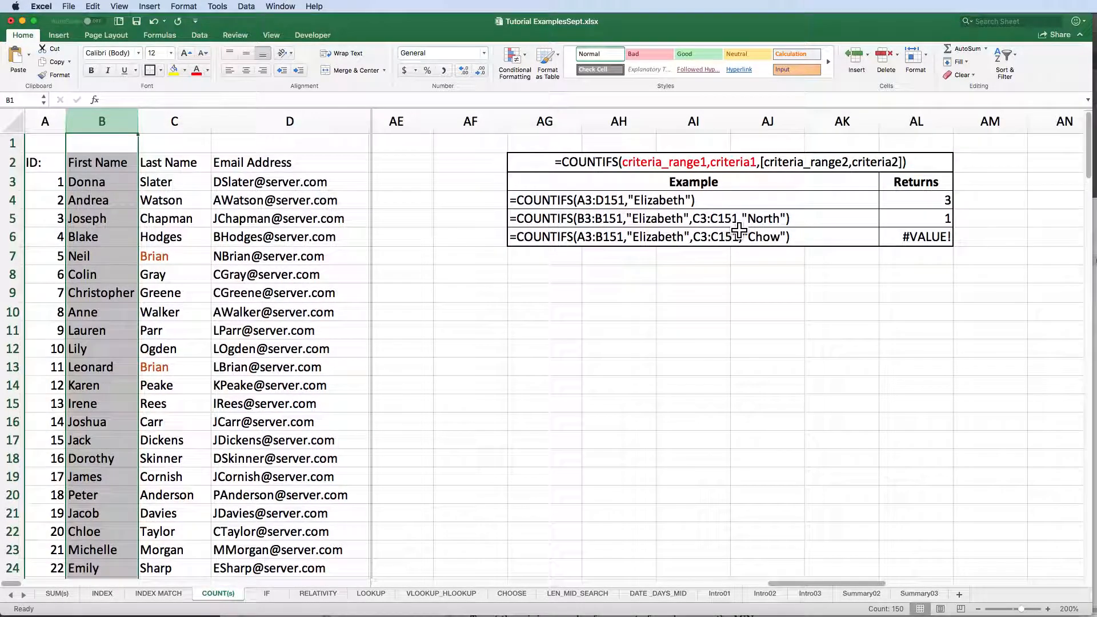
mouse_move(776, 231)
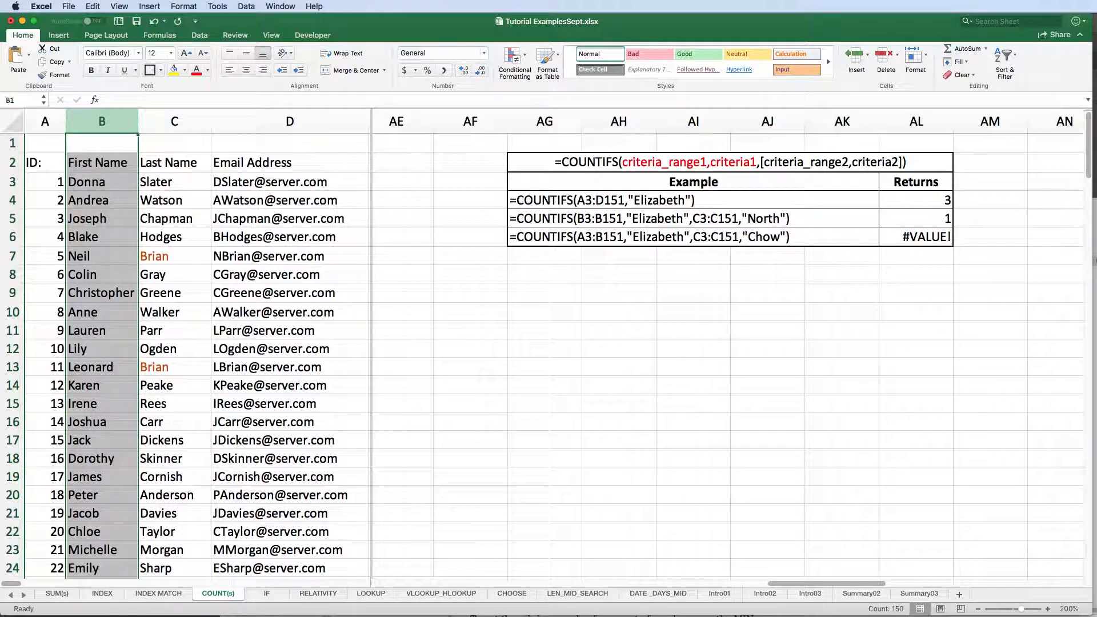
mouse_move(1035, 284)
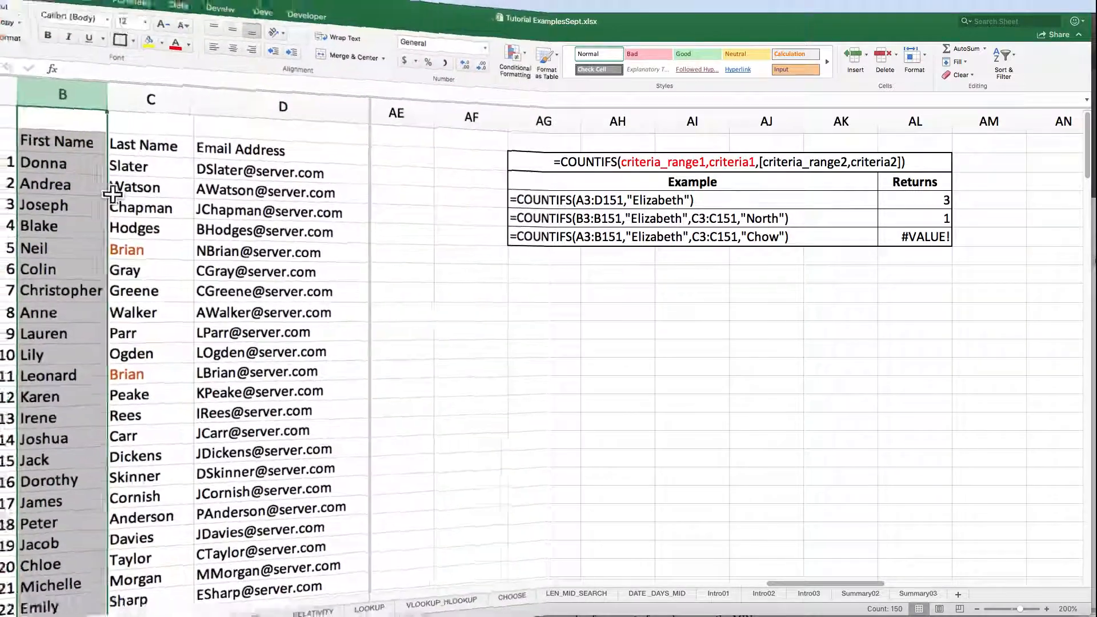
Overwrite Simpson with North in cell C33 so the second COUNTIFS example returns 2.
scroll(down, 3)
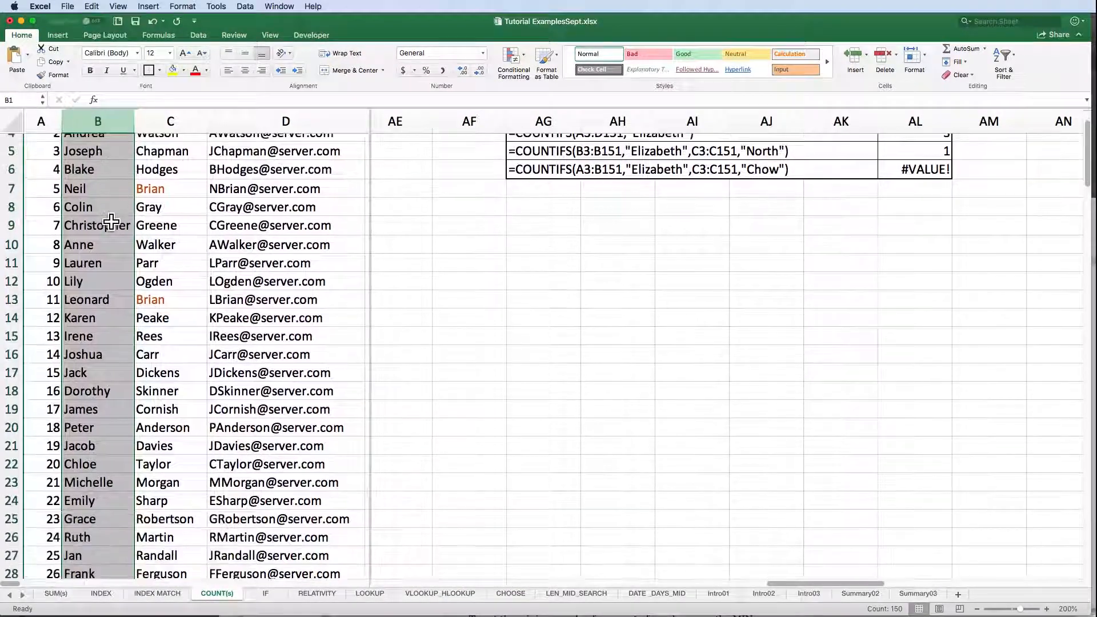
scroll(down, 3)
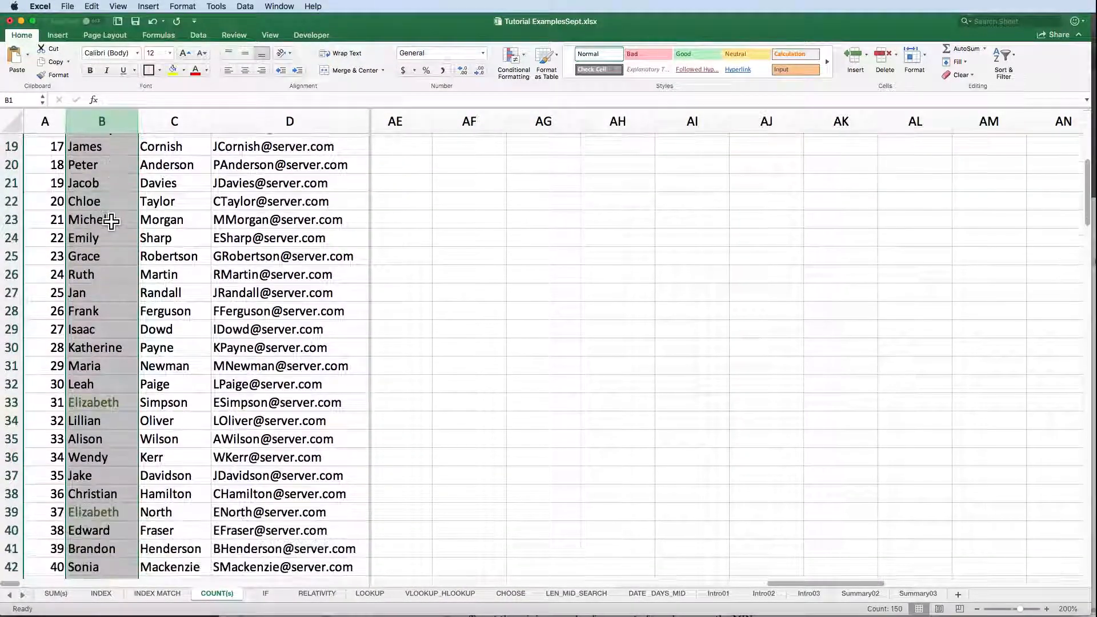
click(175, 402)
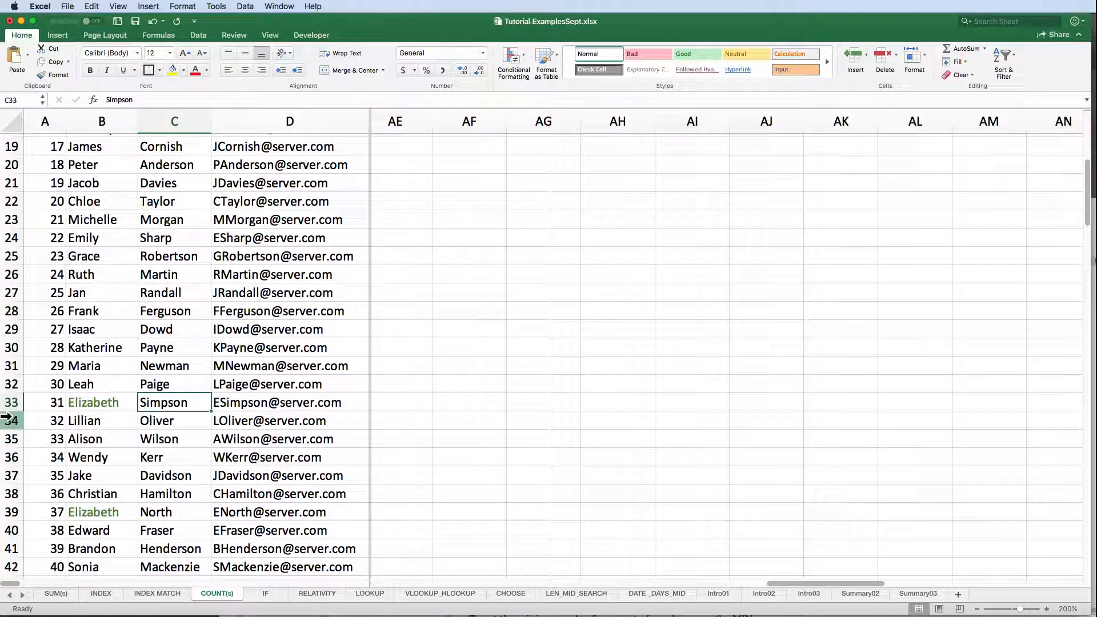
mouse_move(129, 511)
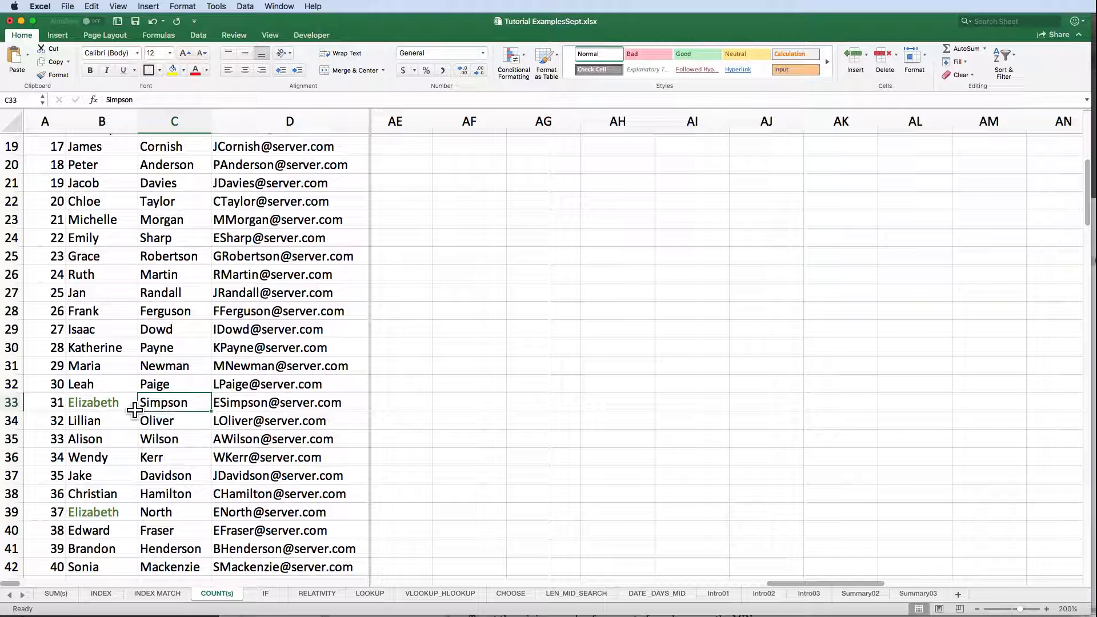
text(No)
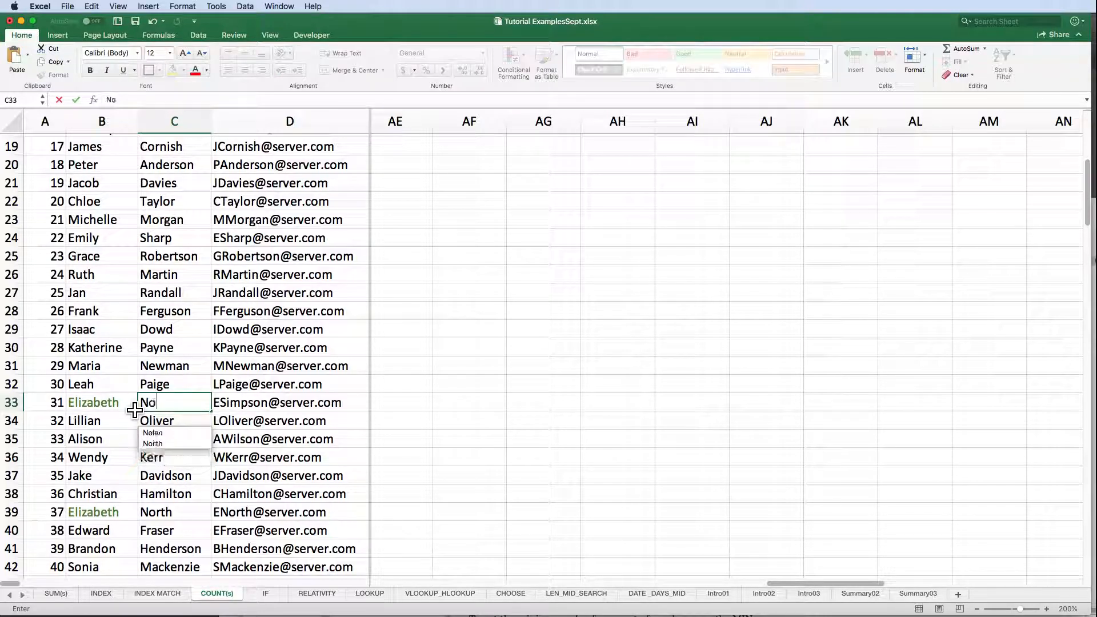
text(r)
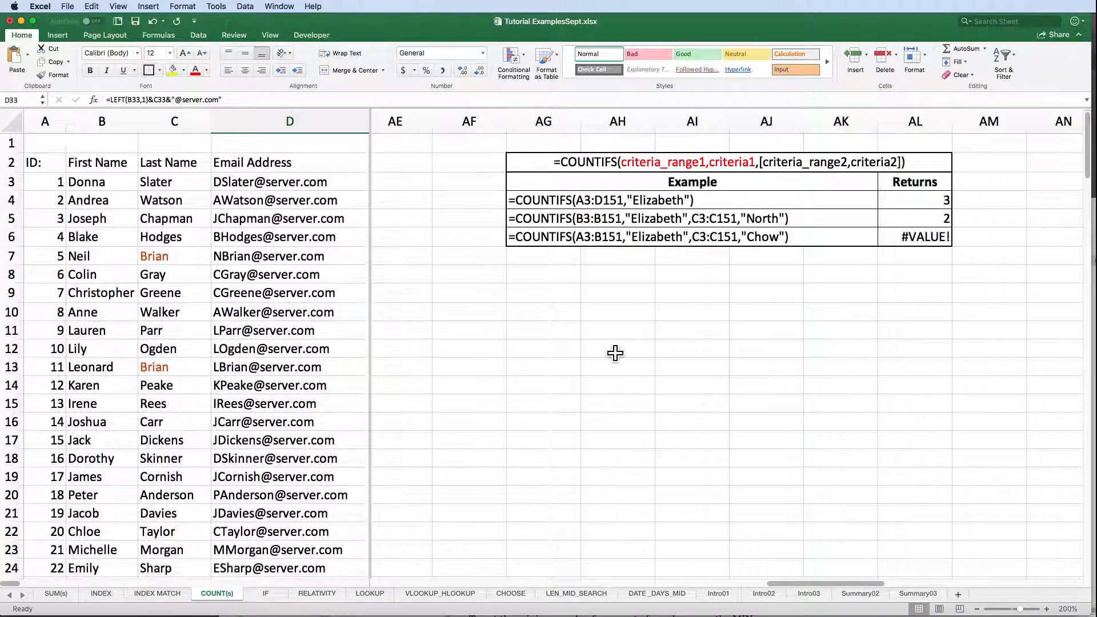
mouse_move(999, 225)
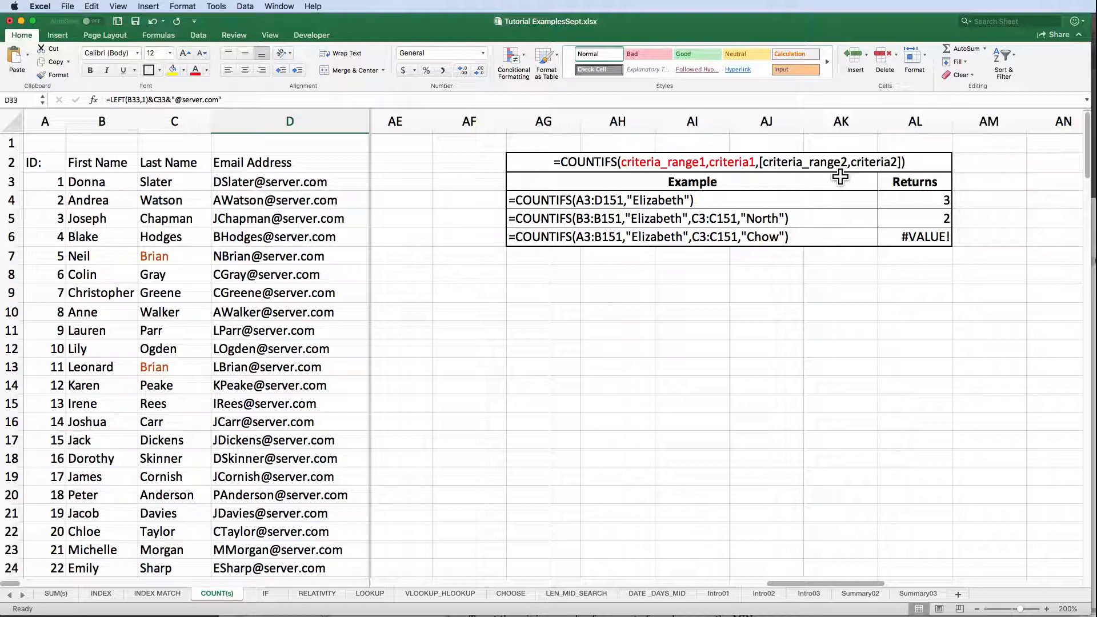
mouse_move(829, 223)
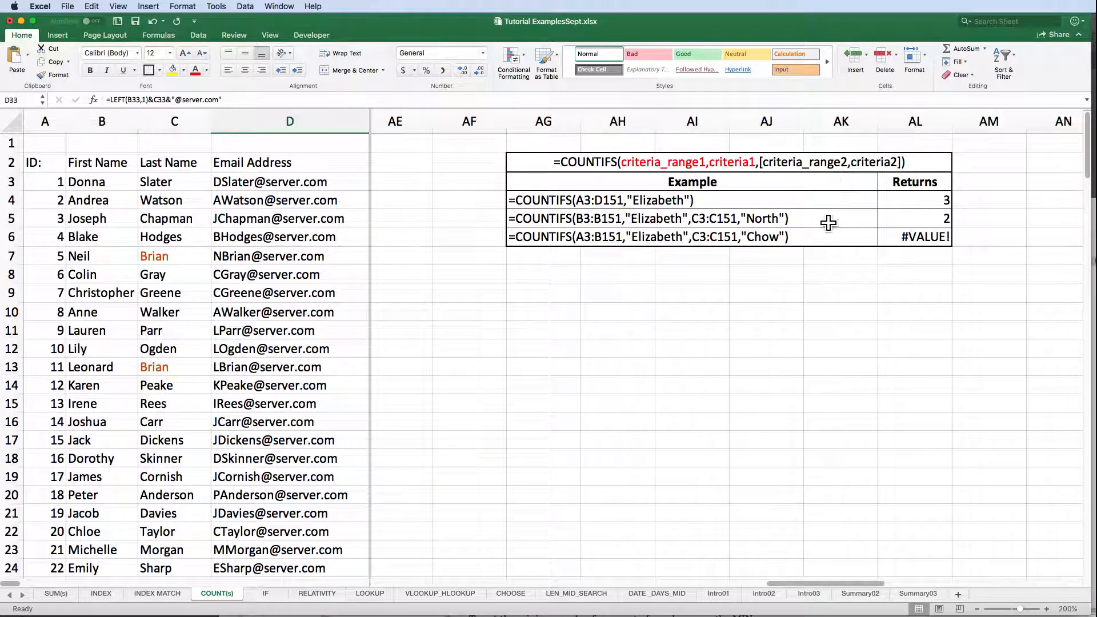
mouse_move(762, 246)
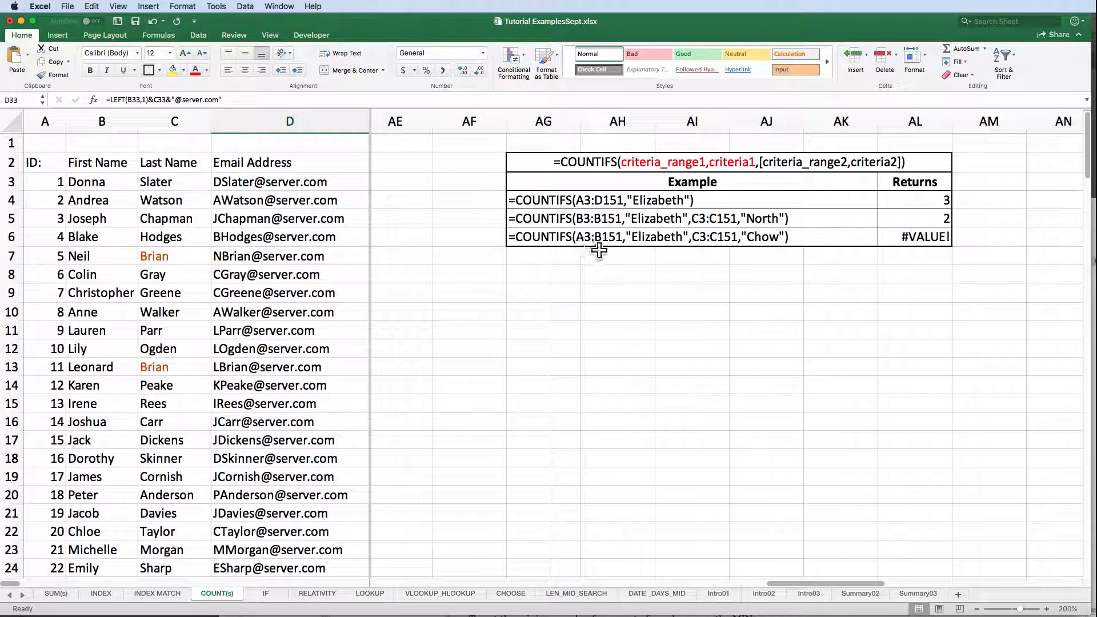
mouse_move(838, 256)
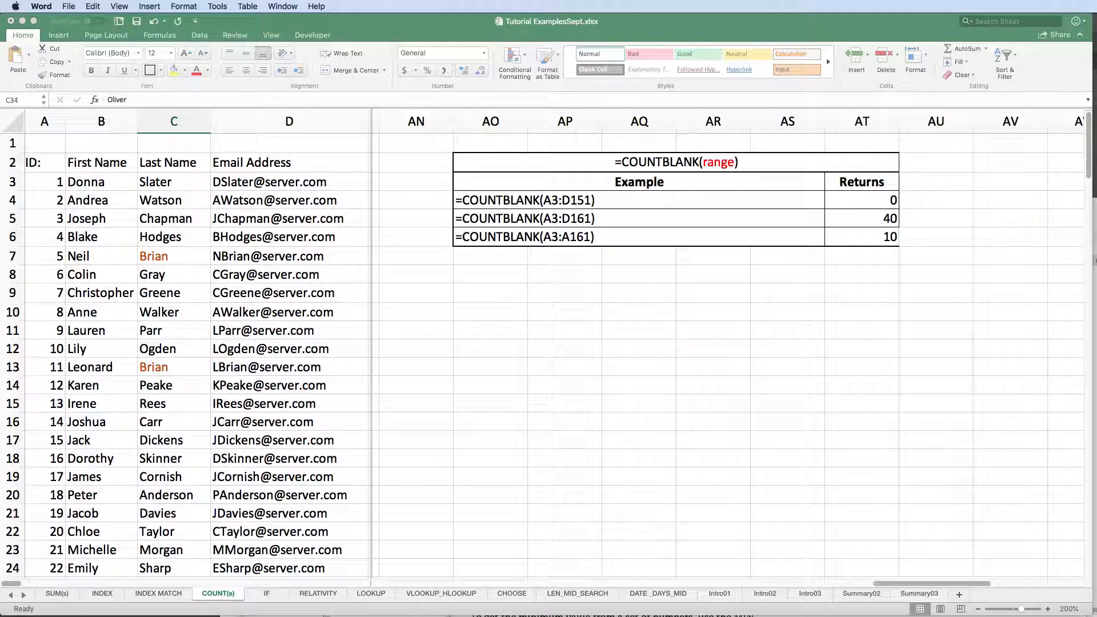
mouse_move(791, 275)
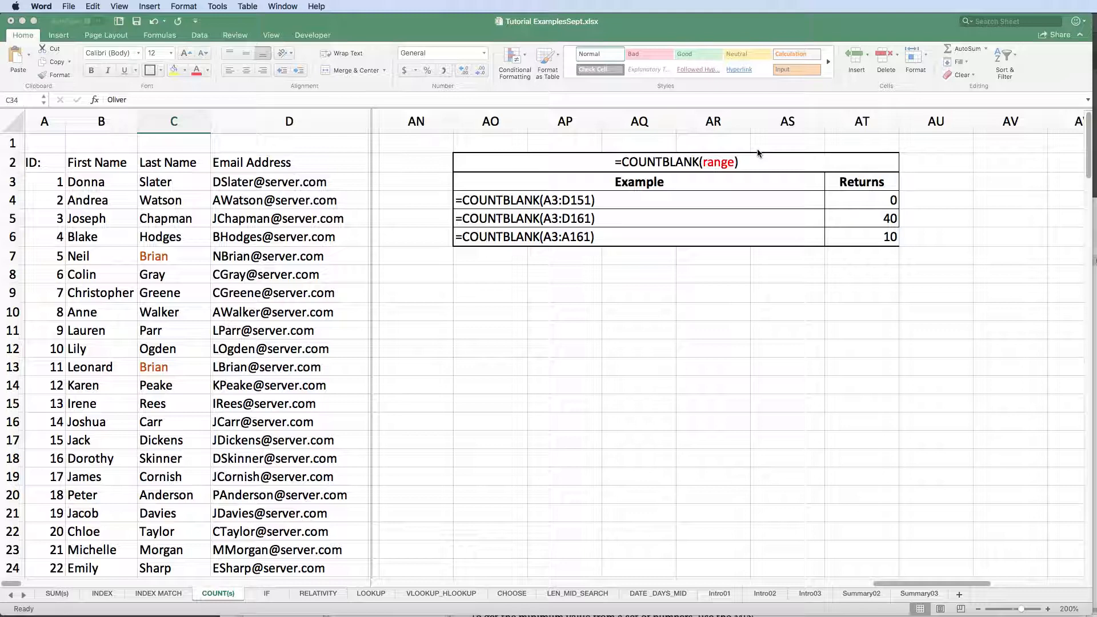
mouse_move(664, 178)
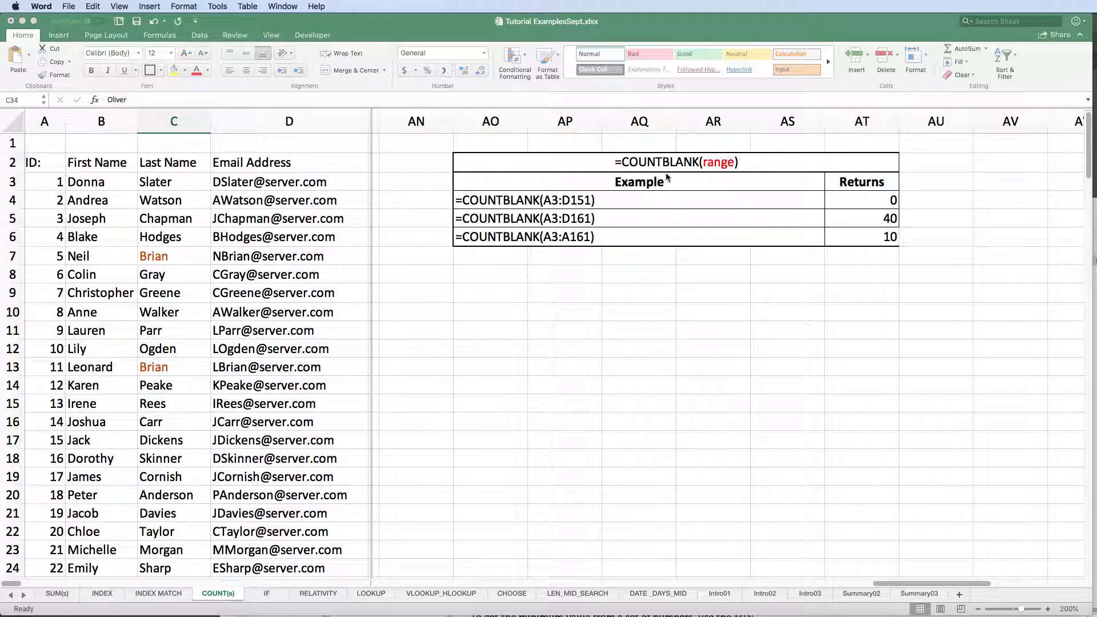
mouse_move(923, 210)
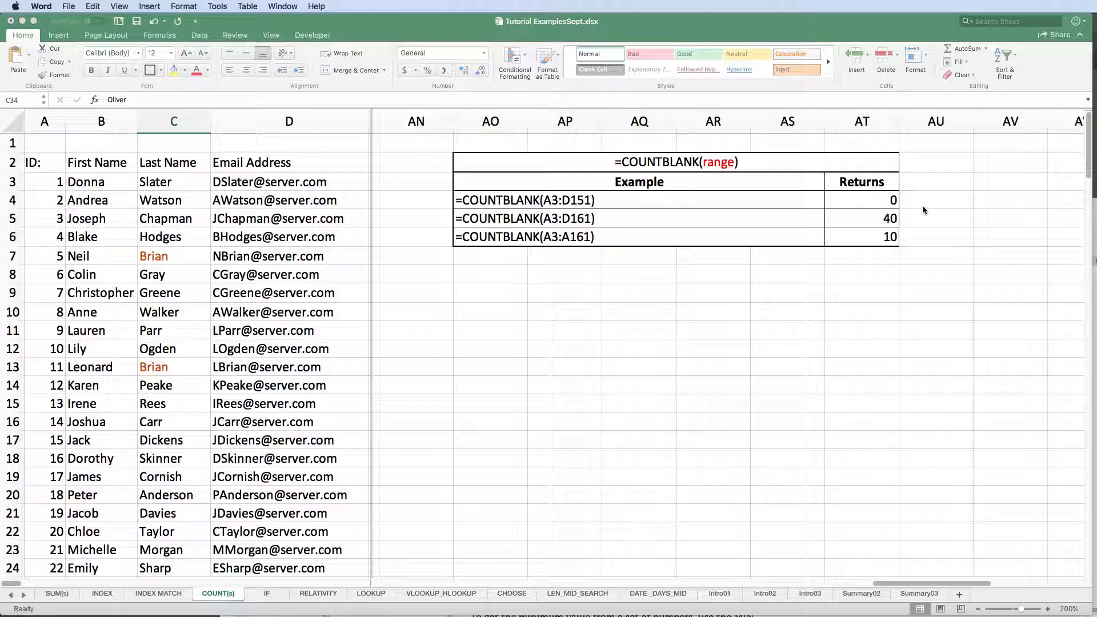
mouse_move(565, 213)
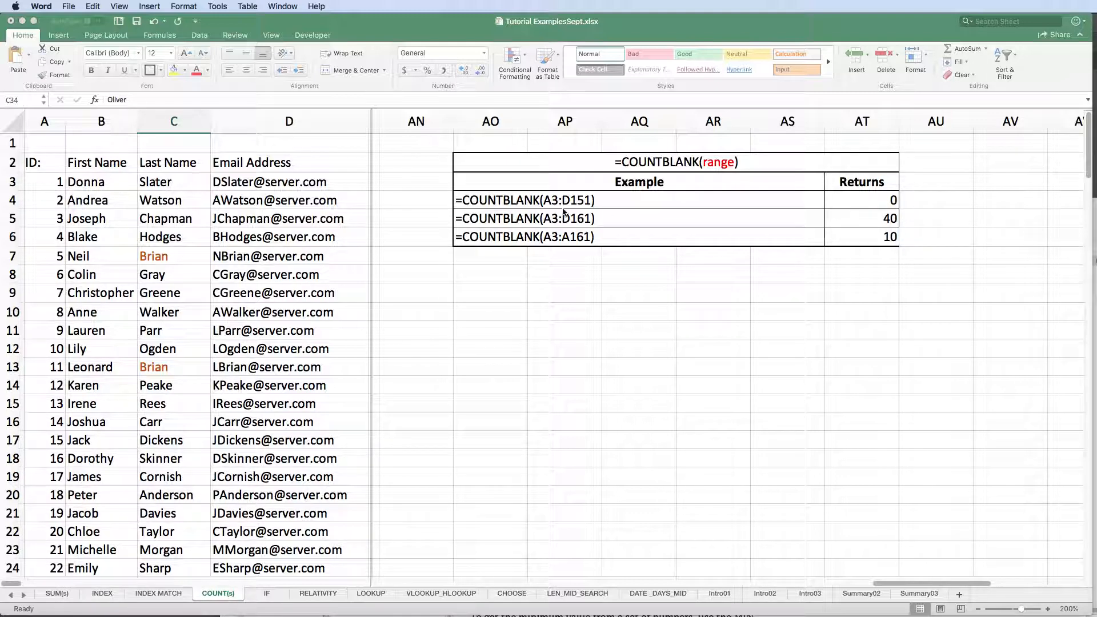
mouse_move(539, 209)
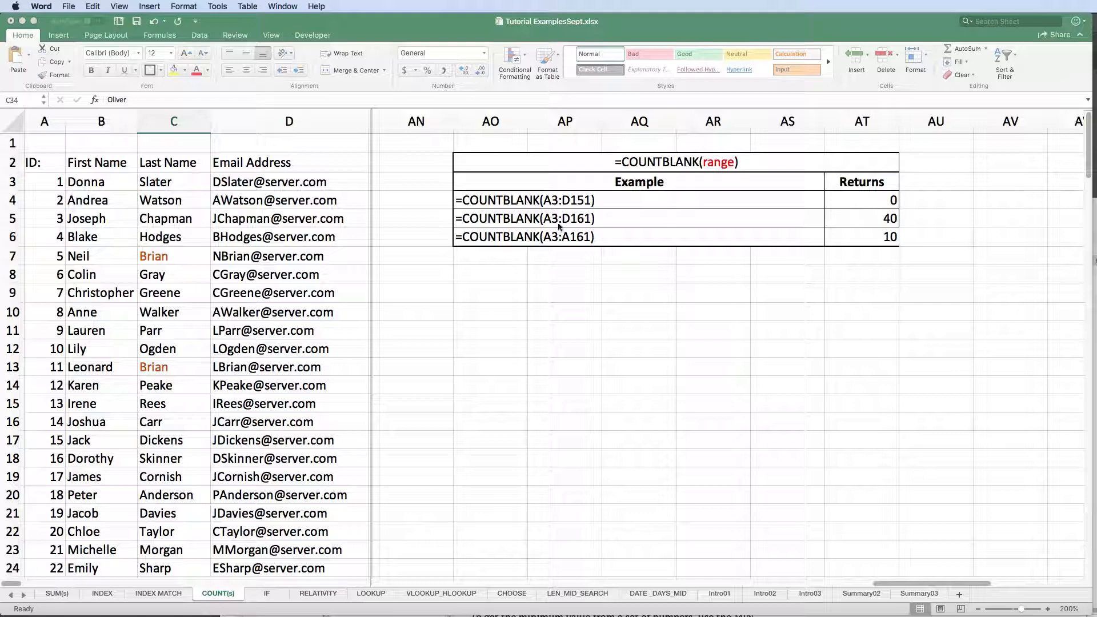
mouse_move(599, 231)
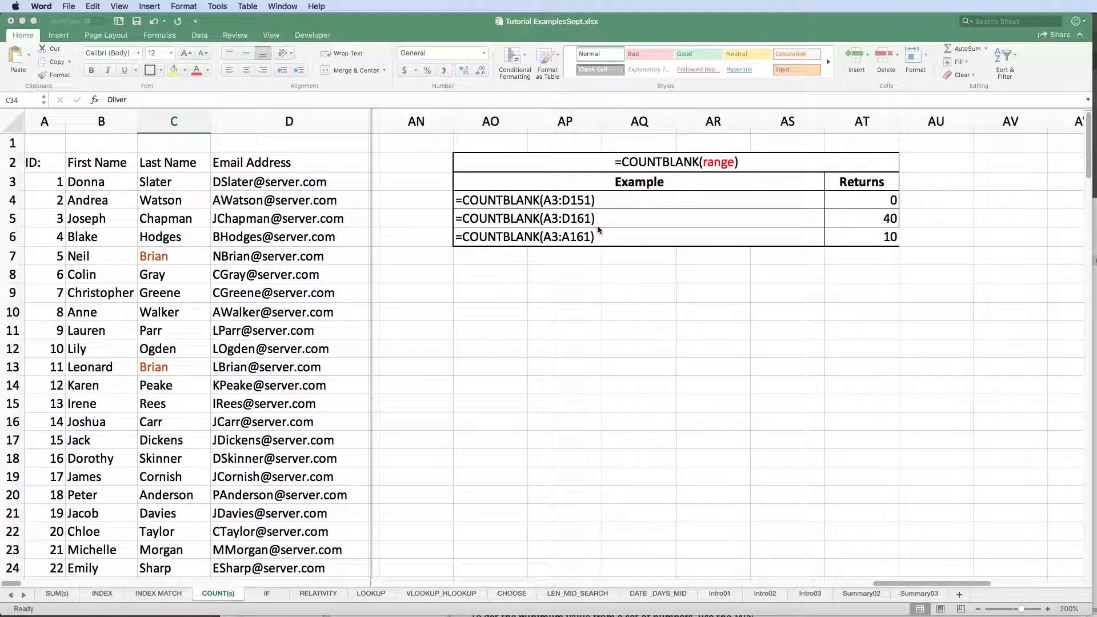
mouse_move(624, 231)
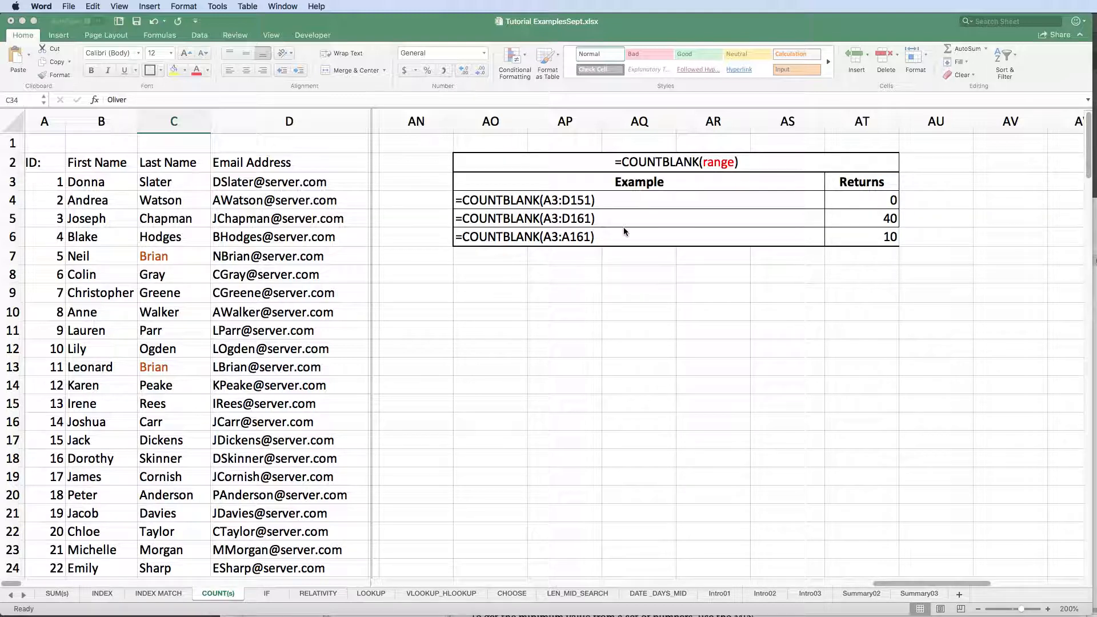
mouse_move(870, 230)
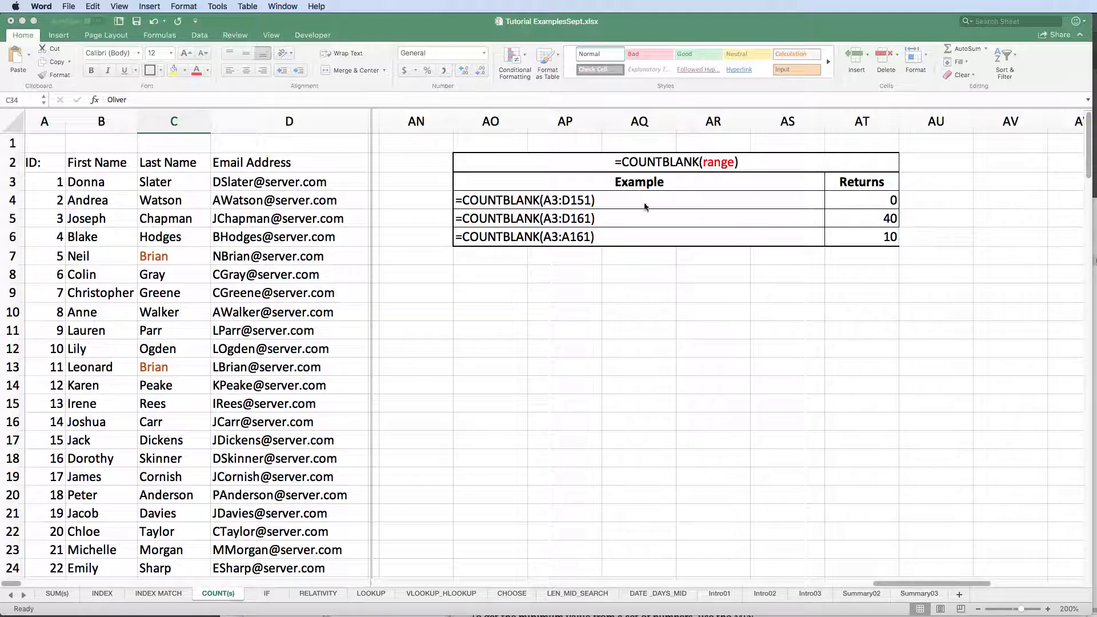
Review the COUNTBLANK results (0, 40, 10), then move to the Summary02 sheet.
click(44, 121)
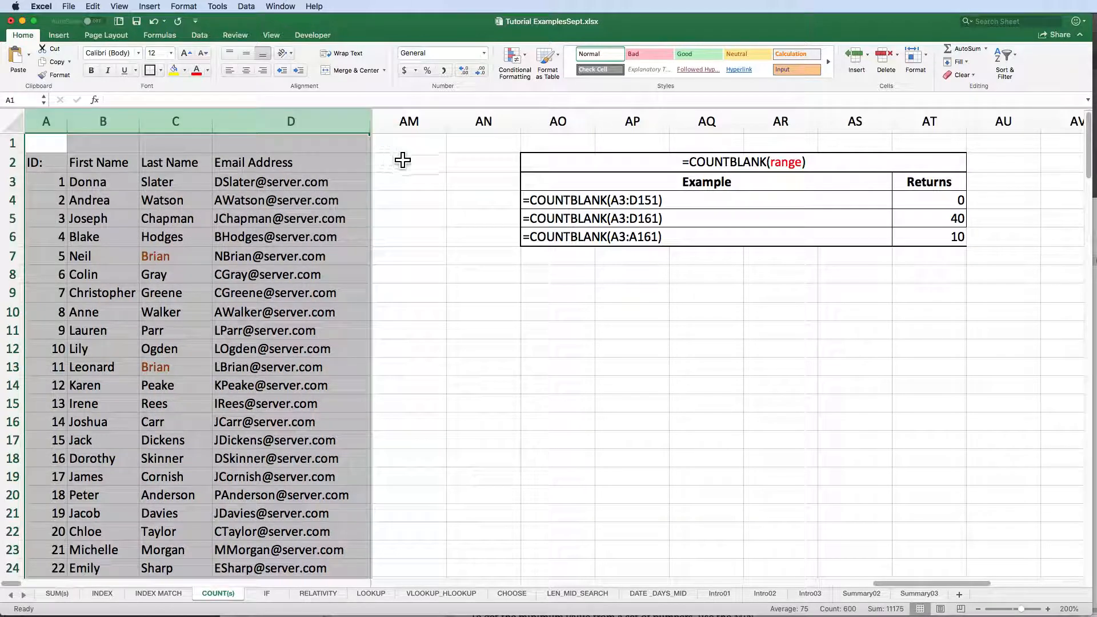
mouse_move(658, 227)
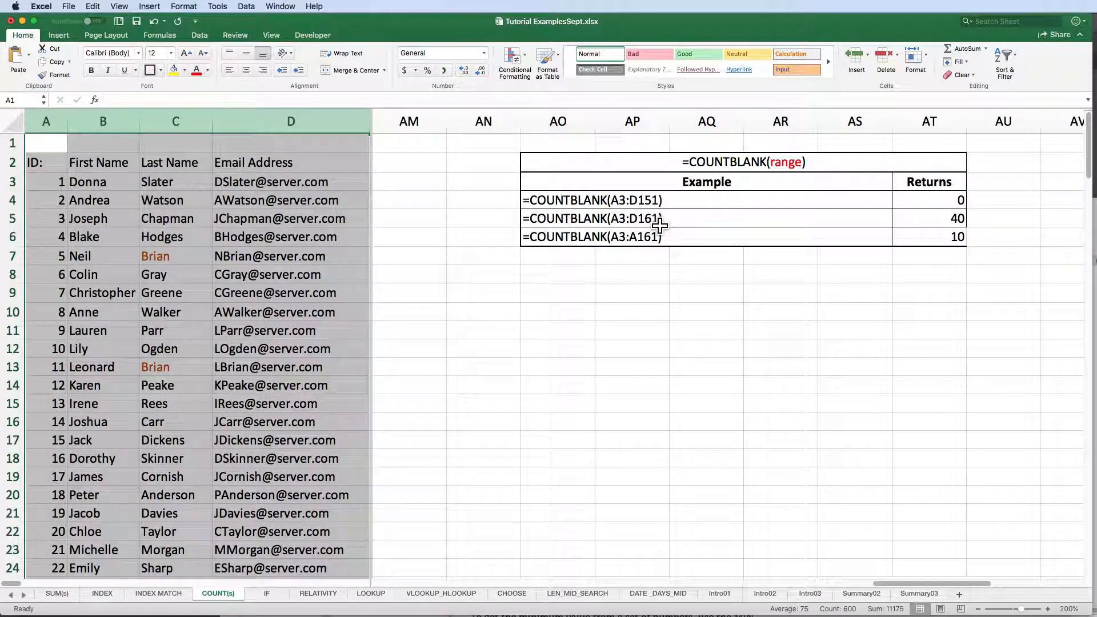
mouse_move(527, 249)
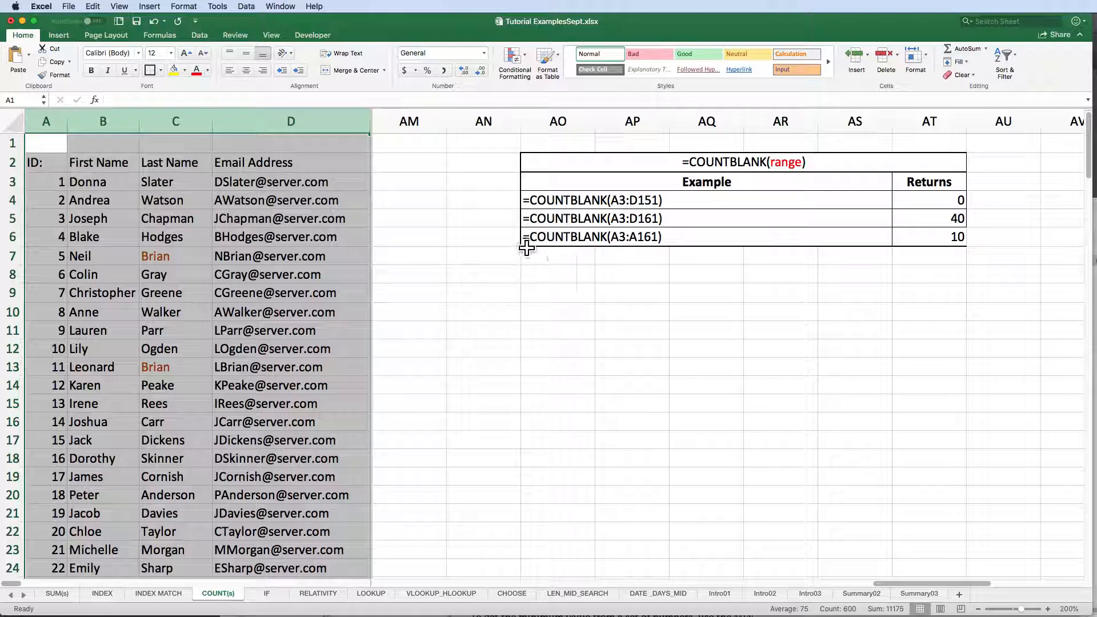
mouse_move(451, 222)
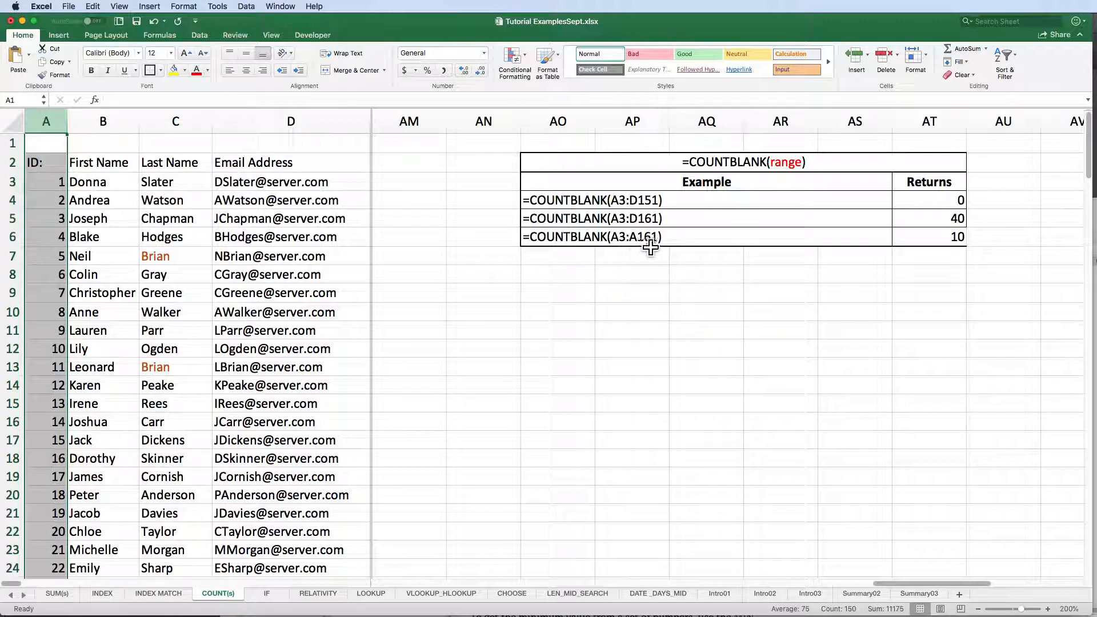
mouse_move(926, 253)
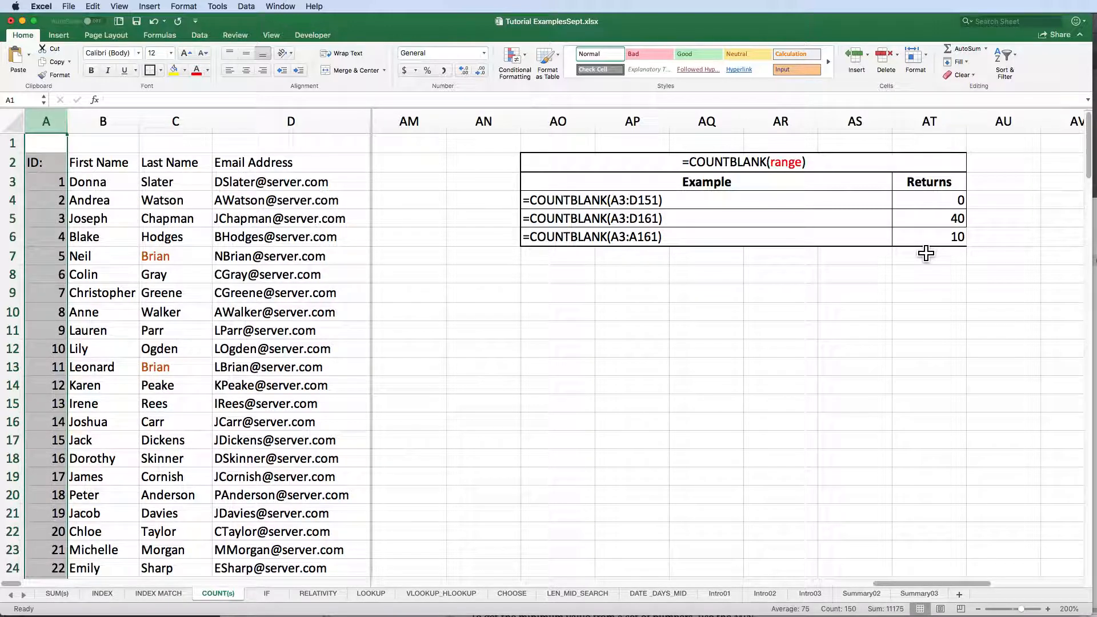
mouse_move(942, 237)
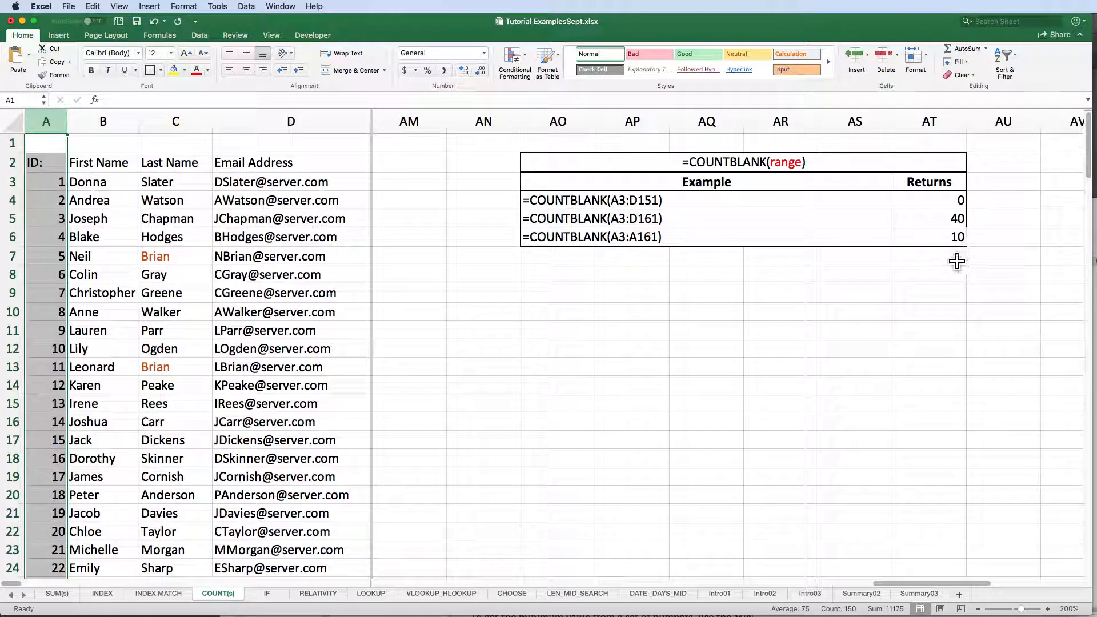
mouse_move(973, 280)
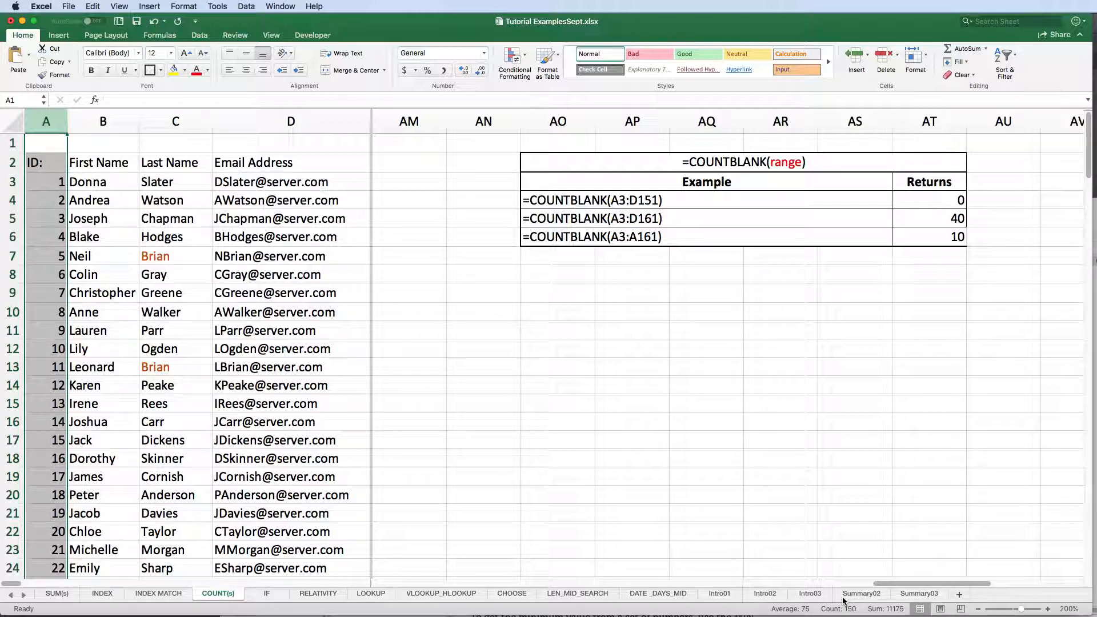
click(860, 593)
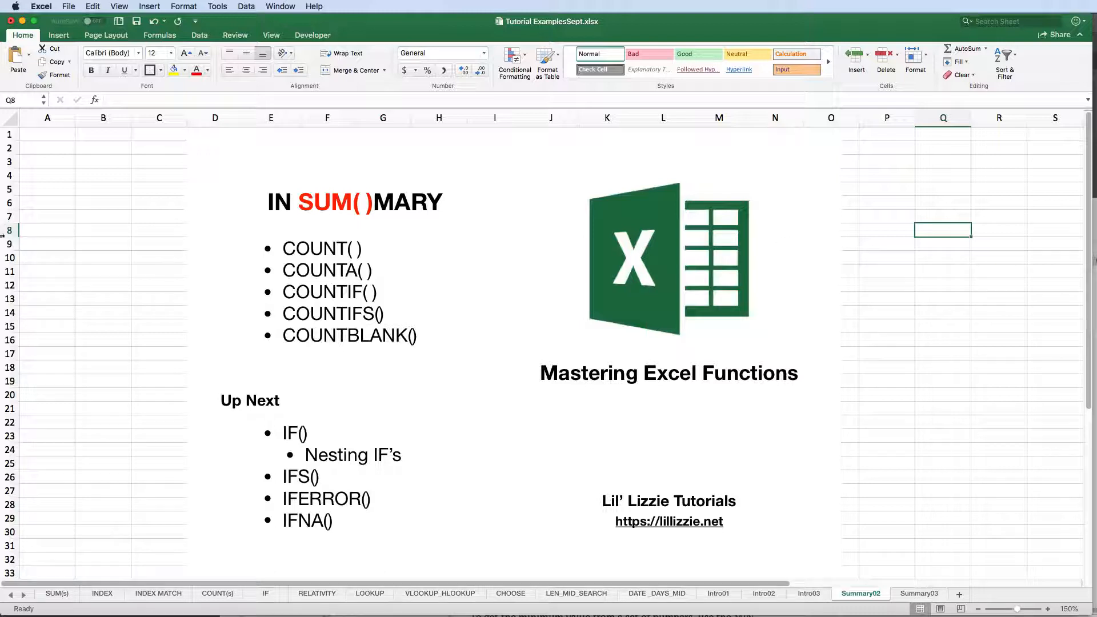
mouse_move(244, 275)
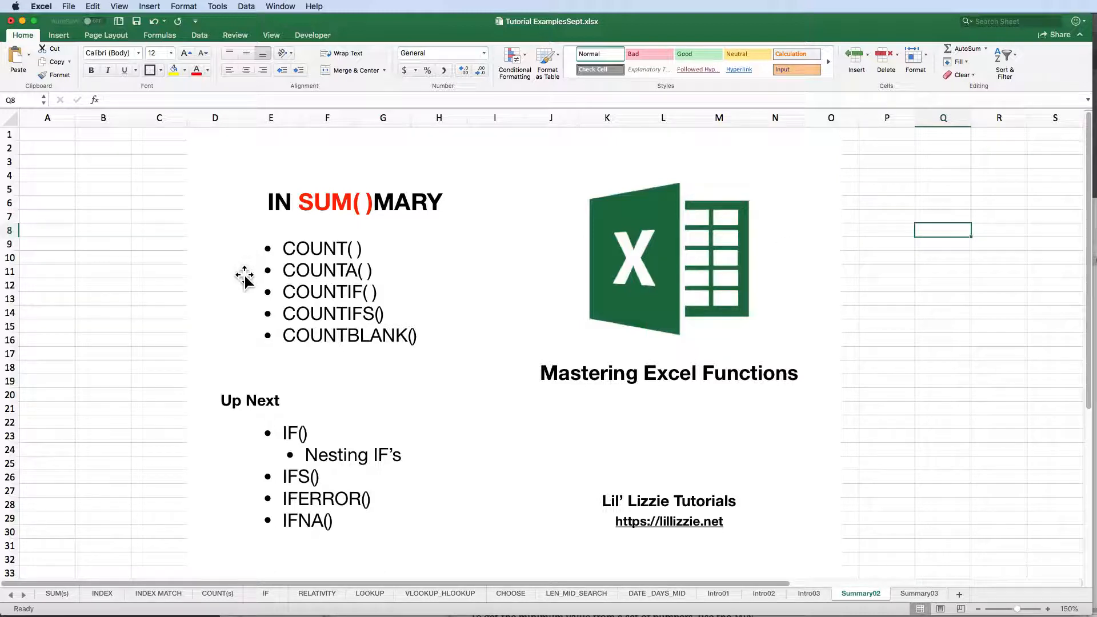
mouse_move(246, 308)
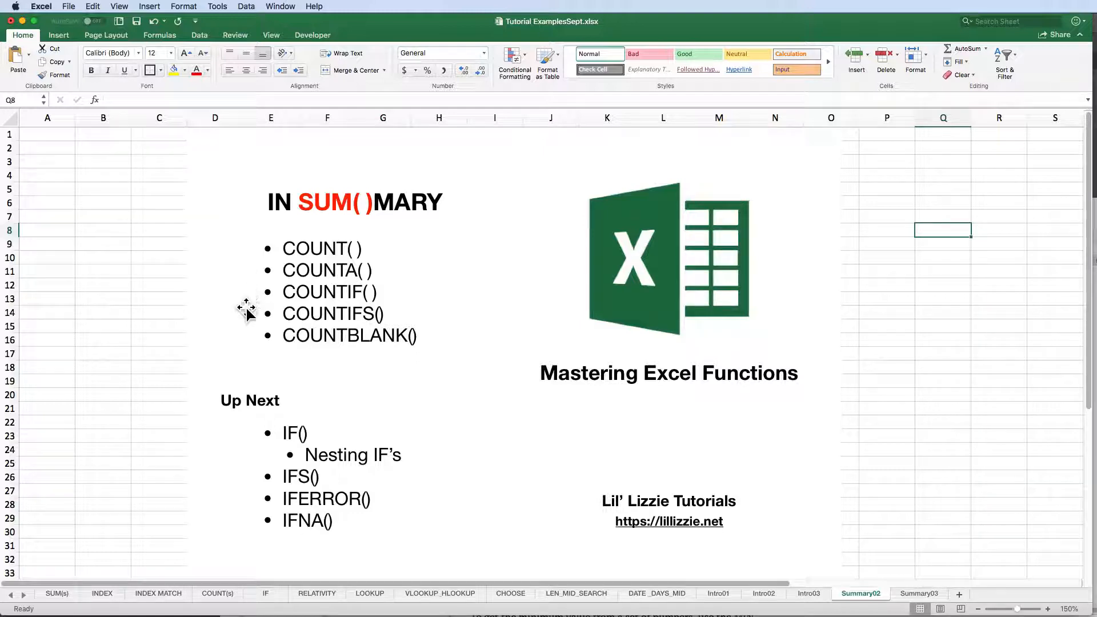
mouse_move(246, 342)
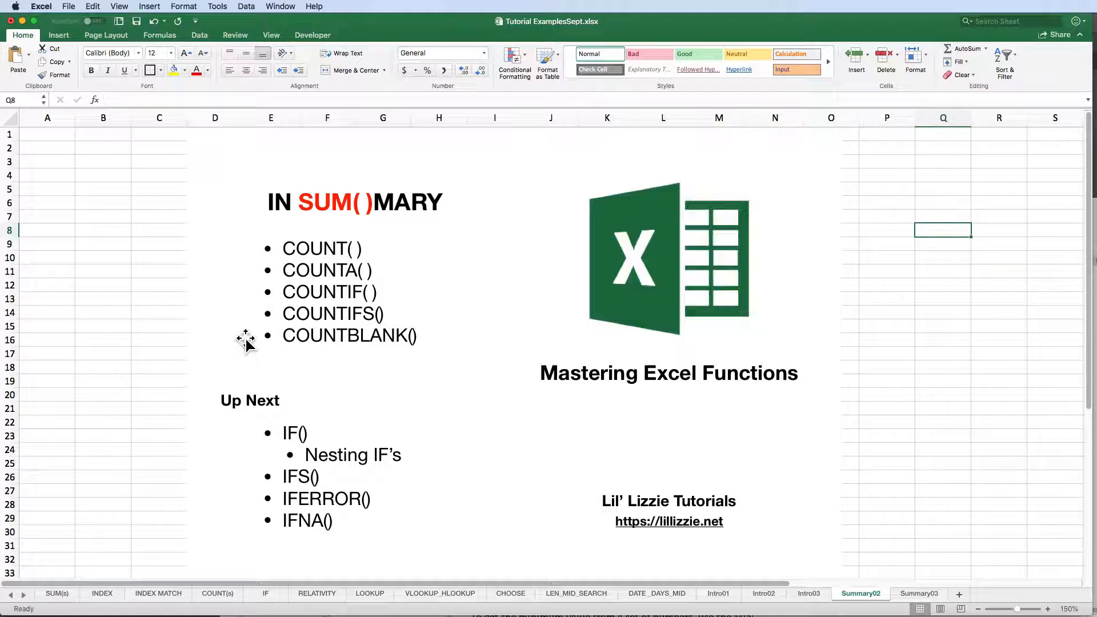
mouse_move(219, 409)
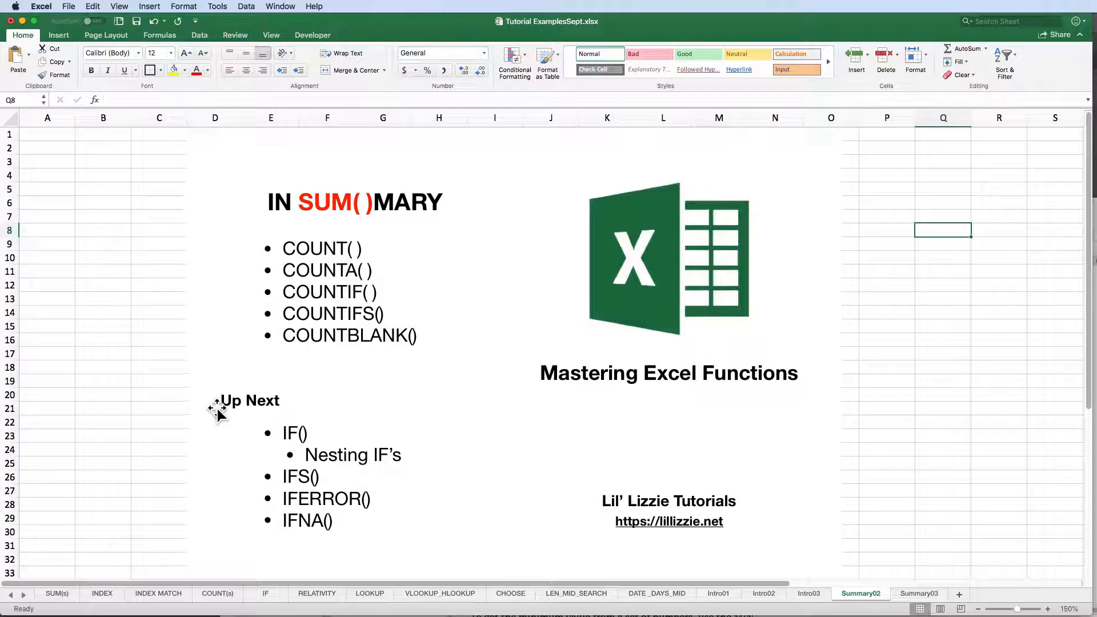
mouse_move(266, 458)
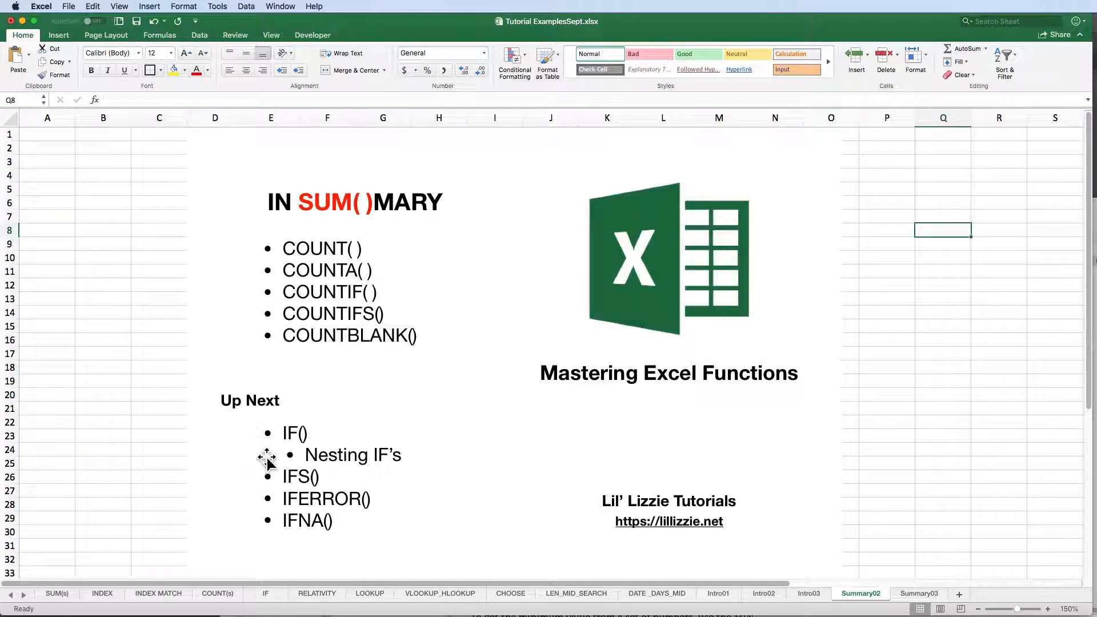
mouse_move(252, 483)
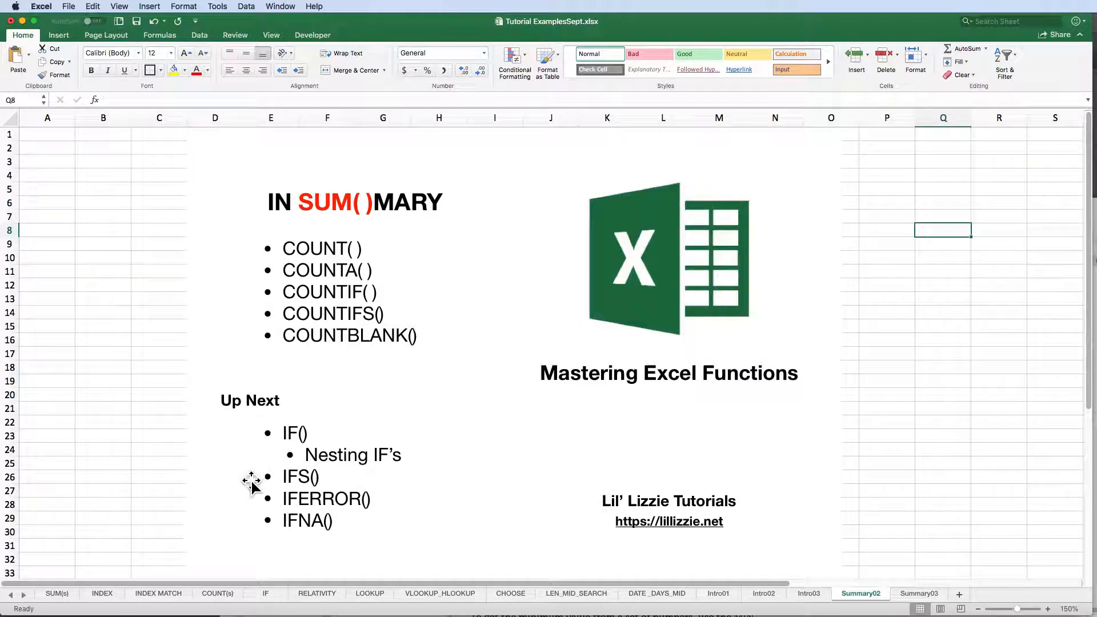
mouse_move(245, 526)
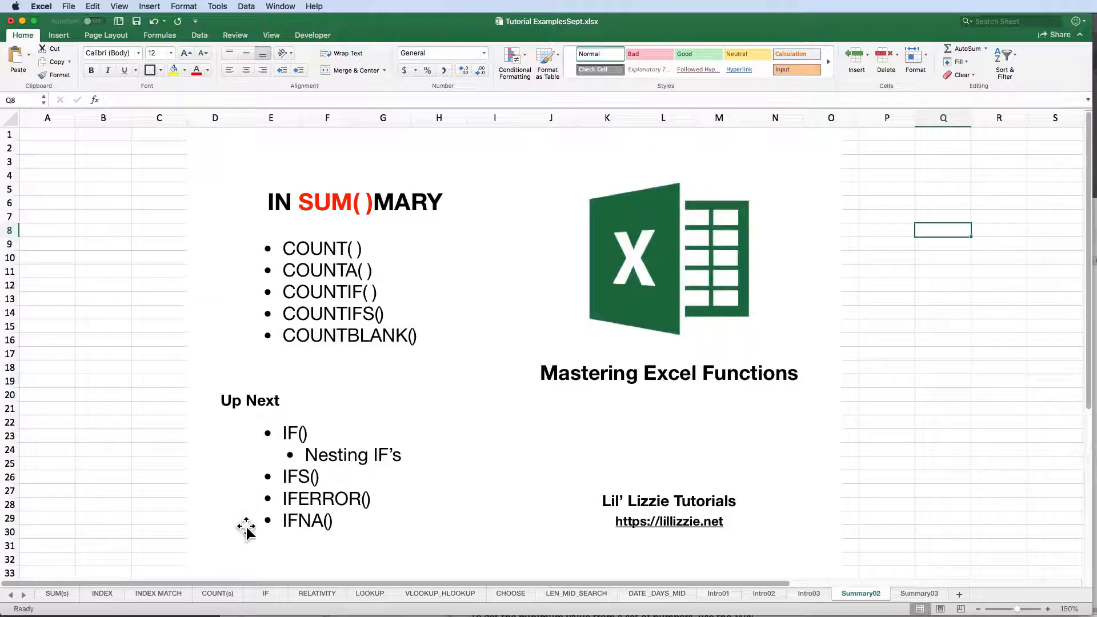